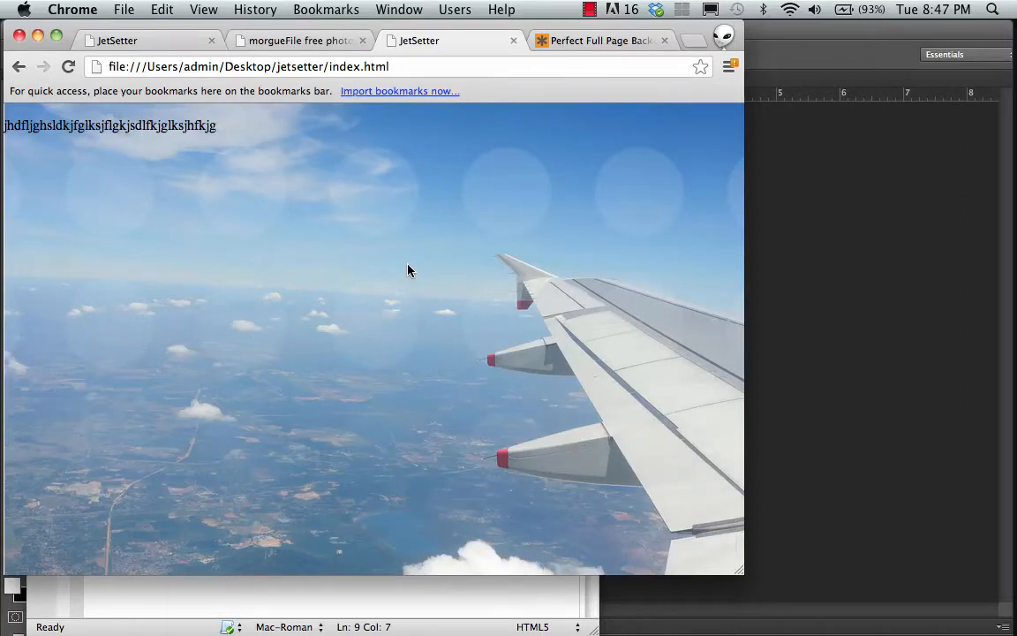
pyautogui.moveTo(187, 202)
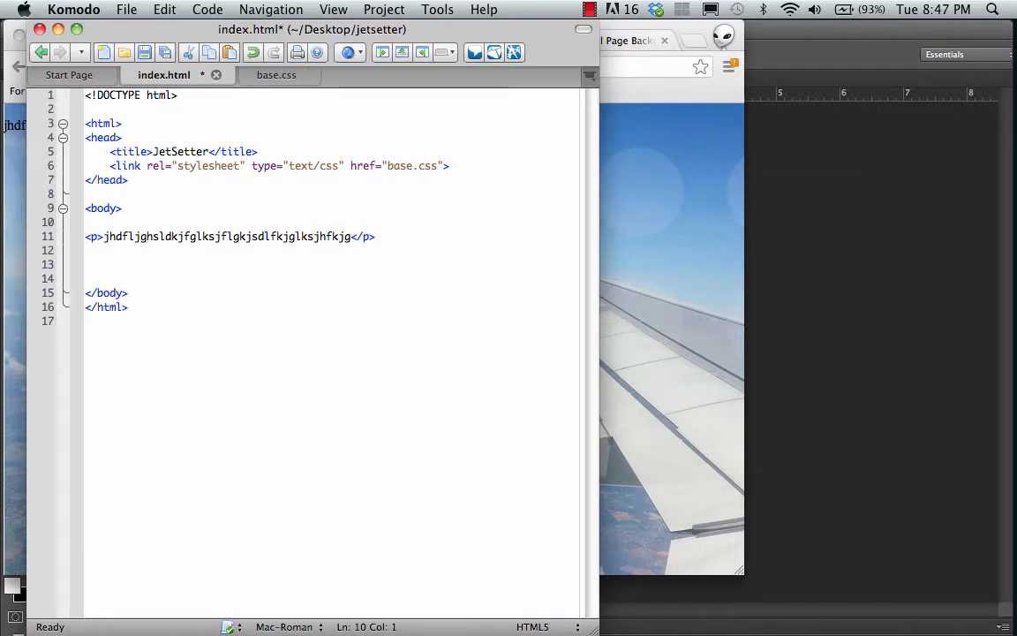
# Add an <h1>JetSetter</h1> heading inside the body of index.html and save the file.
pyautogui.write('<')
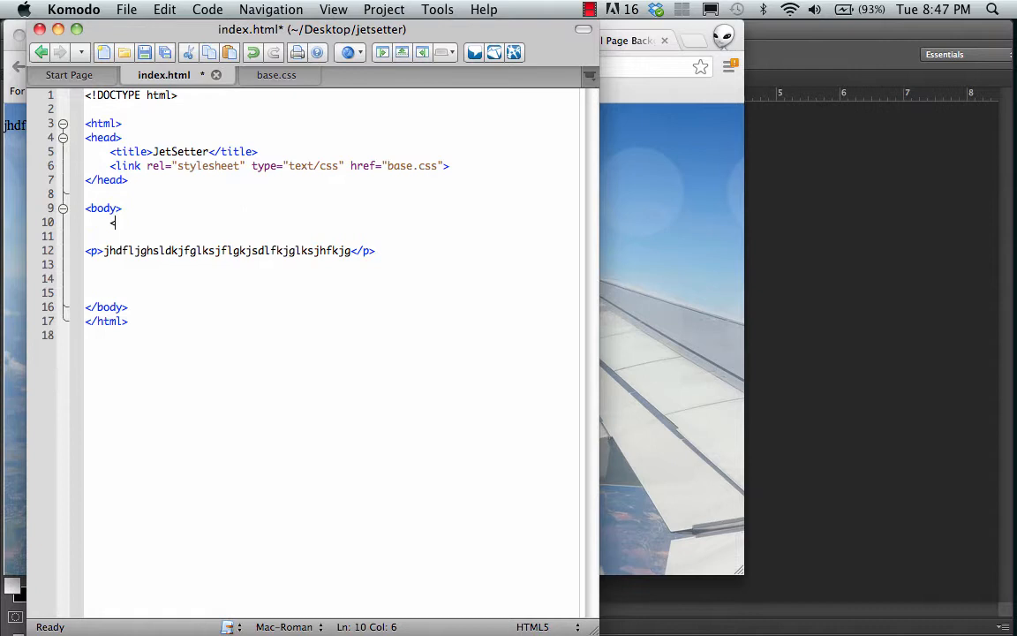
pyautogui.write('<')
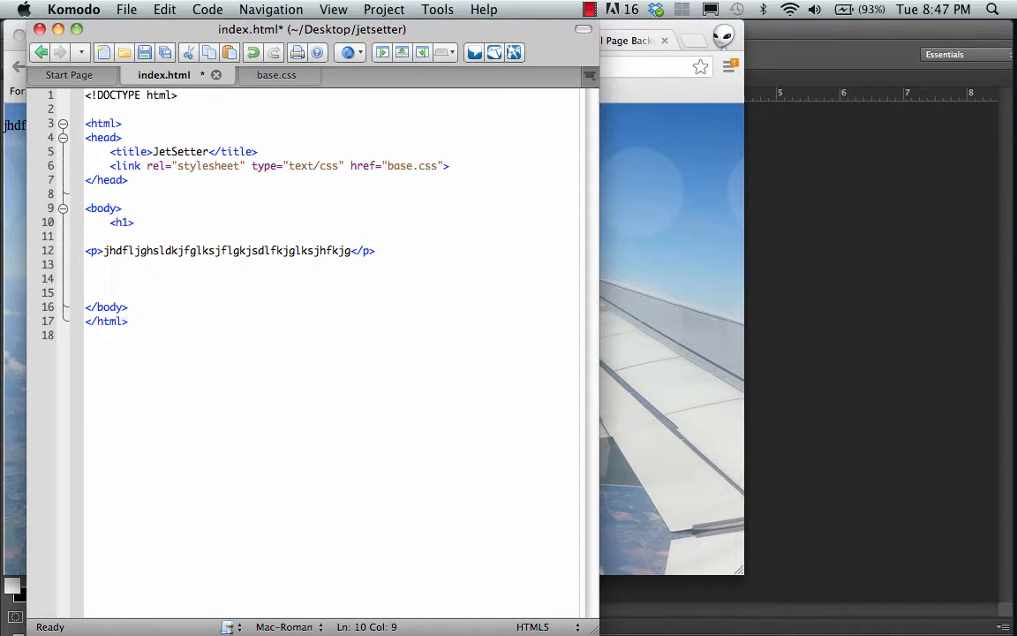
pyautogui.write('JetSe')
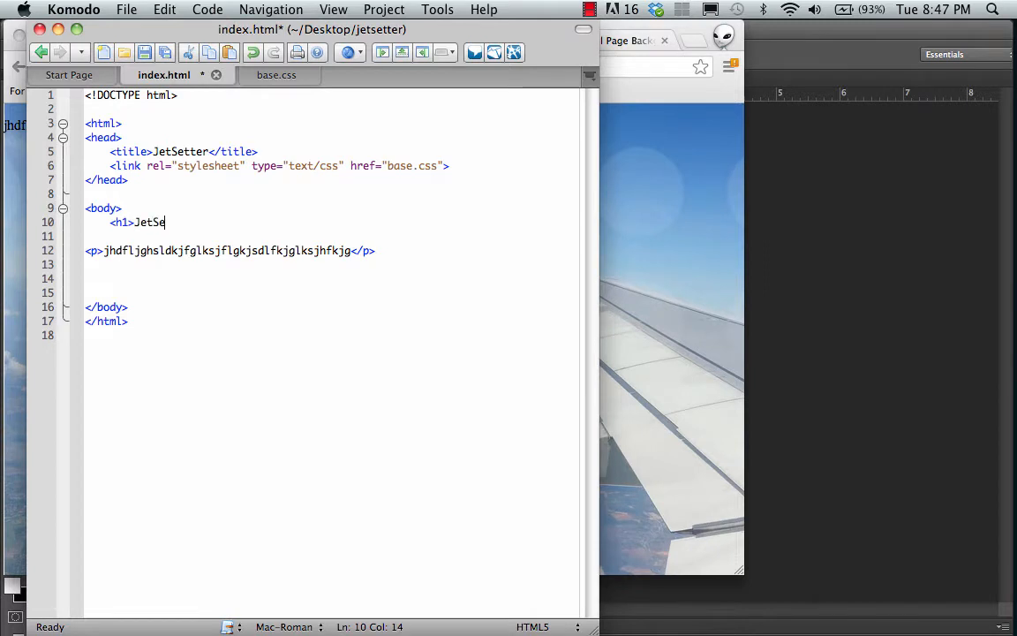
pyautogui.write('tter</h1>')
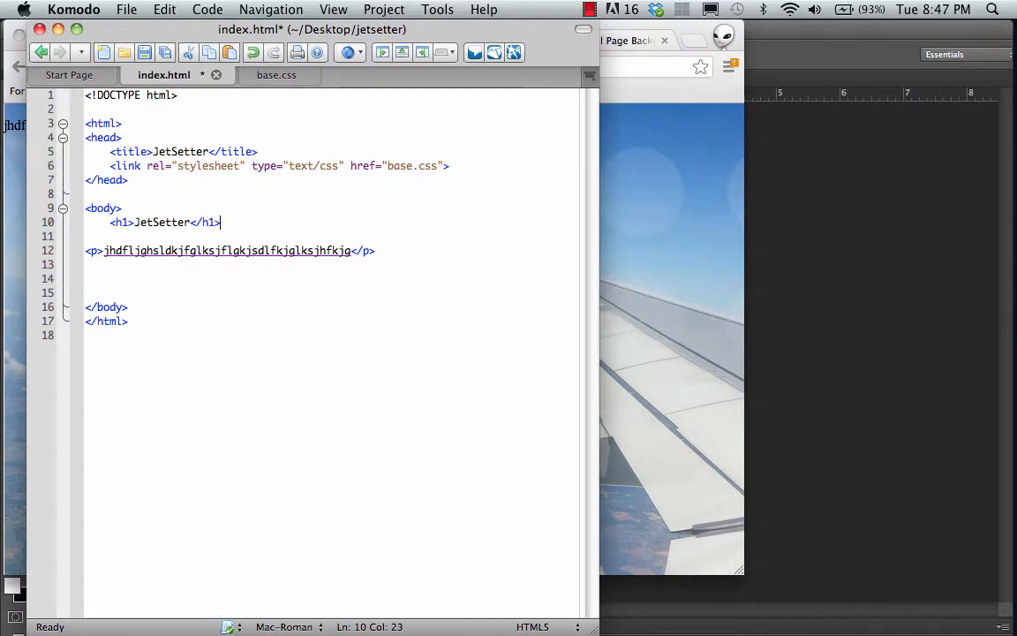
pyautogui.press('cmd+s')
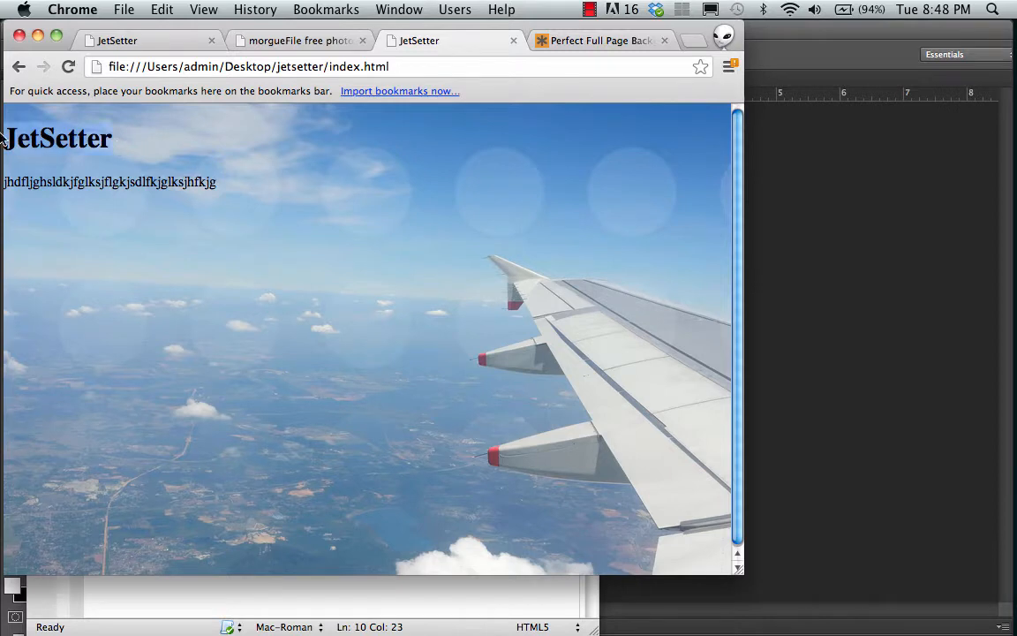
pyautogui.moveTo(186, 157)
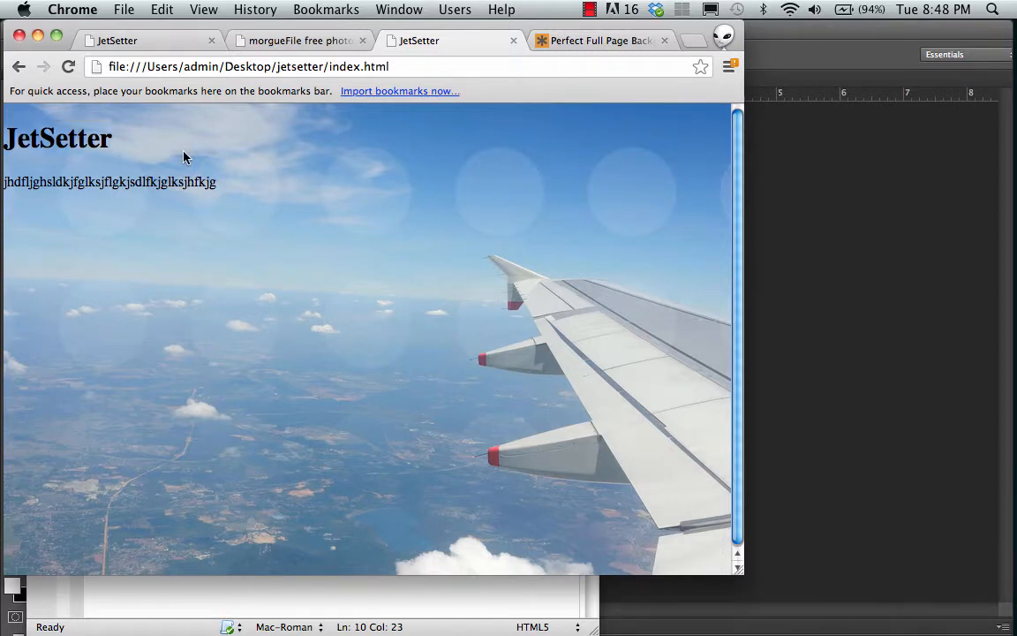
pyautogui.moveTo(279, 106)
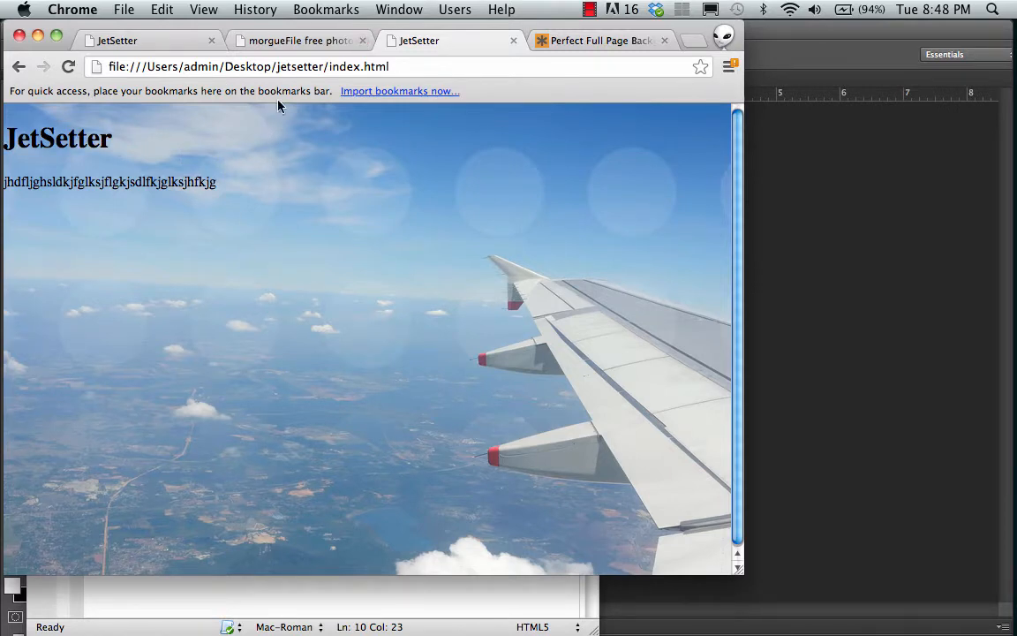
pyautogui.moveTo(201, 110)
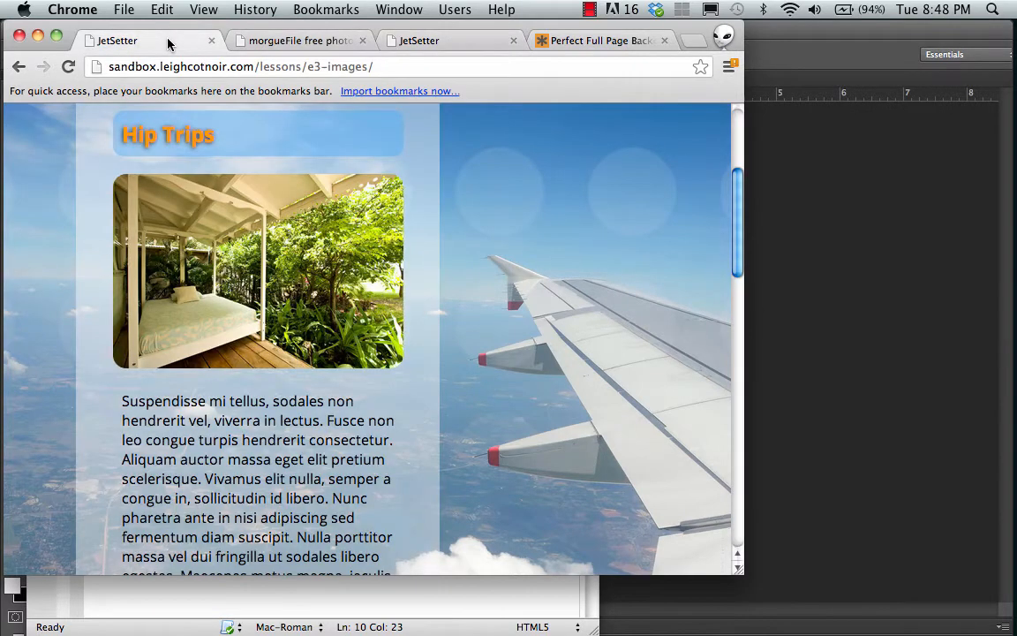
pyautogui.moveTo(300, 330)
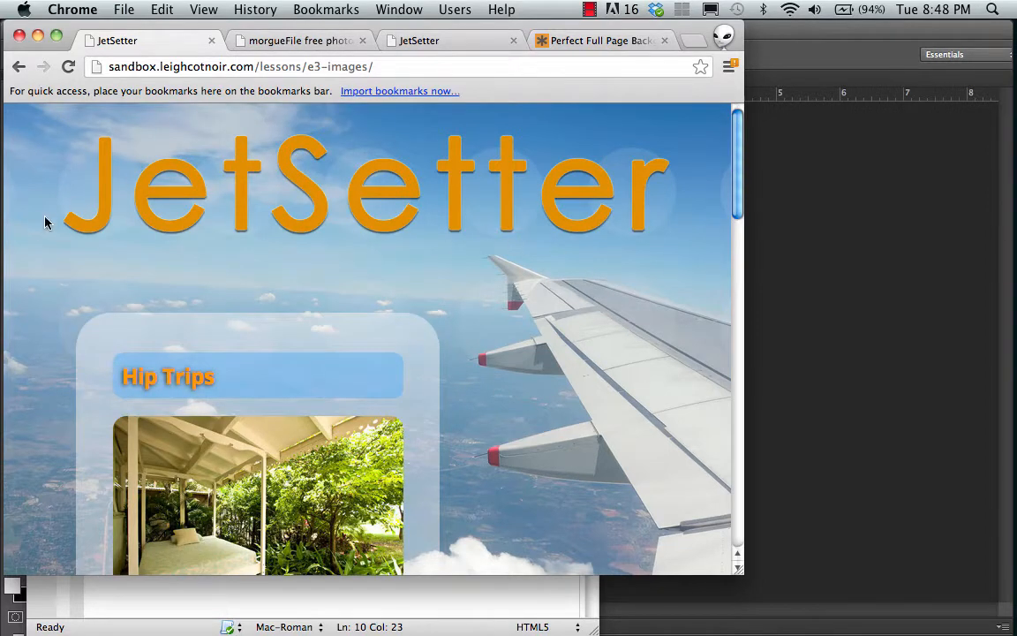
pyautogui.moveTo(680, 244)
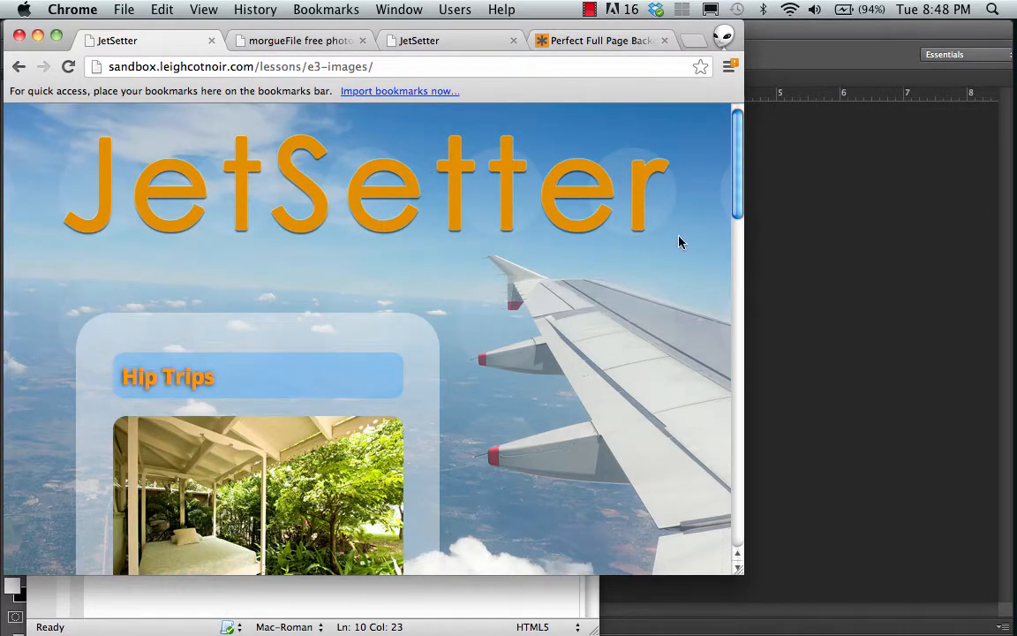
pyautogui.moveTo(245, 251)
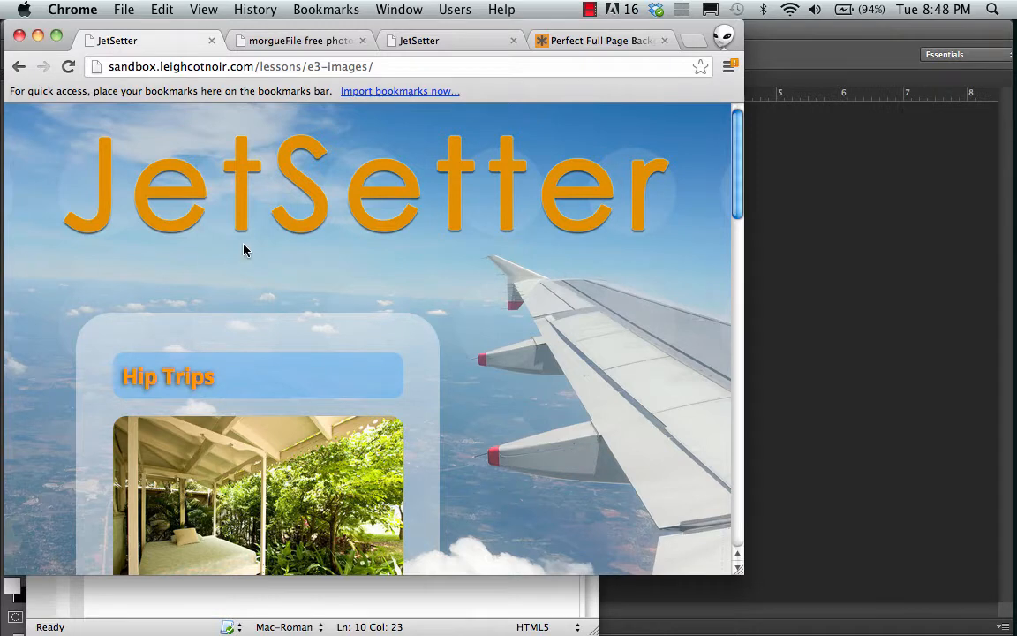
pyautogui.moveTo(279, 412)
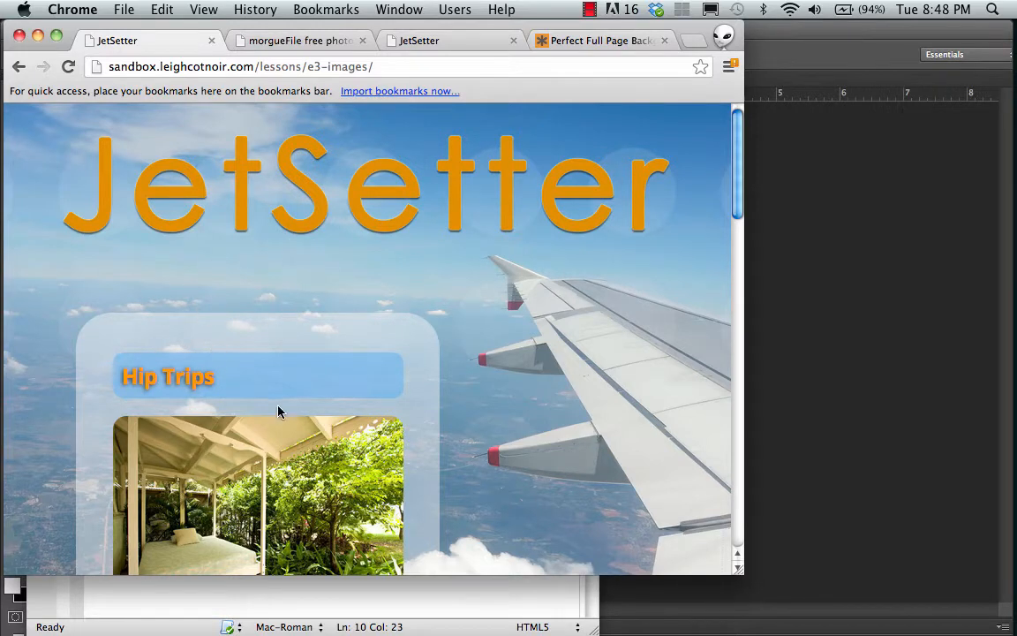
pyautogui.moveTo(392, 127)
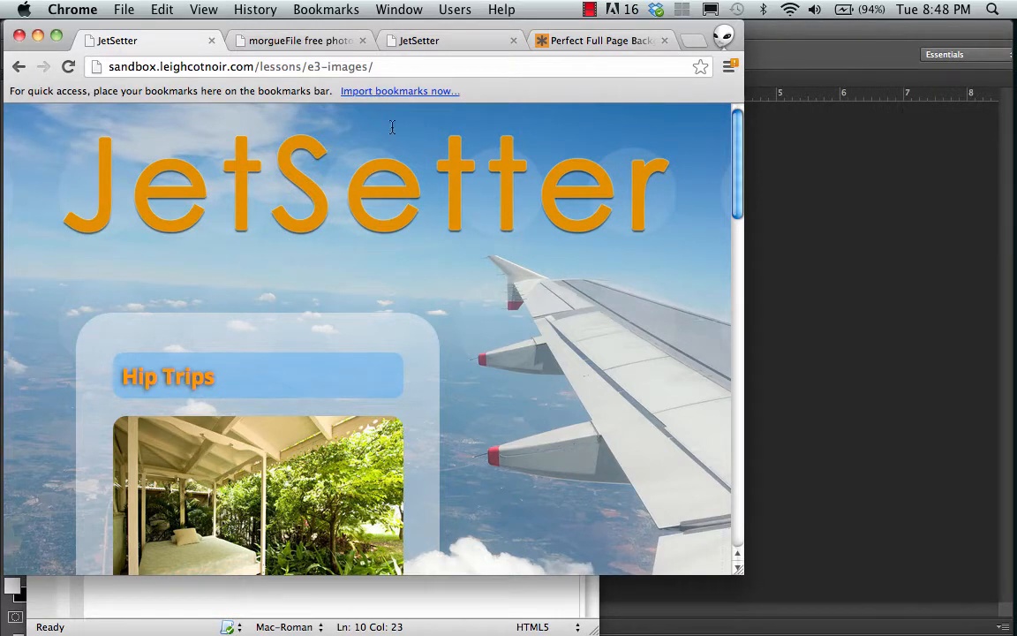
pyautogui.moveTo(9, 142)
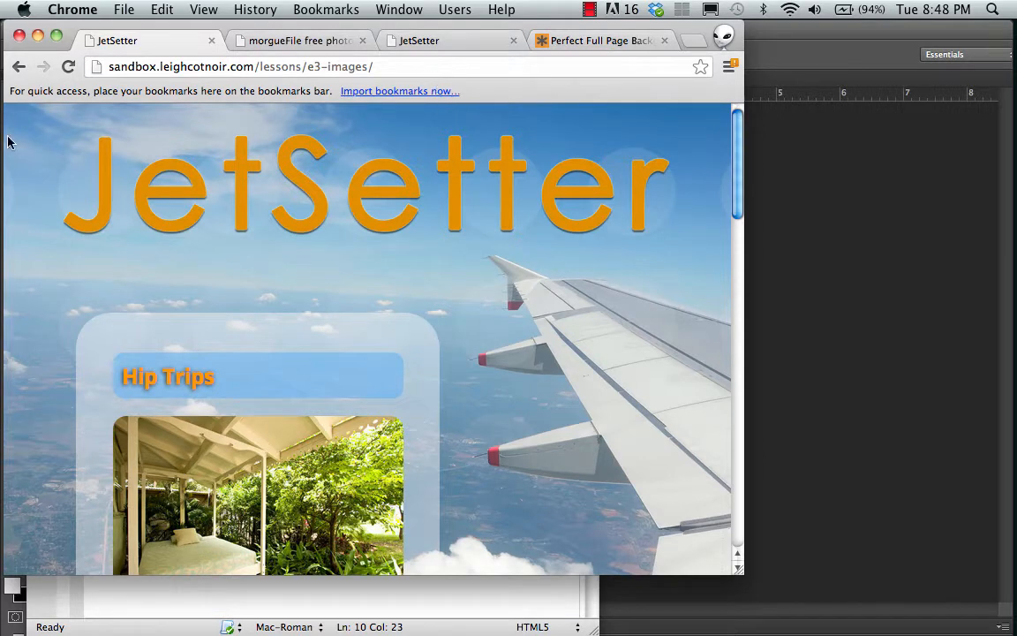
pyautogui.moveTo(568, 281)
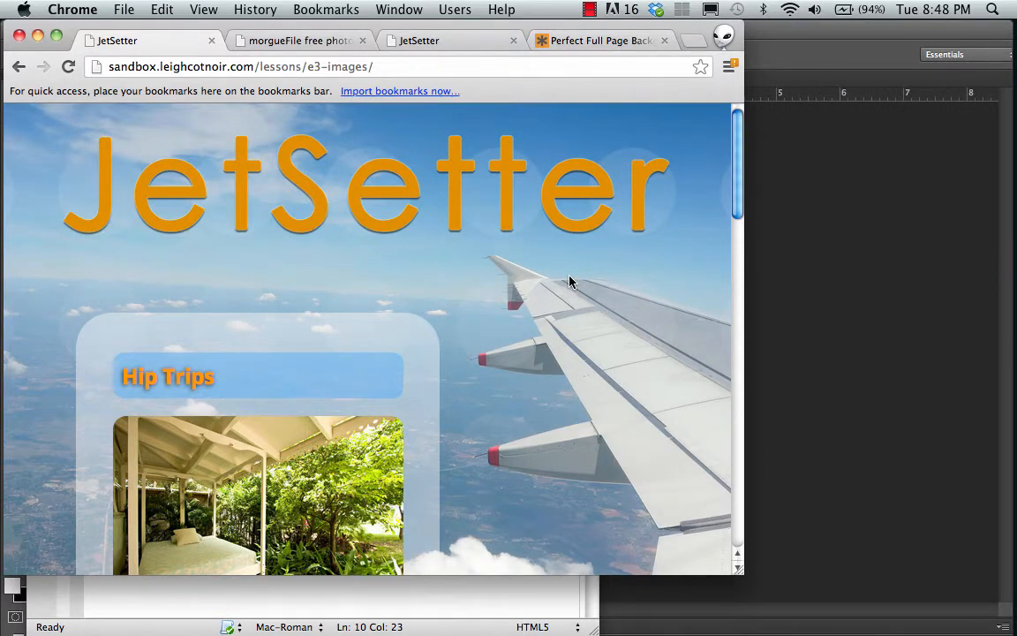
pyautogui.moveTo(388, 212)
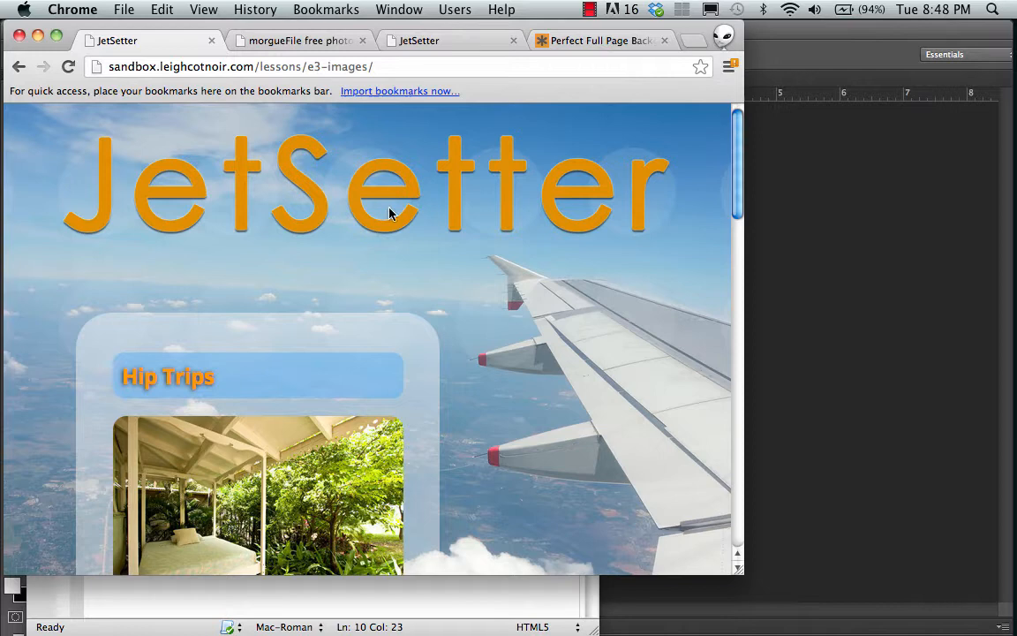
pyautogui.moveTo(299, 196)
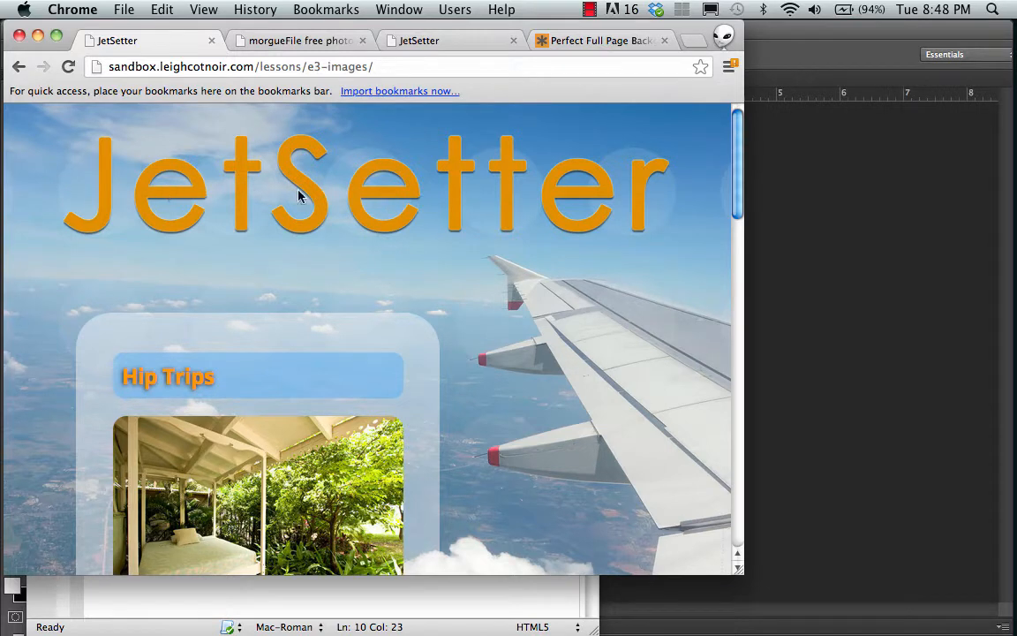
pyautogui.moveTo(194, 185)
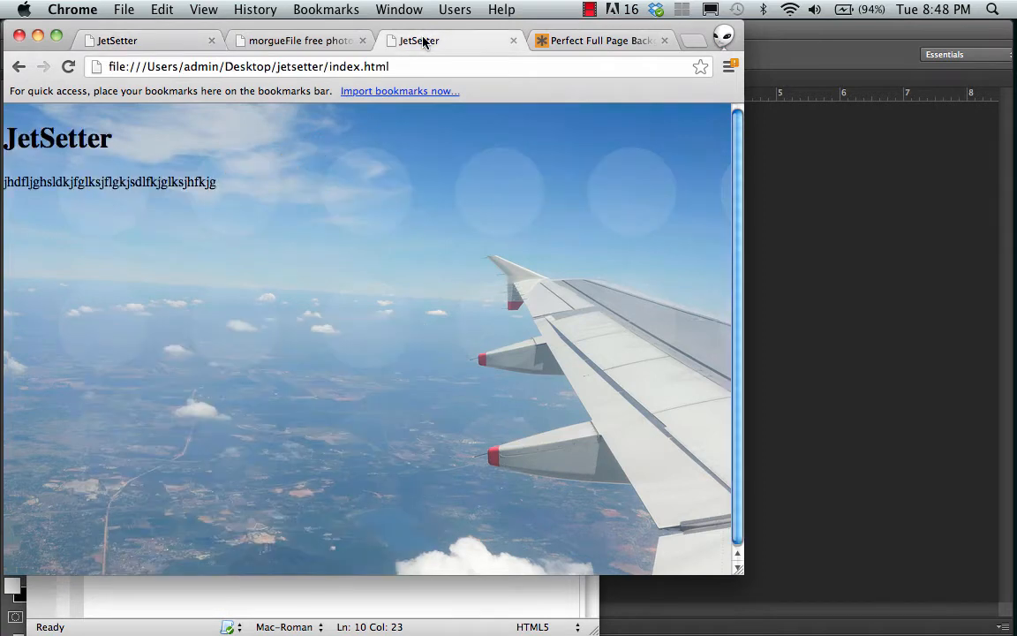
pyautogui.moveTo(21, 256)
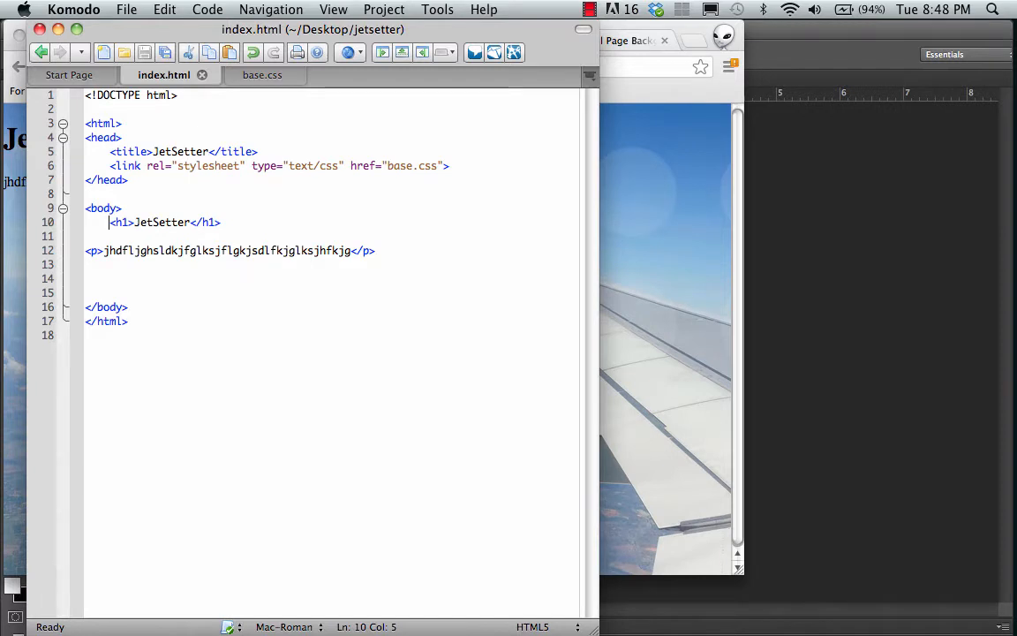
# Wrap the JetSetter h1 in <header>...</header> tags in index.html.
pyautogui.write('<')
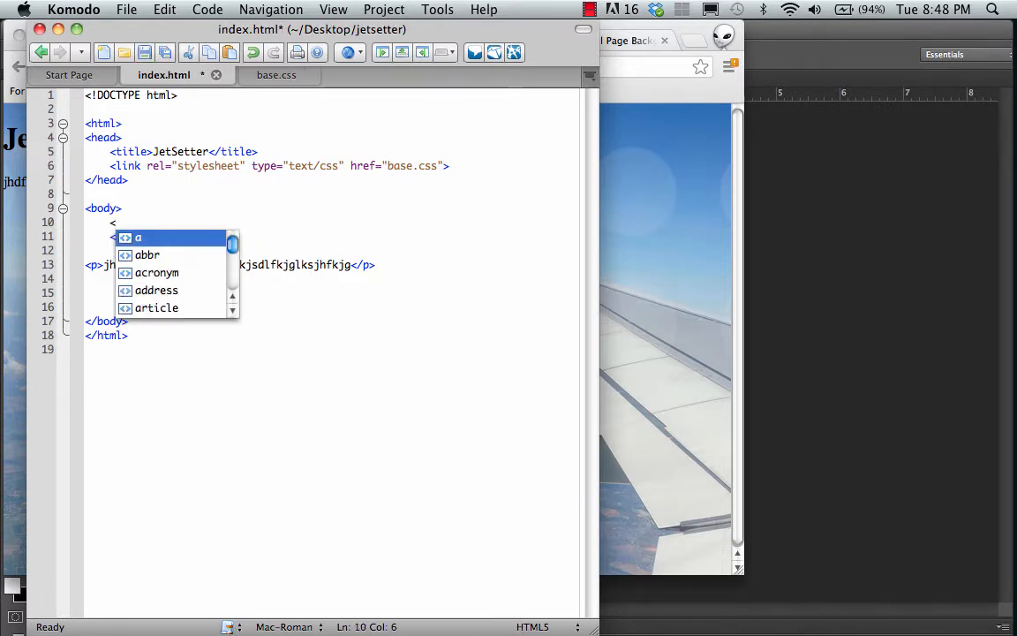
pyautogui.write('header>')
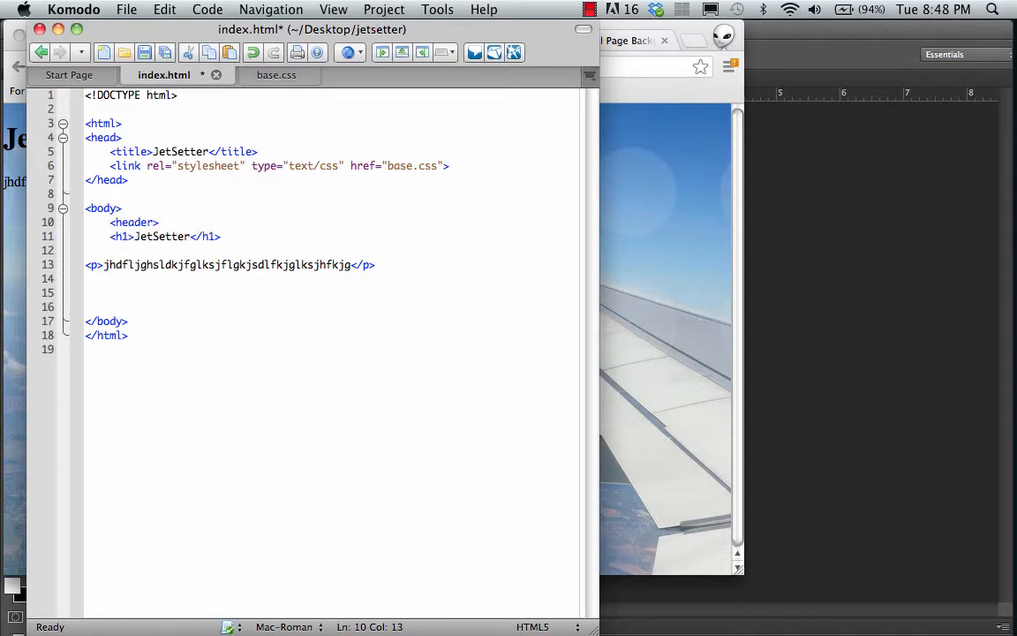
pyautogui.write('</header>')
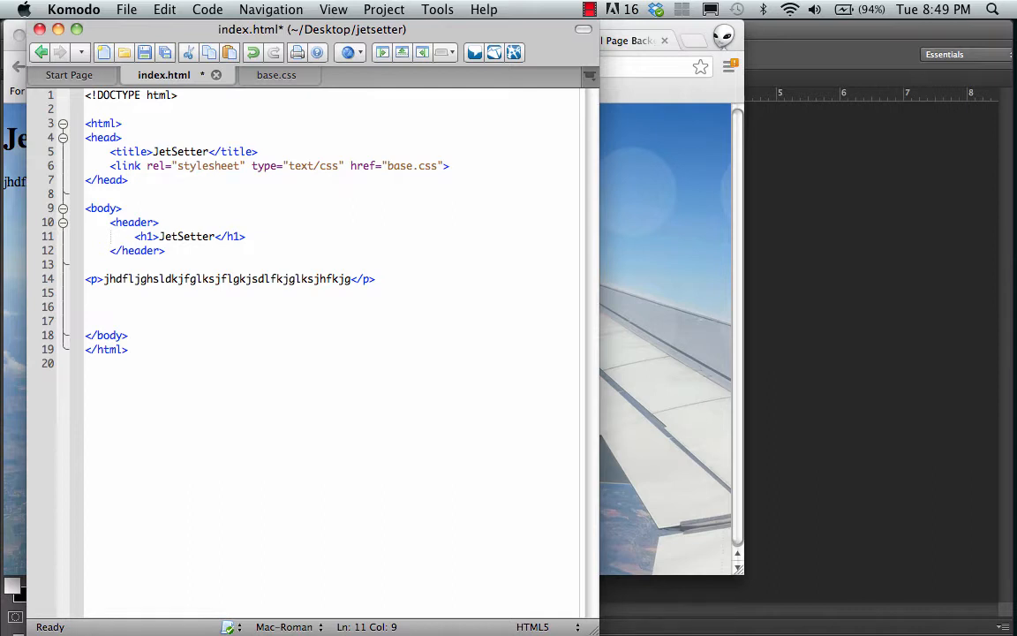
pyautogui.doubleClick(185, 236)
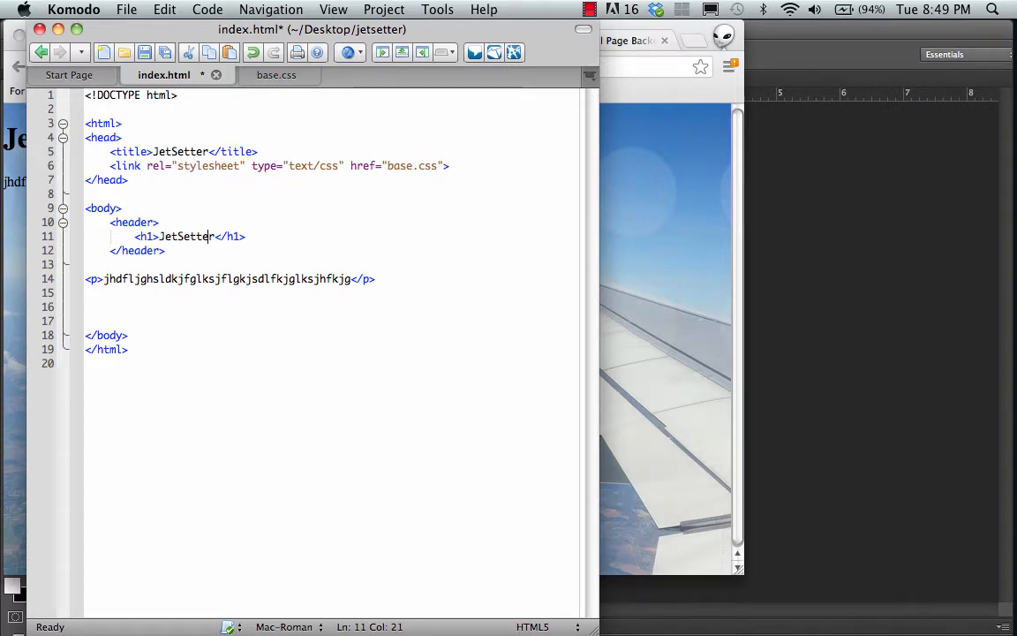
# Insert an img tag with empty src and alt attributes inside the JetSetter heading.
pyautogui.click(158, 237)
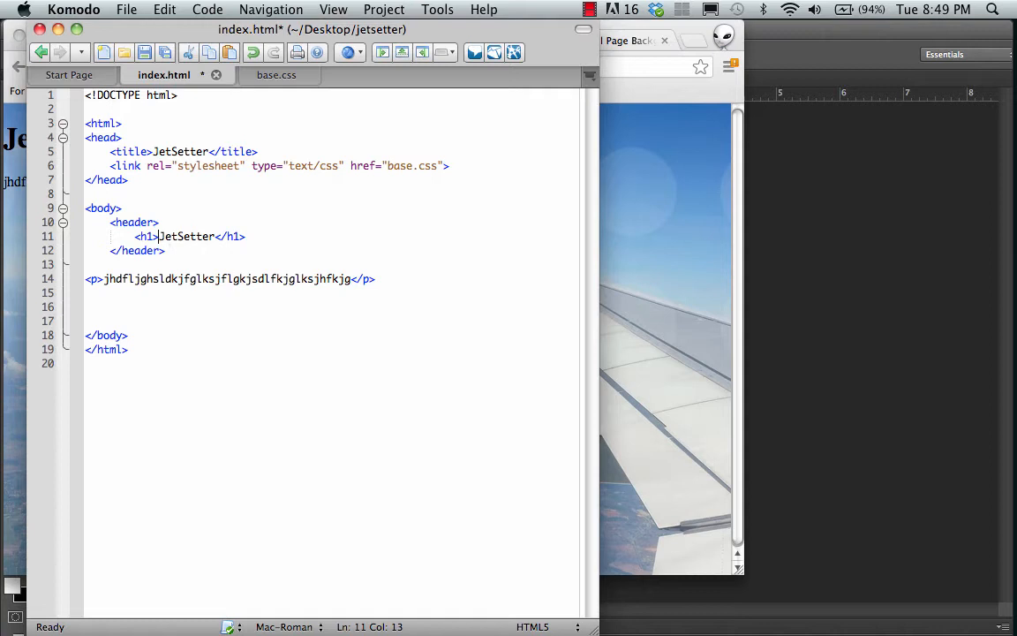
pyautogui.write('img')
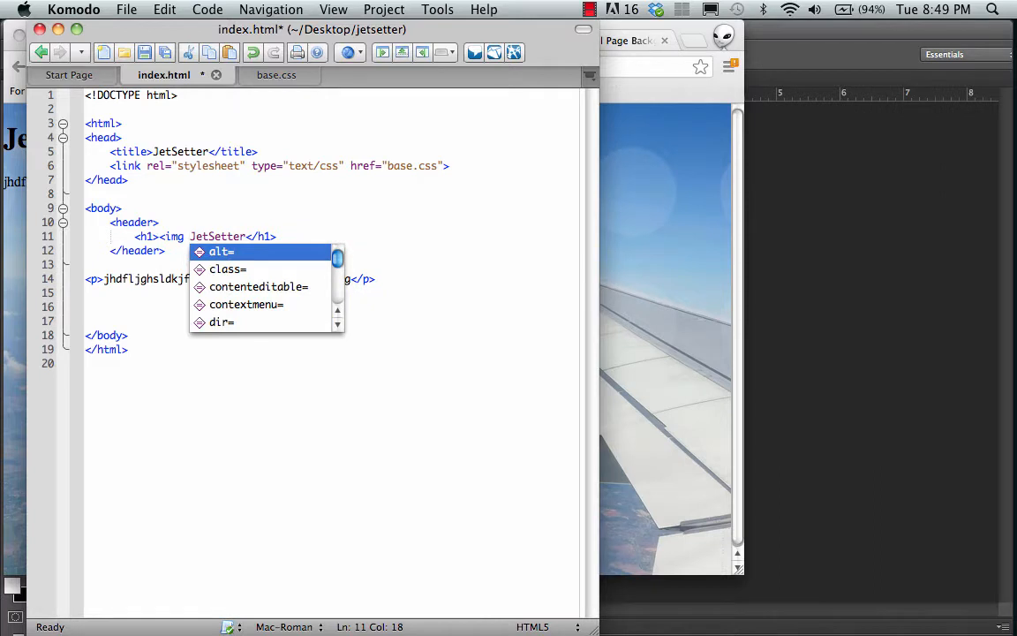
pyautogui.write('src=')
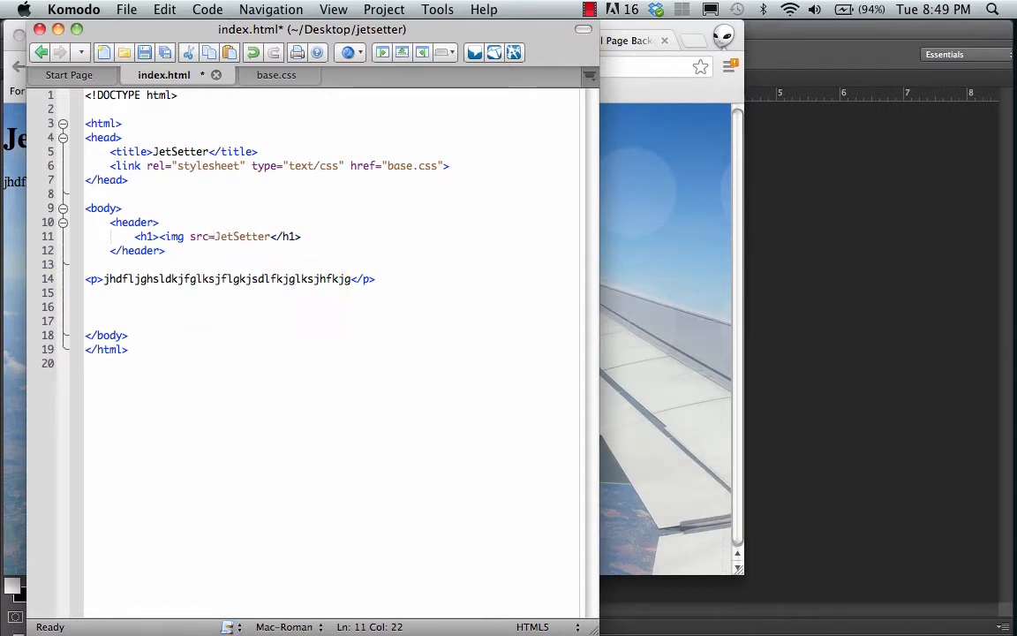
pyautogui.write('""')
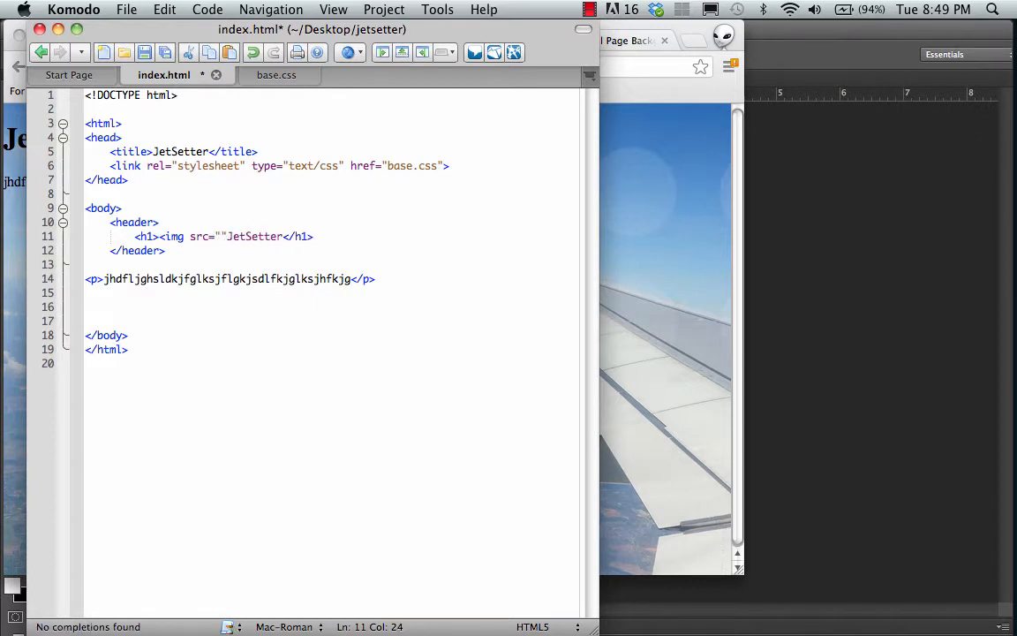
pyautogui.write('alt="">')
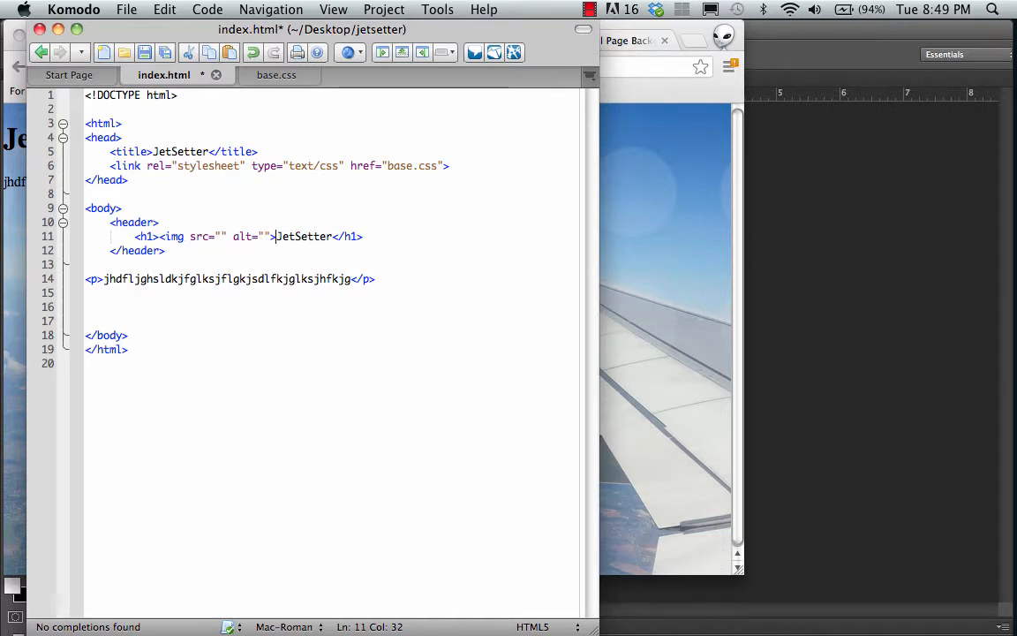
pyautogui.doubleClick(304, 237)
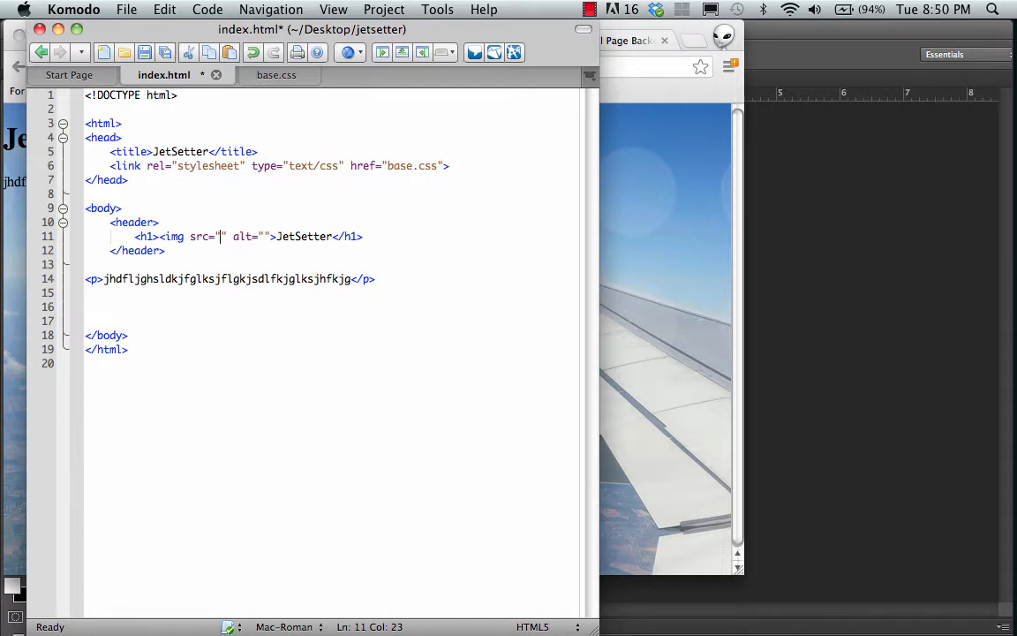
# Fill the img tag with src images/title.png and alt text JetSetter.
pyautogui.write('jet')
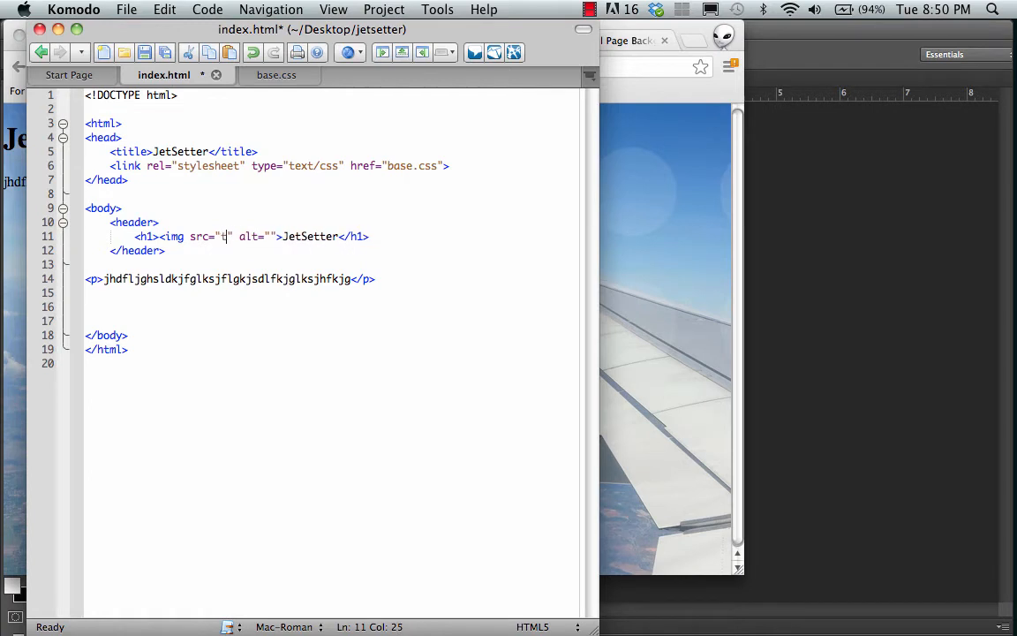
pyautogui.write('itle.png')
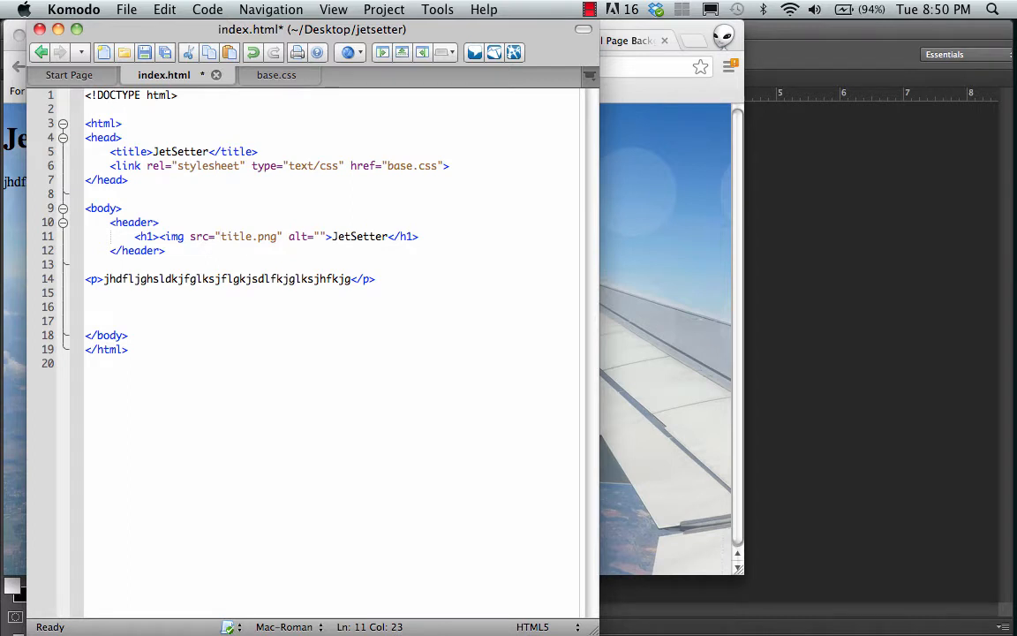
pyautogui.write('images/')
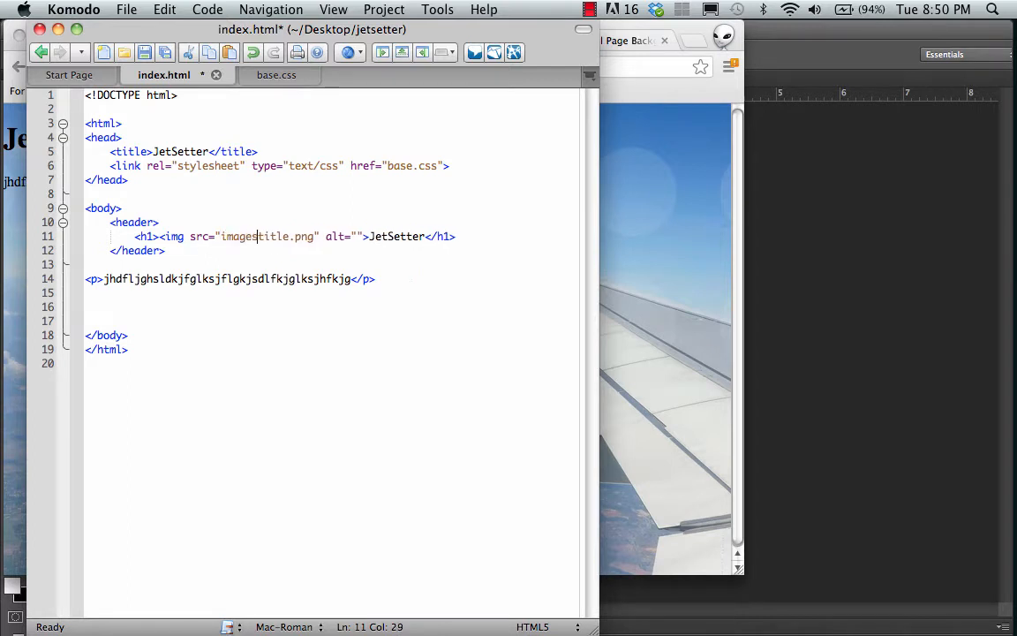
pyautogui.write('/')
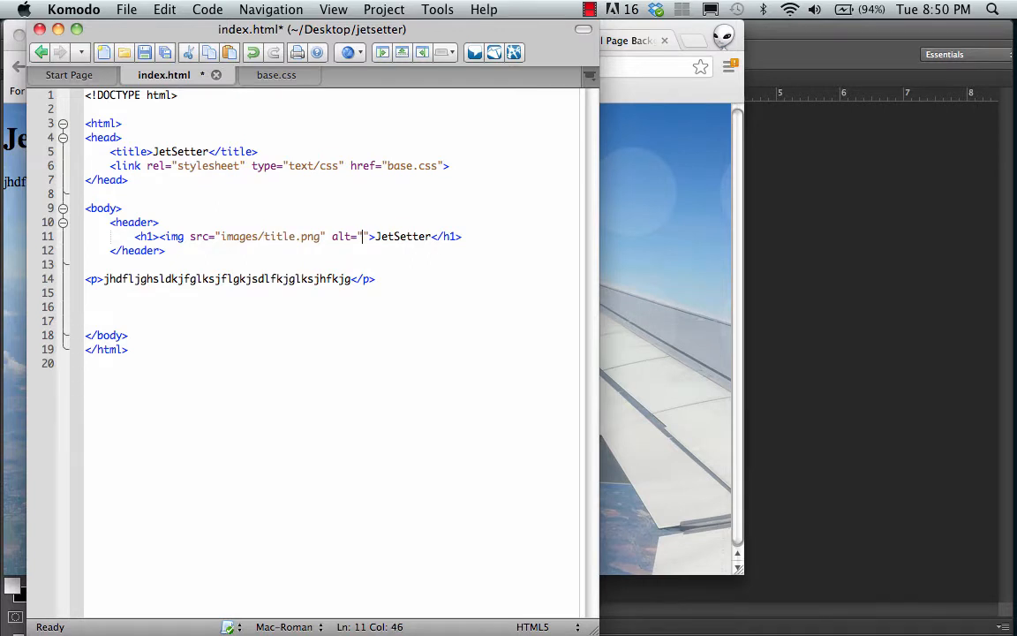
pyautogui.write('etSet')
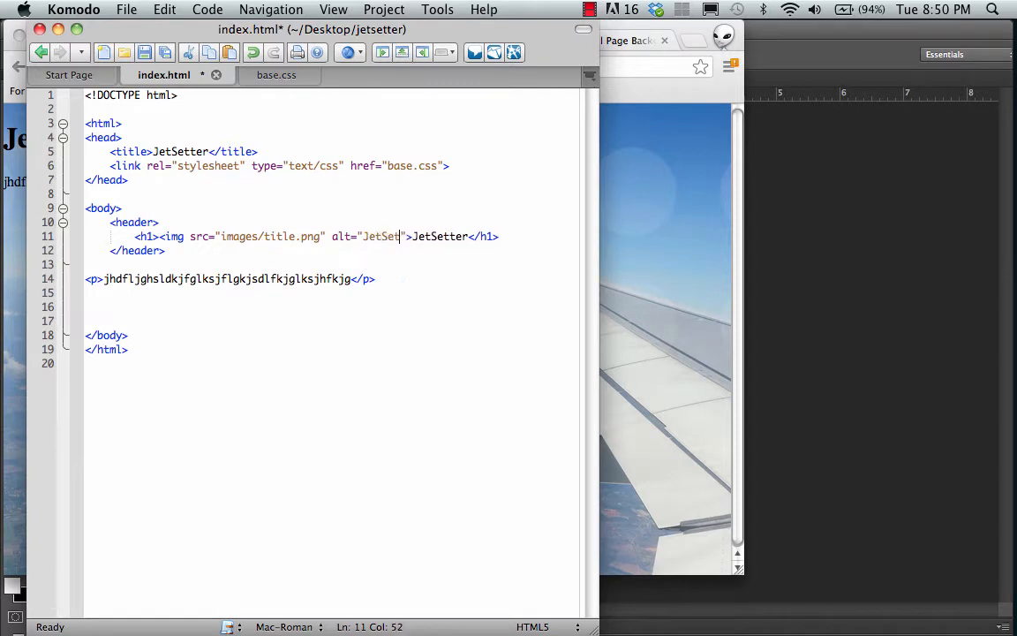
pyautogui.write('ter')
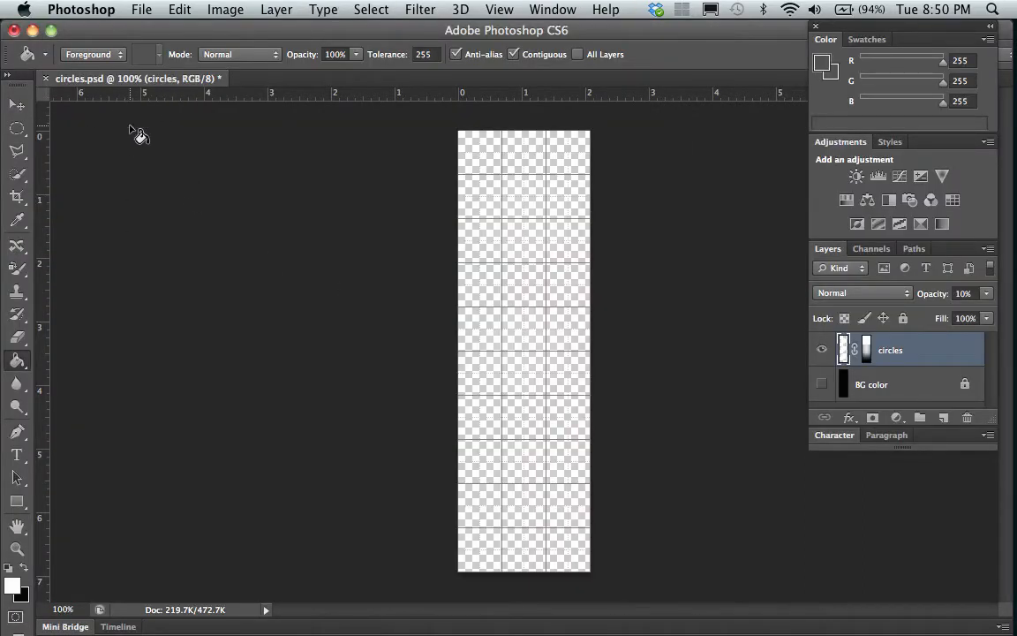
pyautogui.moveTo(233, 272)
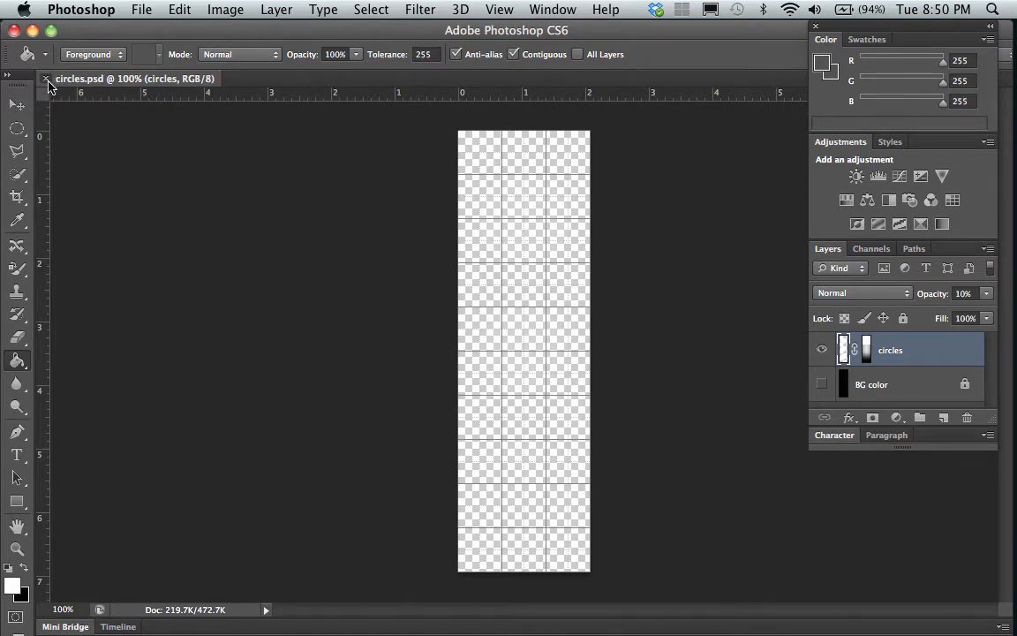
# Close circles.psd and start a new Photoshop document.
pyautogui.click(46, 78)
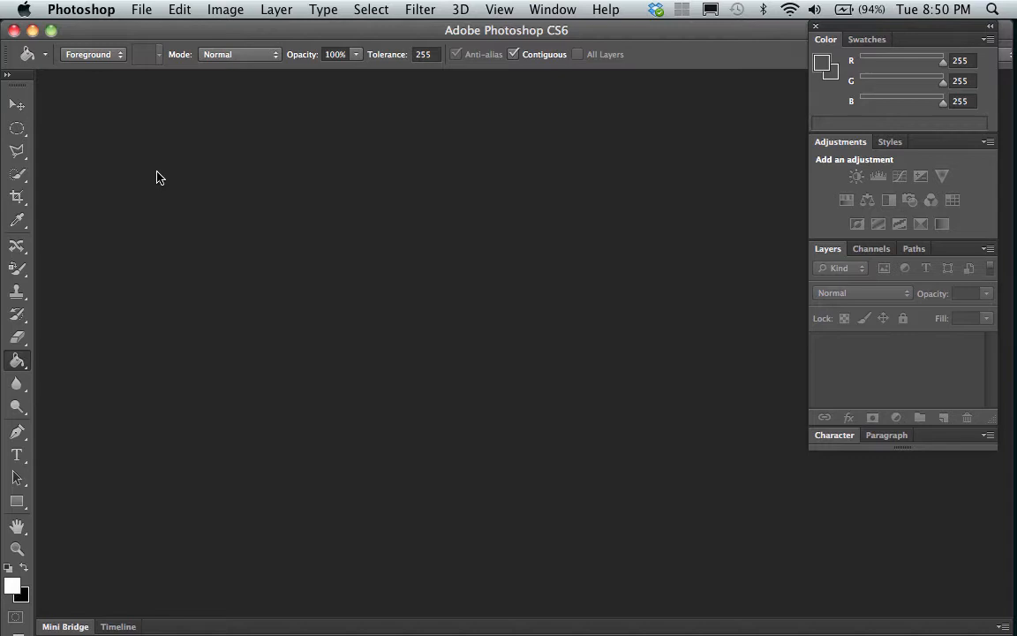
pyautogui.click(142, 11)
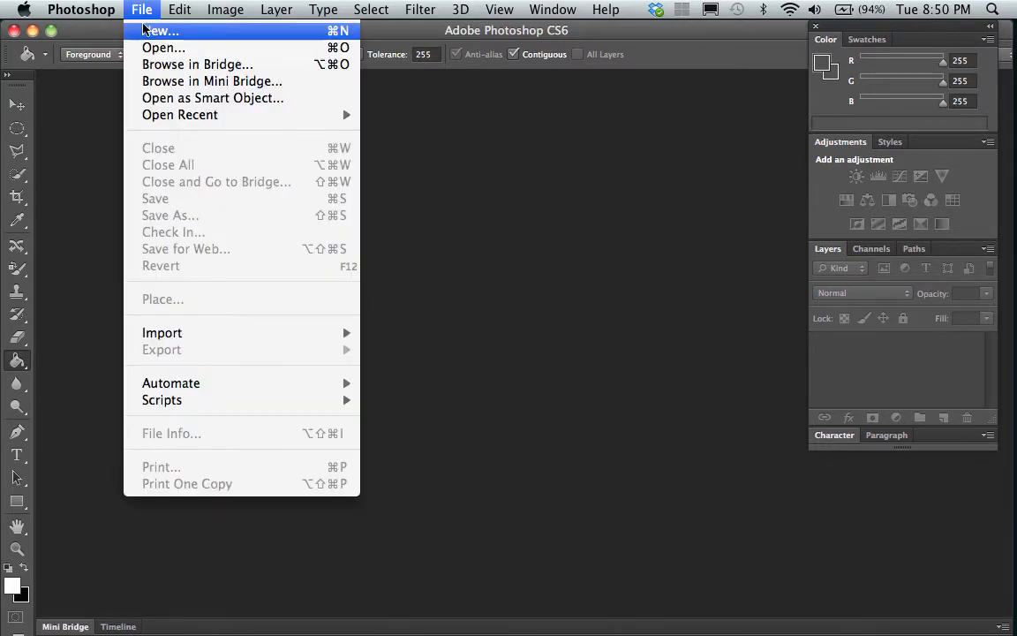
pyautogui.click(159, 32)
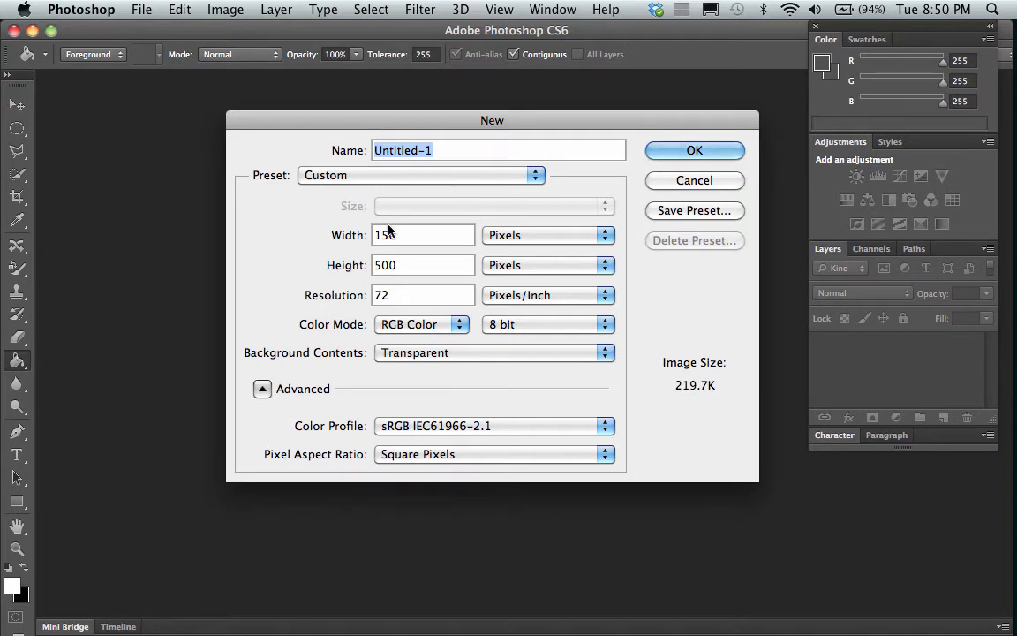
# Enter a canvas width of 2000 pixels in the New document dialog.
pyautogui.write('0')
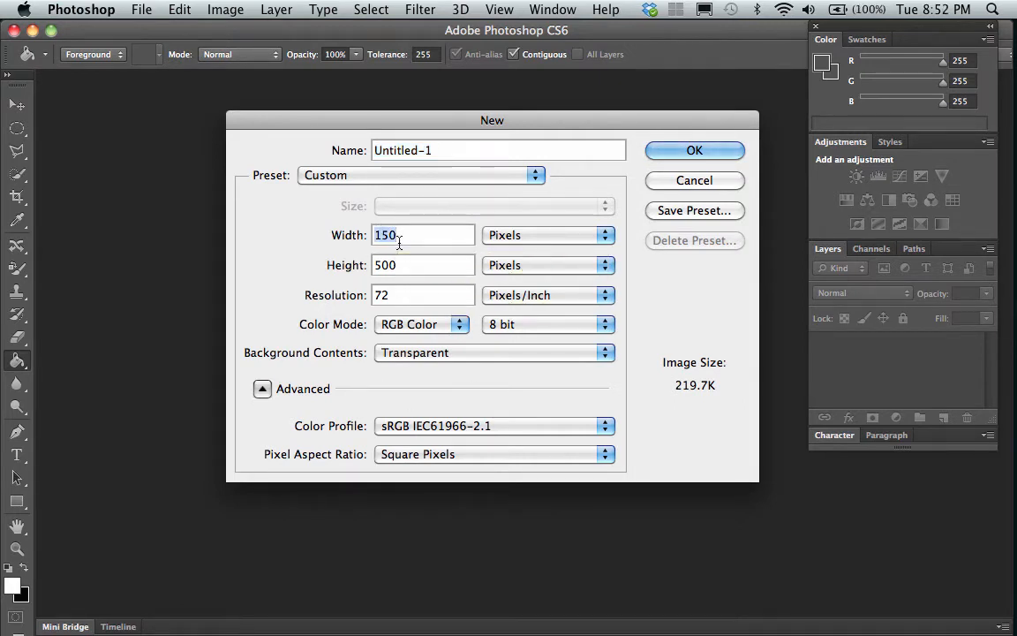
pyautogui.write('2')
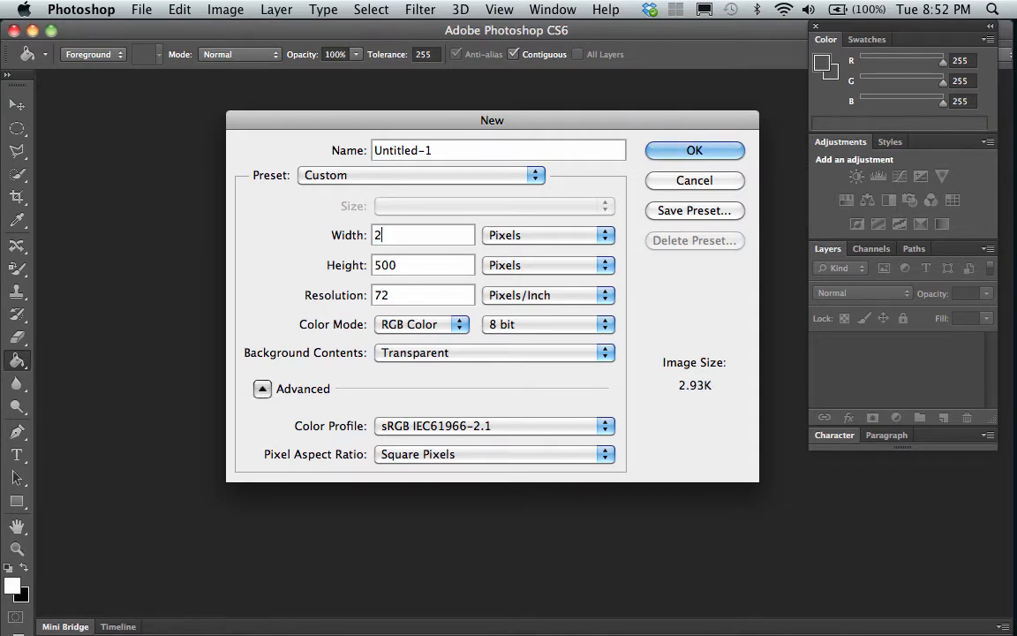
pyautogui.write('000')
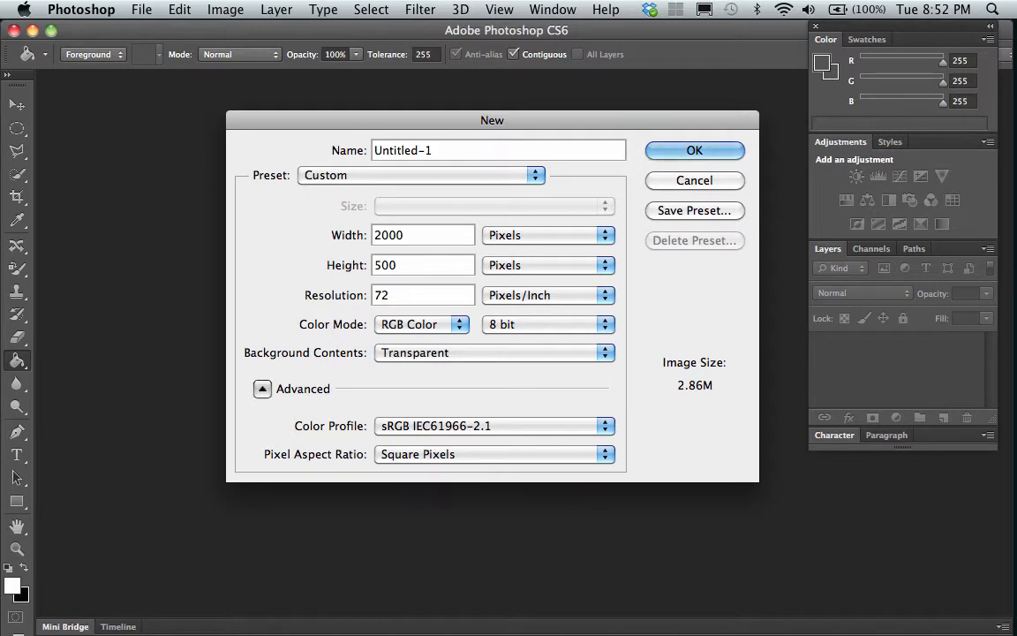
pyautogui.click(424, 235)
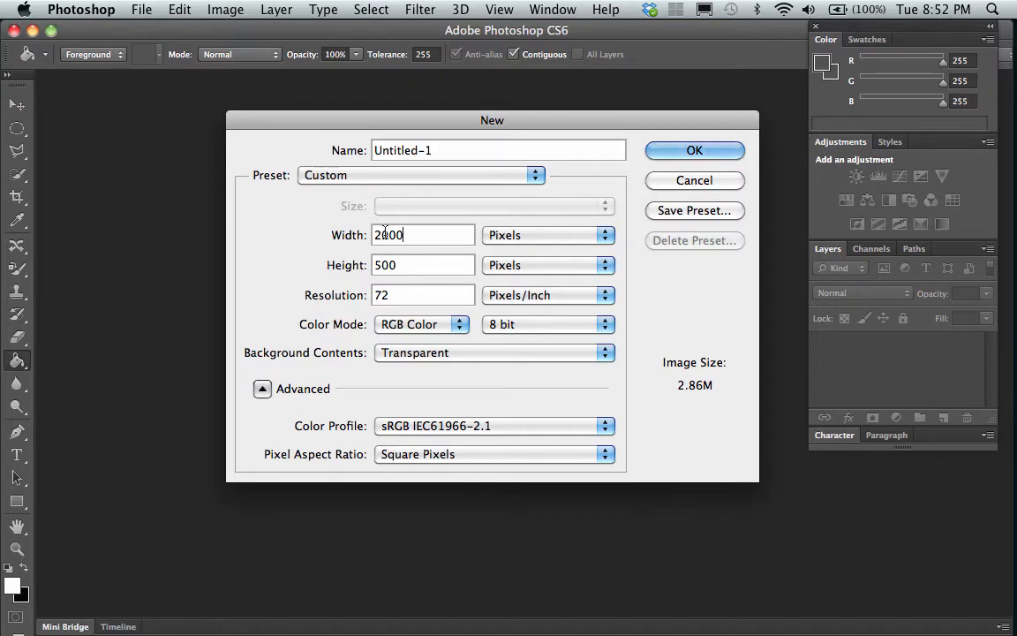
pyautogui.moveTo(424, 235)
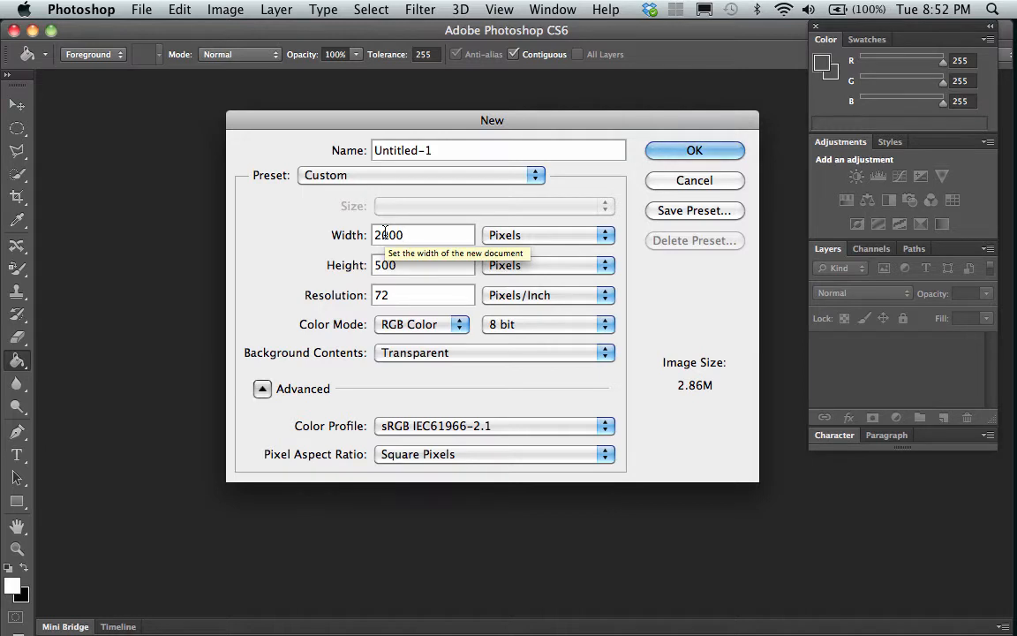
pyautogui.write('2000')
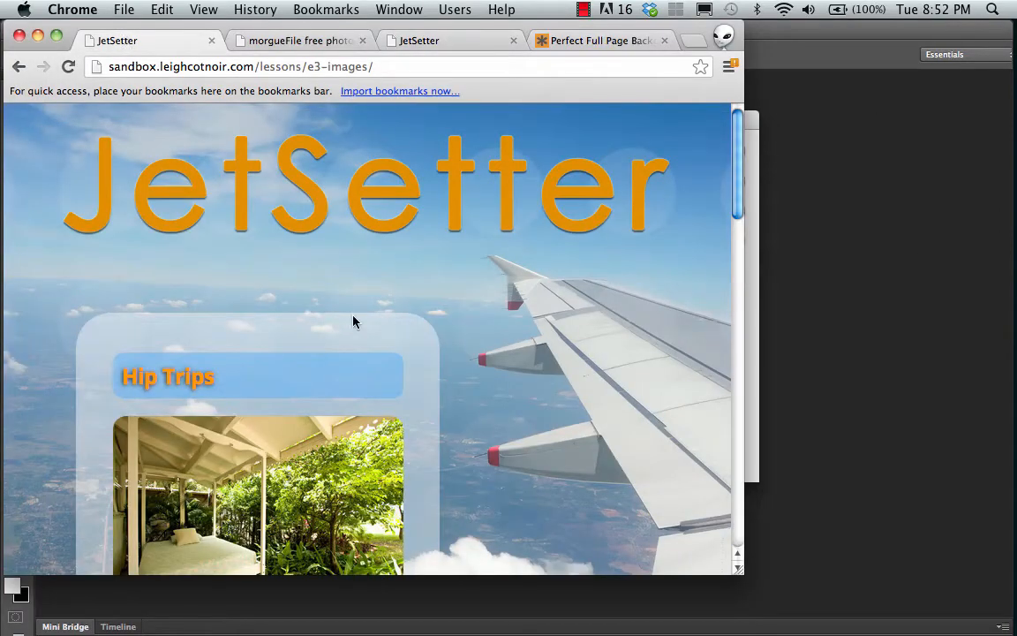
pyautogui.moveTo(556, 122)
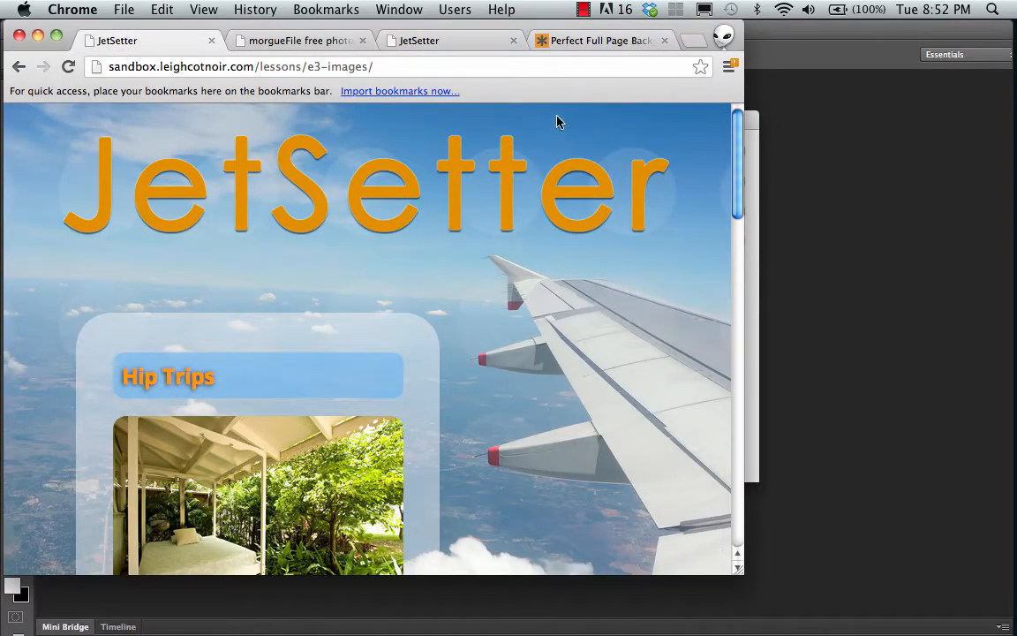
pyautogui.moveTo(590, 466)
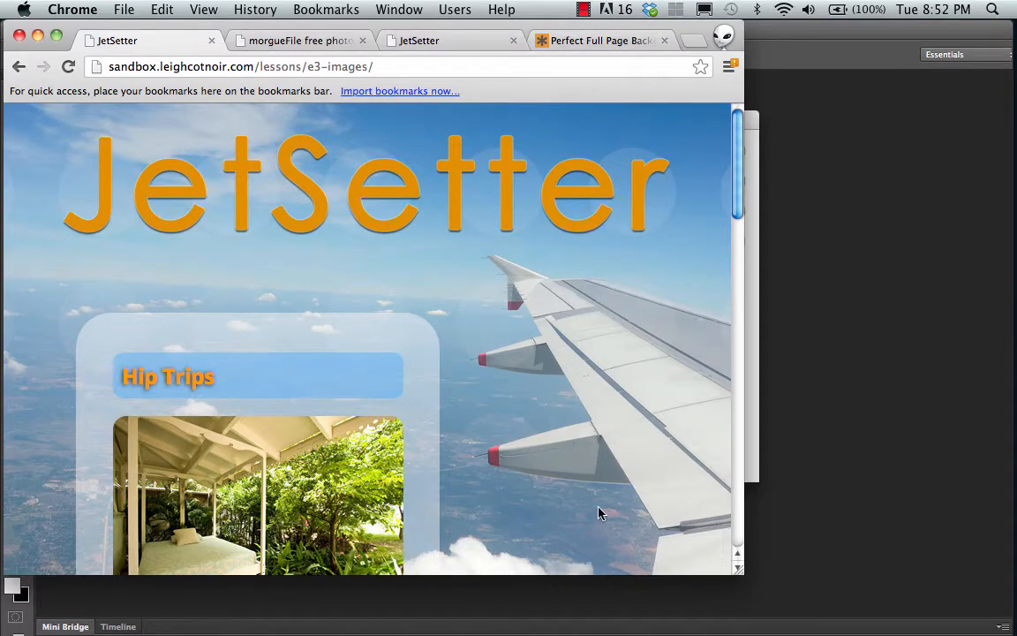
pyautogui.moveTo(526, 203)
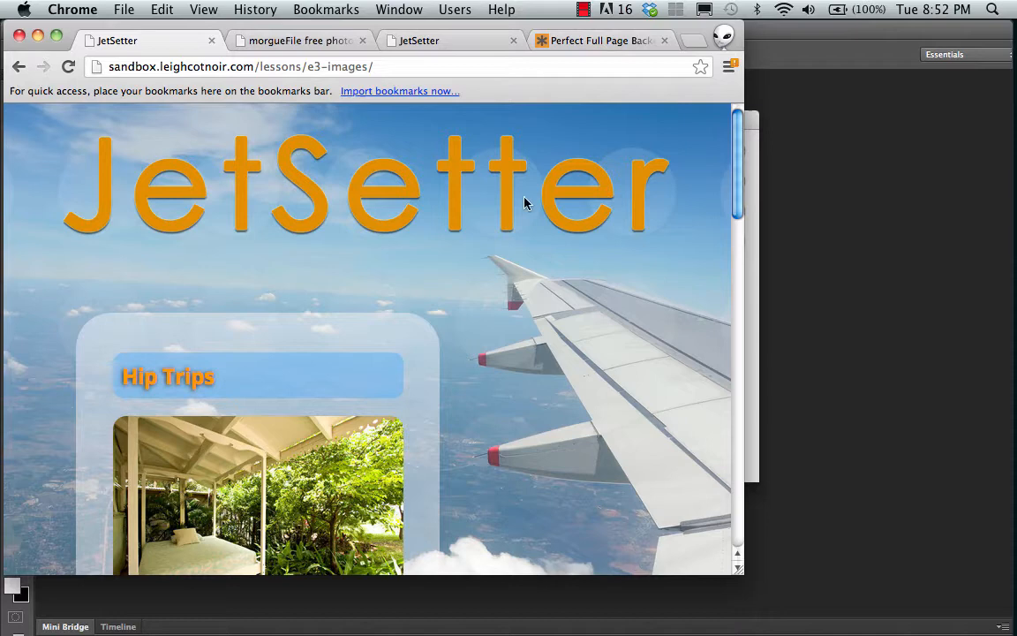
pyautogui.moveTo(300, 177)
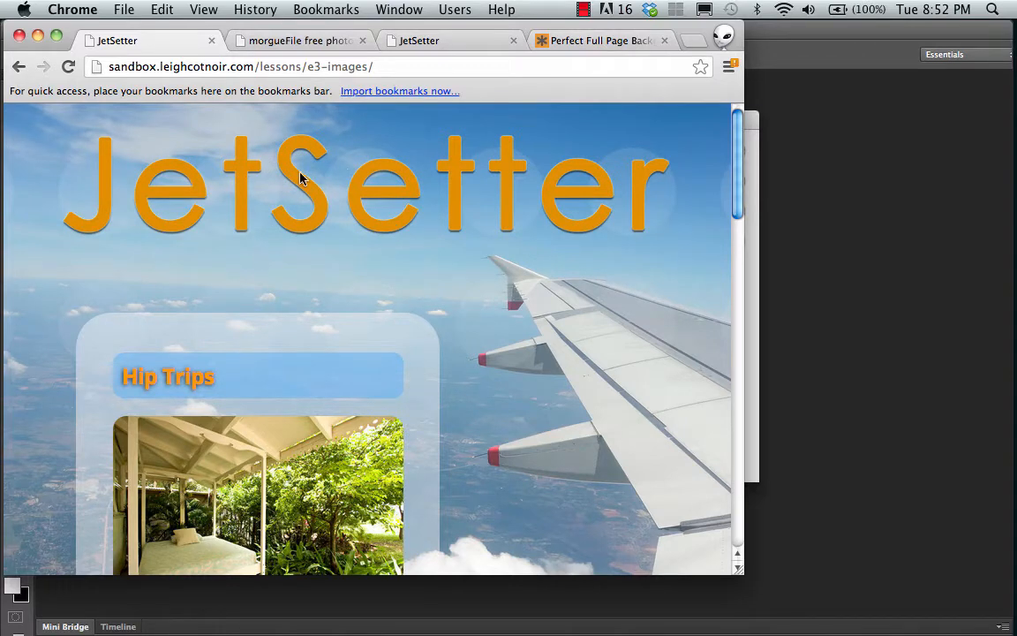
pyautogui.moveTo(46, 193)
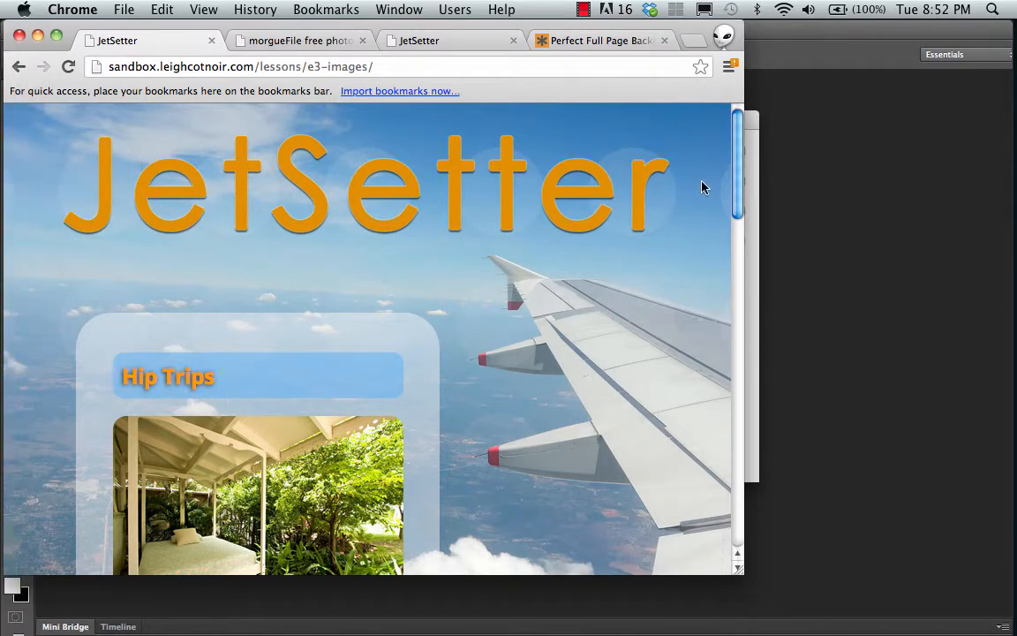
pyautogui.moveTo(738, 185)
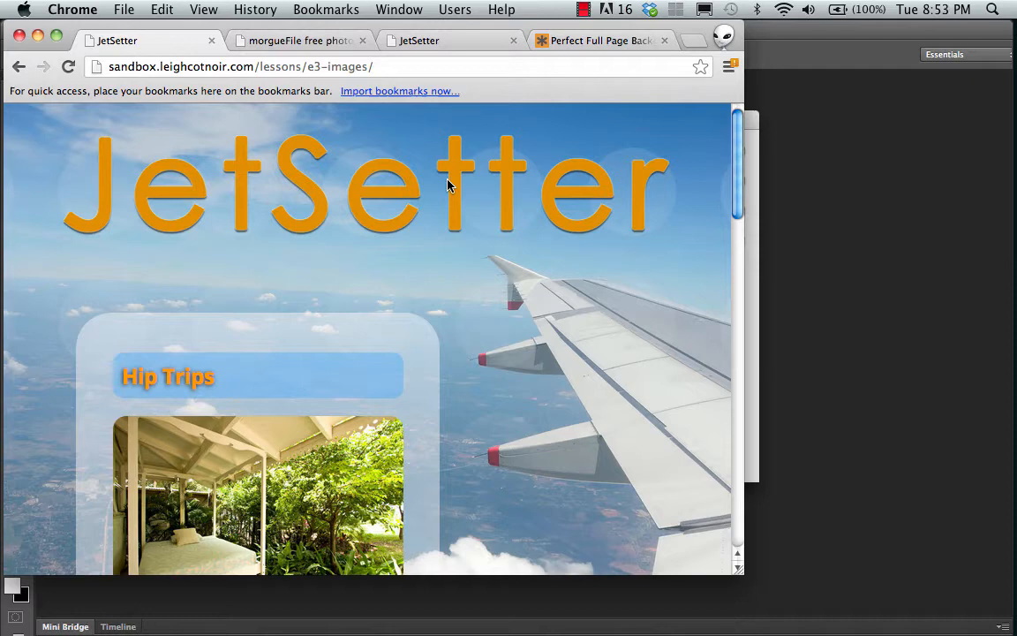
pyautogui.moveTo(433, 102)
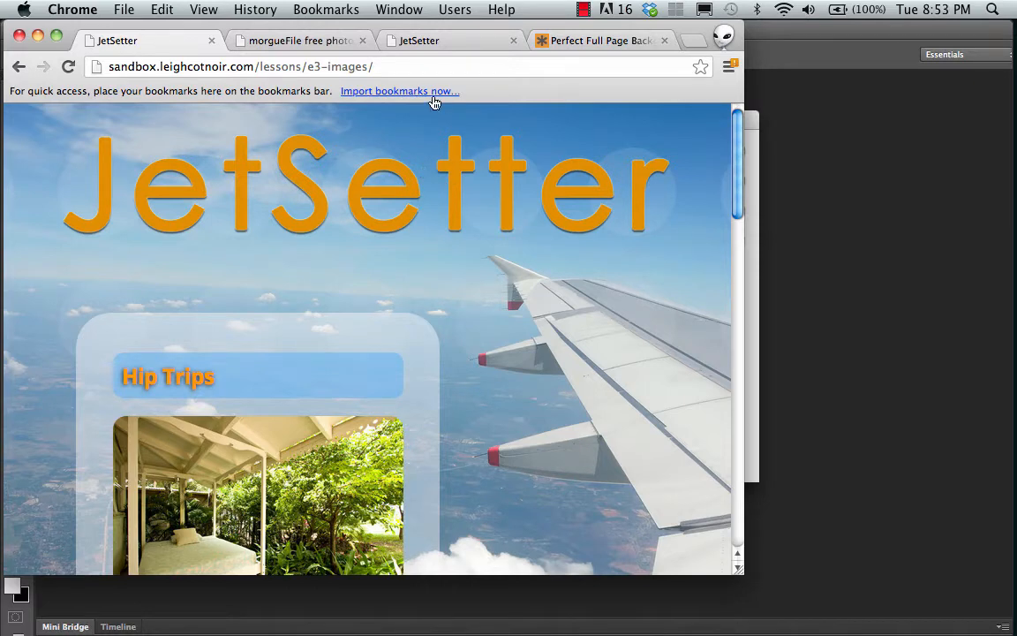
pyautogui.moveTo(460, 304)
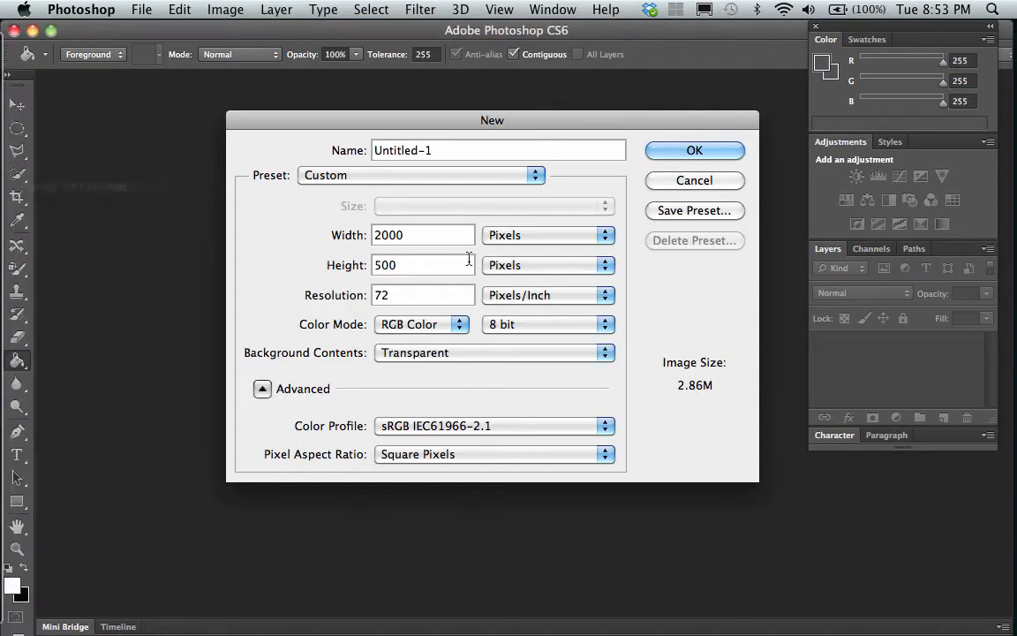
pyautogui.moveTo(403, 254)
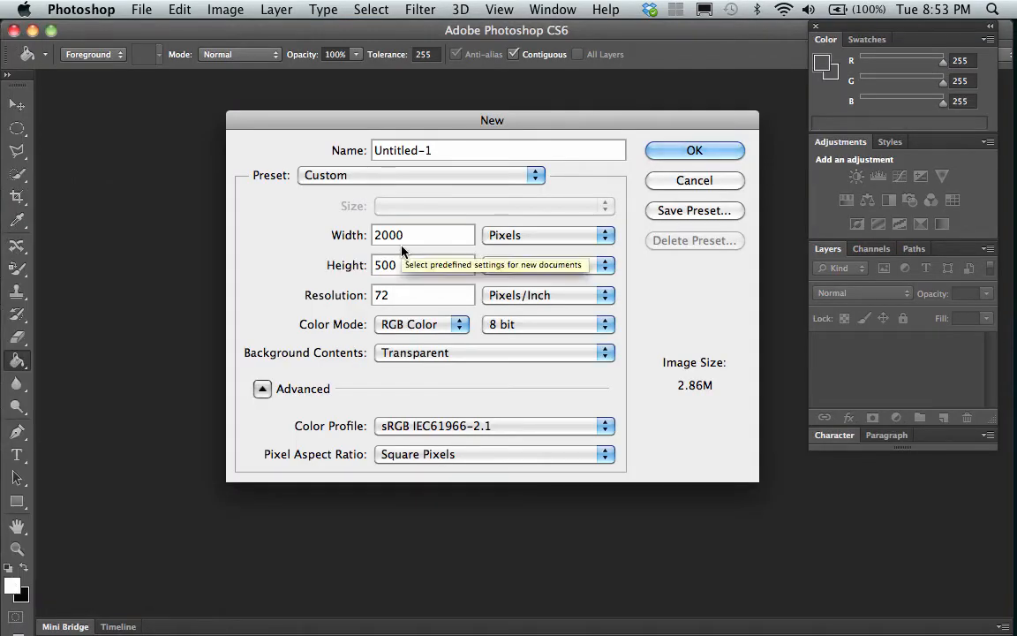
# Set the new canvas to 2000 px wide by 500 px high.
pyautogui.click(415, 235)
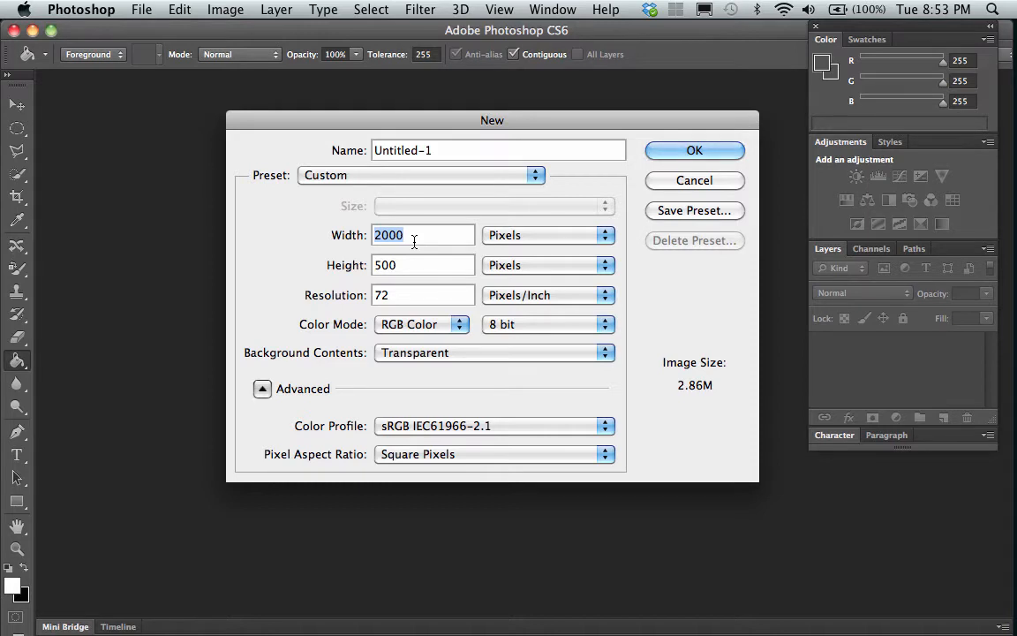
pyautogui.click(424, 265)
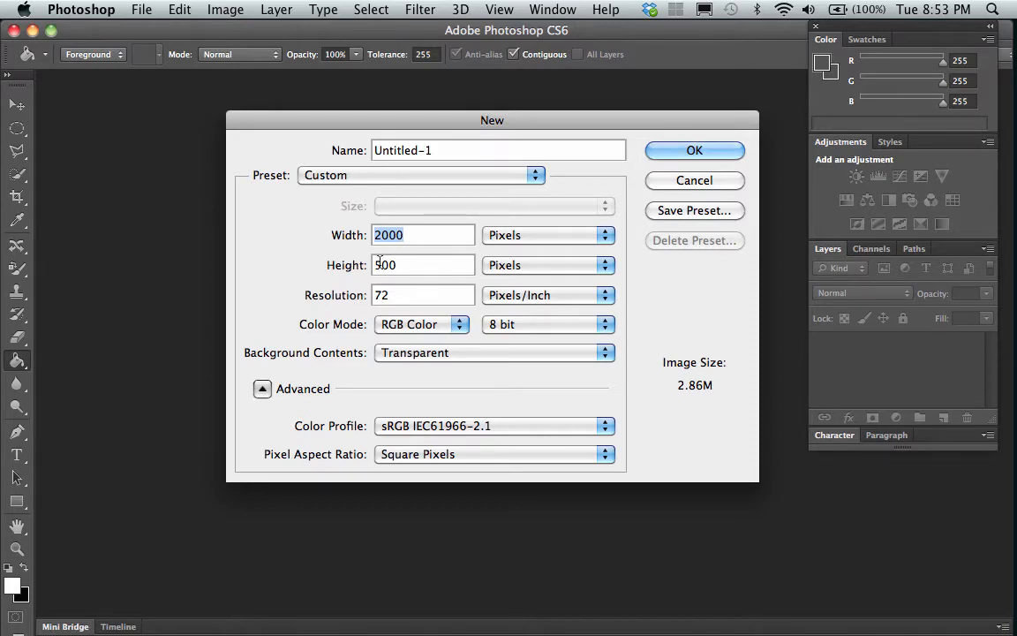
pyautogui.write('500')
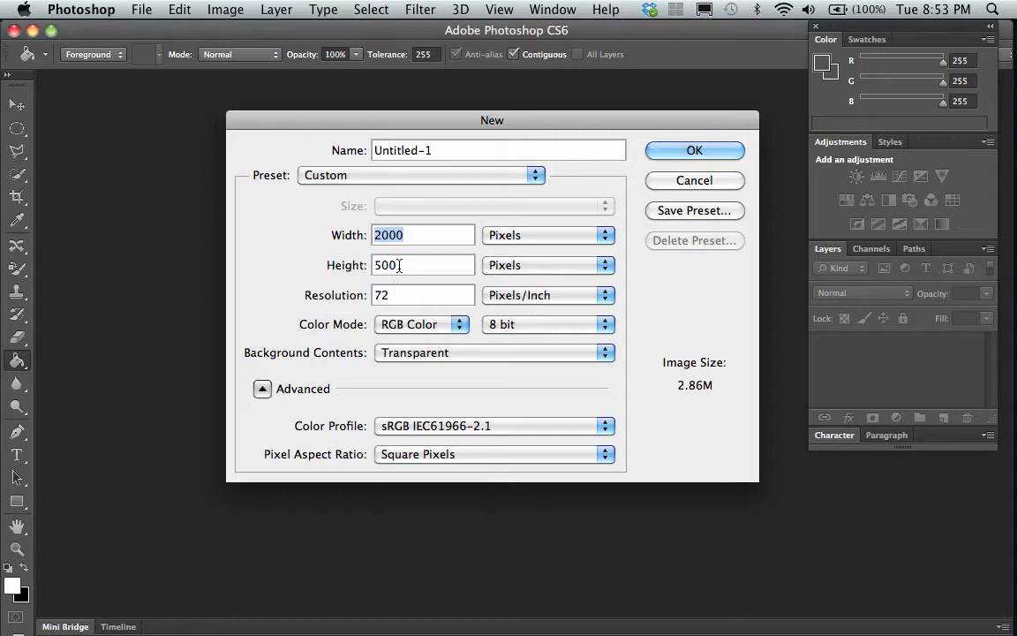
pyautogui.moveTo(392, 233)
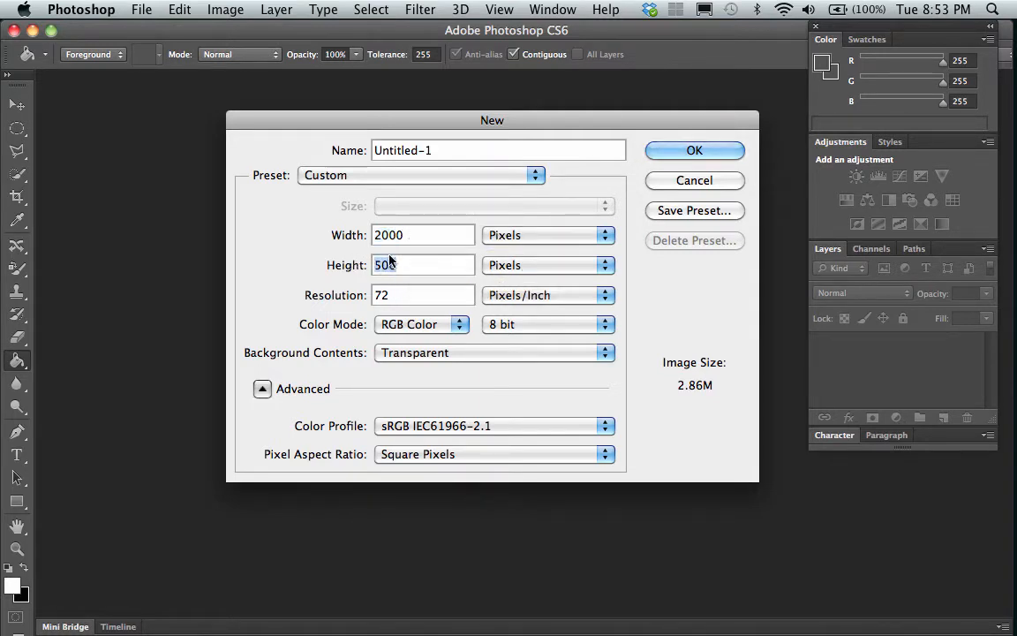
pyautogui.click(424, 233)
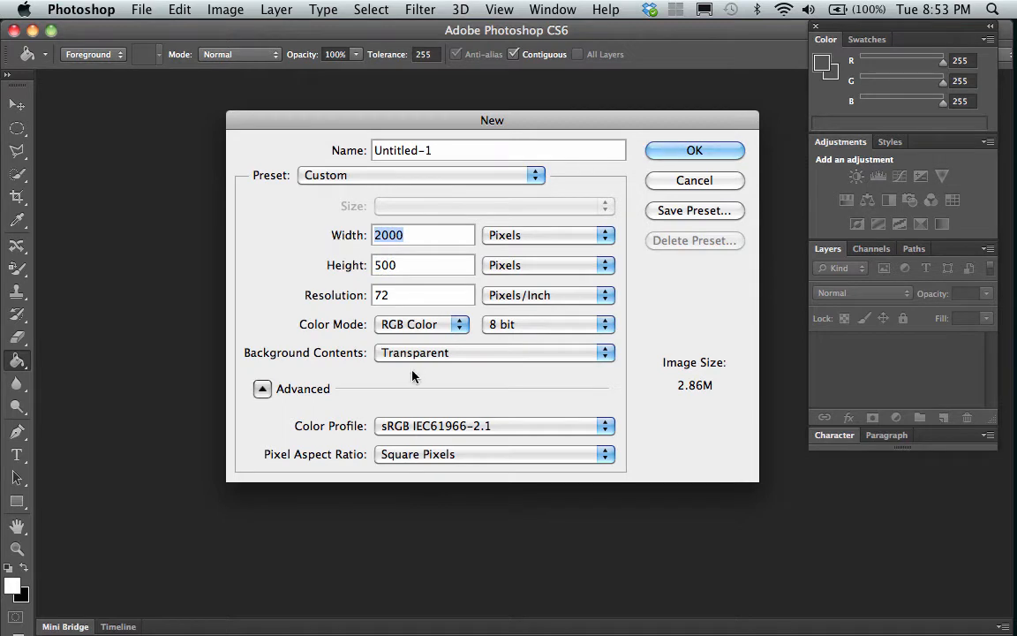
pyautogui.moveTo(304, 360)
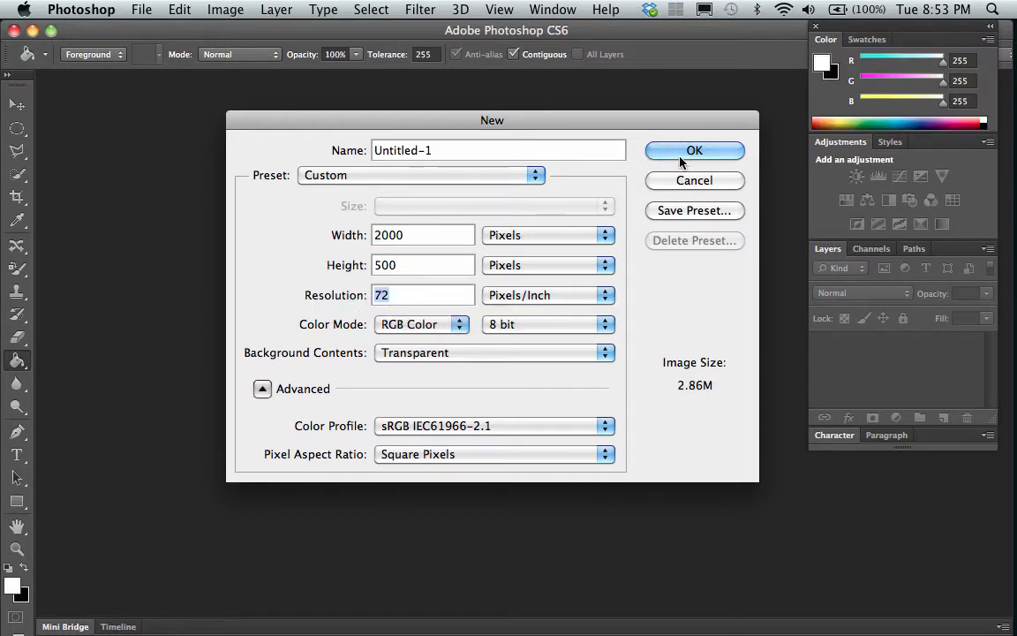
# Name the document 'title' and create it with a transparent background.
pyautogui.click(498, 150)
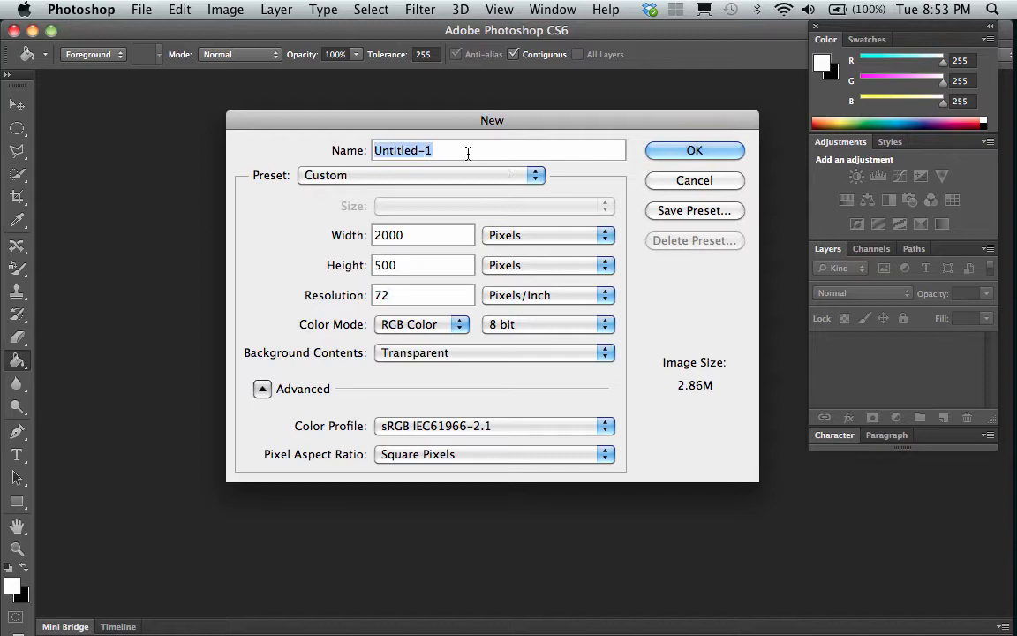
pyautogui.write('title')
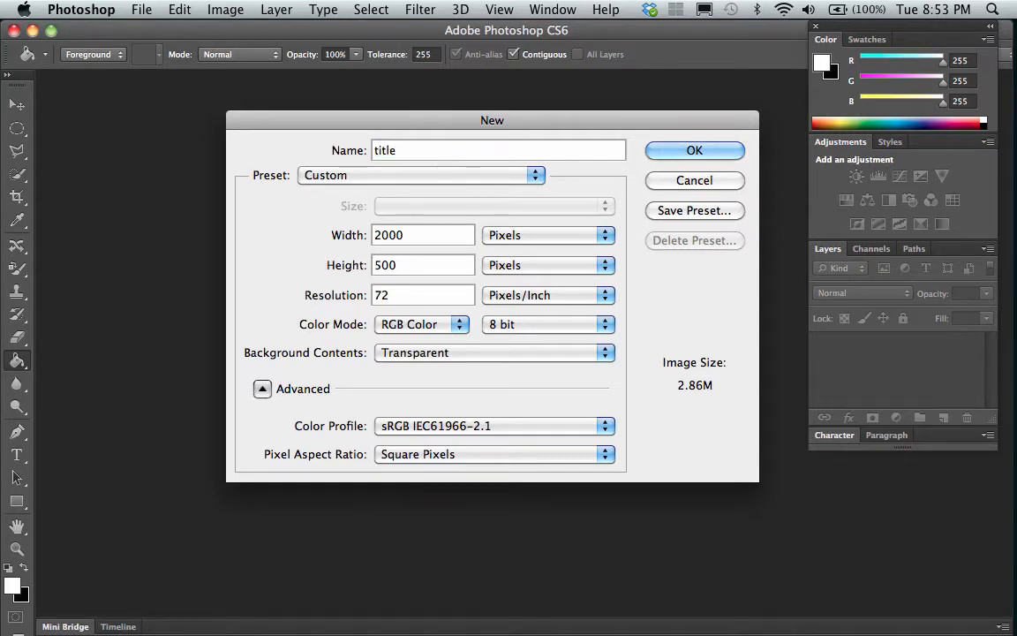
pyautogui.click(694, 150)
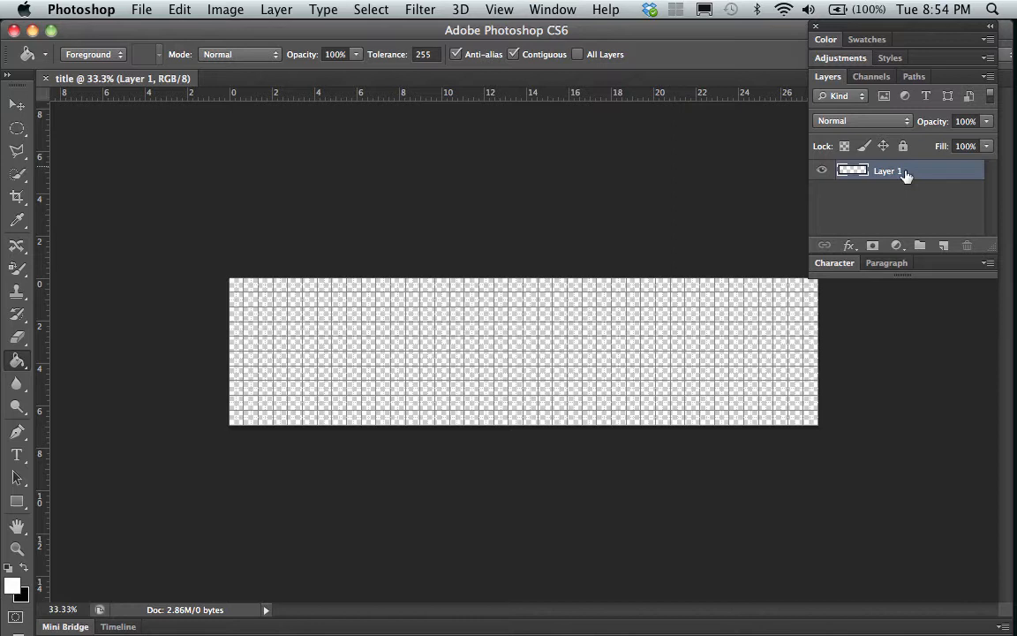
pyautogui.moveTo(632, 374)
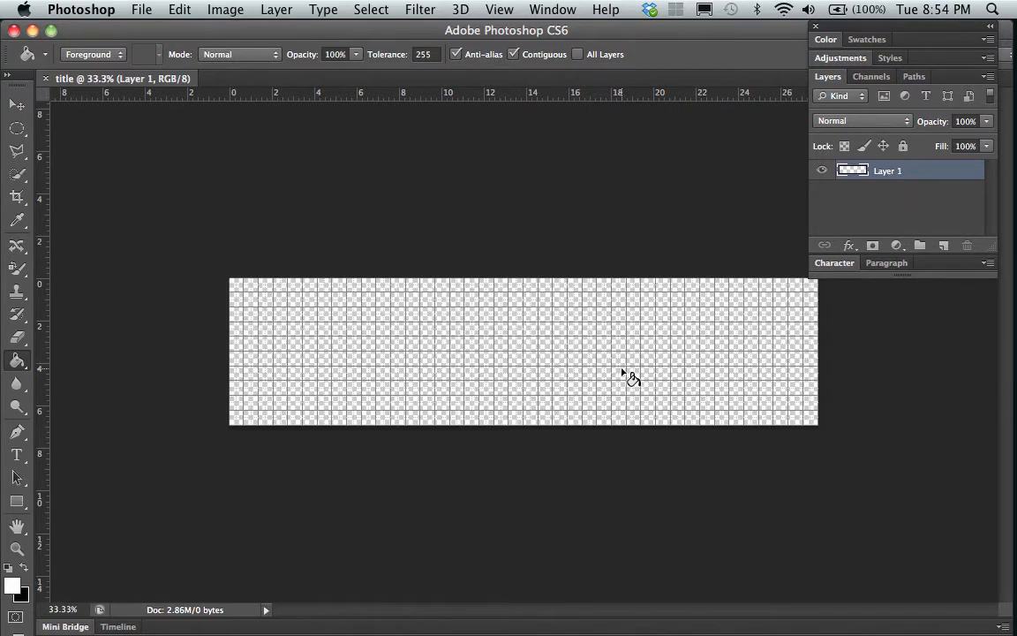
pyautogui.moveTo(44, 291)
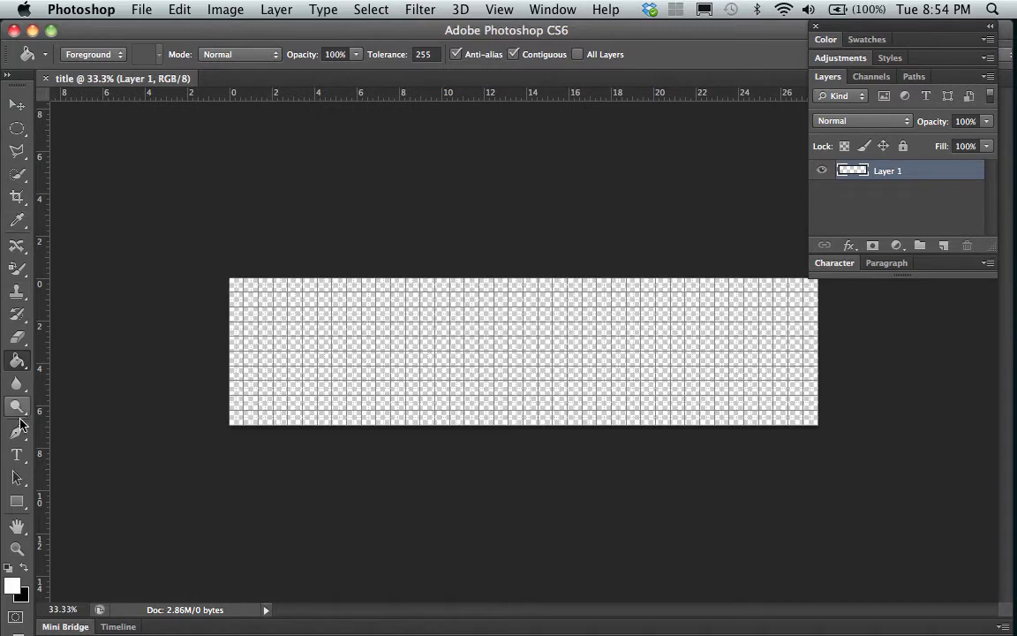
# Select the Horizontal Type tool and choose Century Gothic as the font.
pyautogui.click(16, 455)
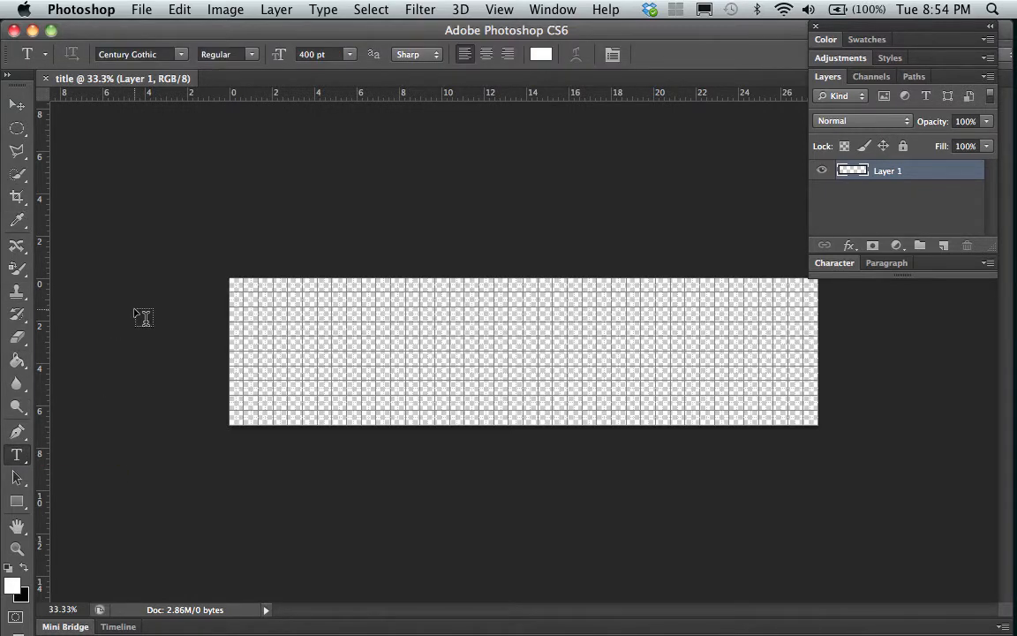
pyautogui.moveTo(307, 352)
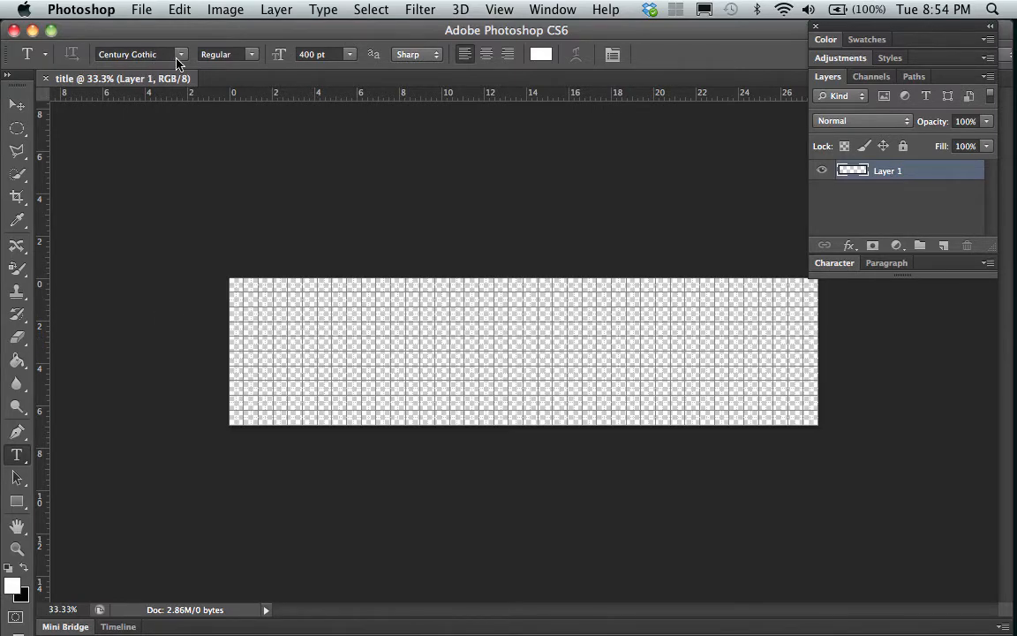
pyautogui.click(181, 53)
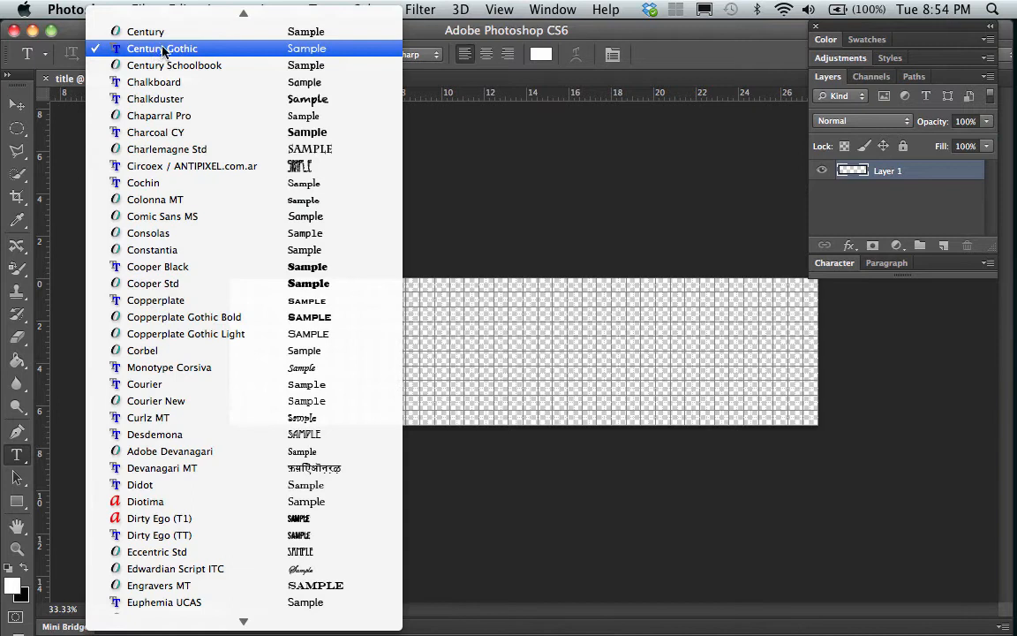
pyautogui.moveTo(194, 49)
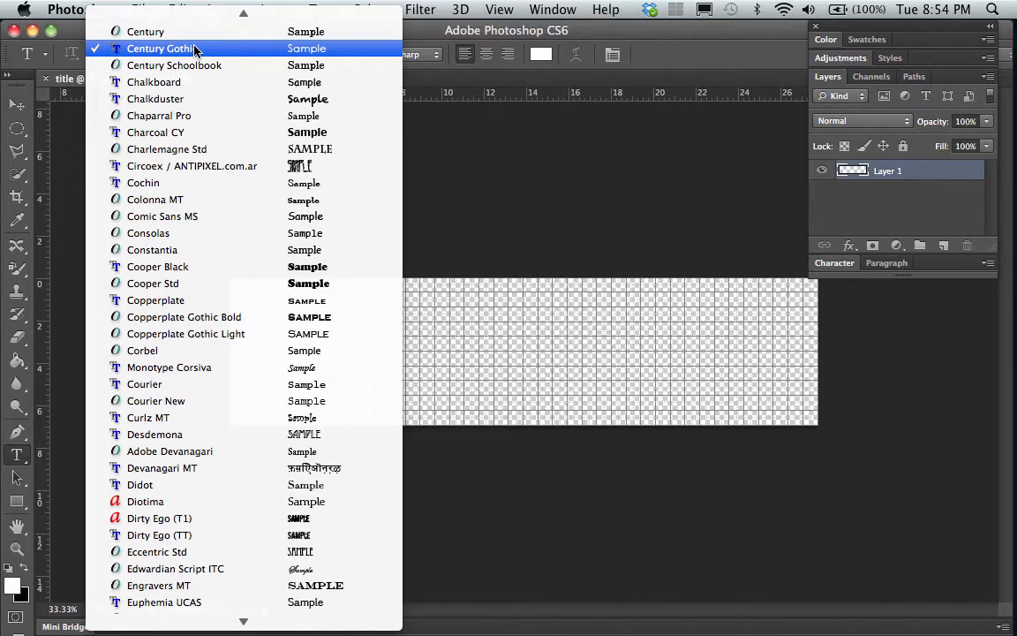
pyautogui.click(159, 50)
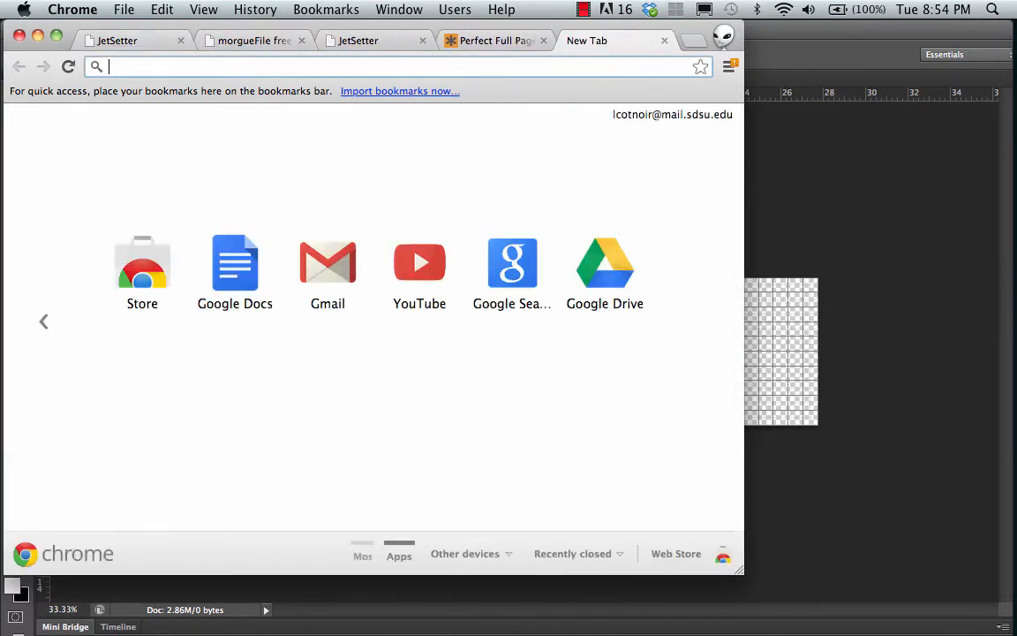
# Go to google.com/fonts and filter the directory to thin sans-serif families.
pyautogui.write('http://www.google.com/fonts/')
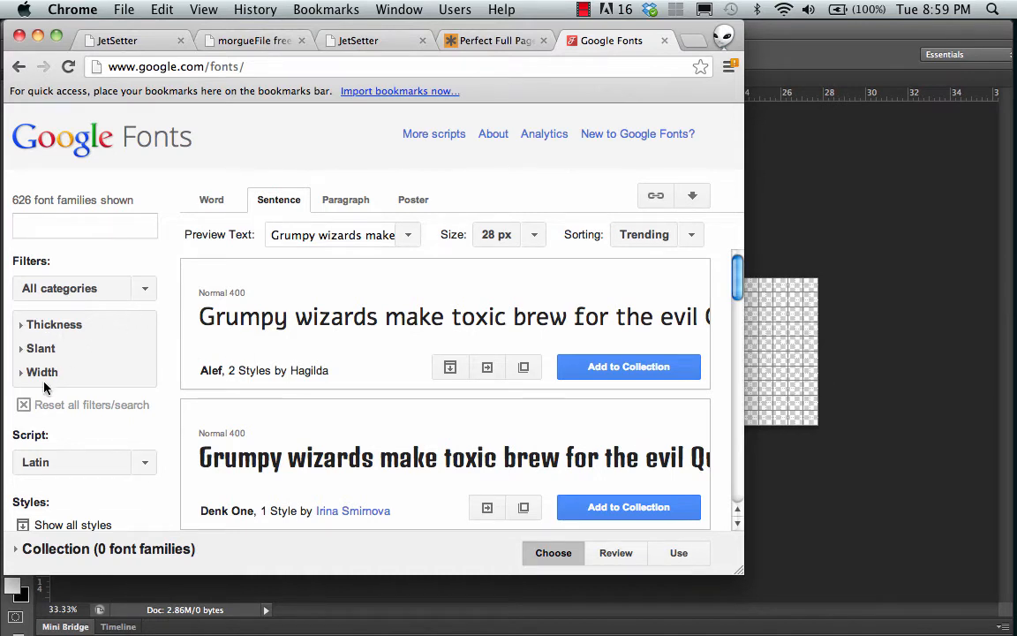
pyautogui.moveTo(173, 268)
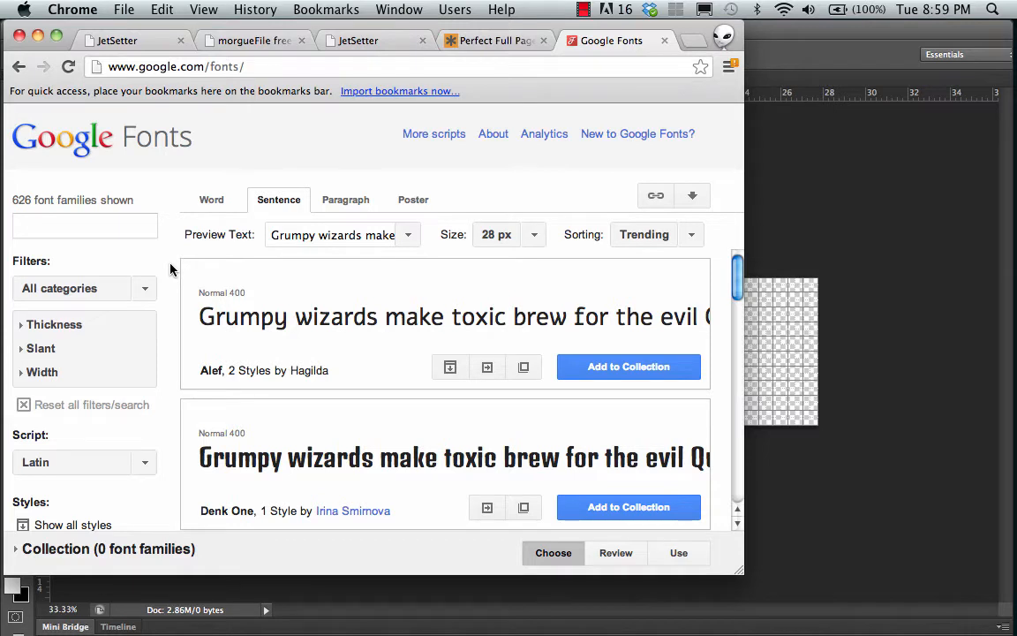
pyautogui.moveTo(166, 272)
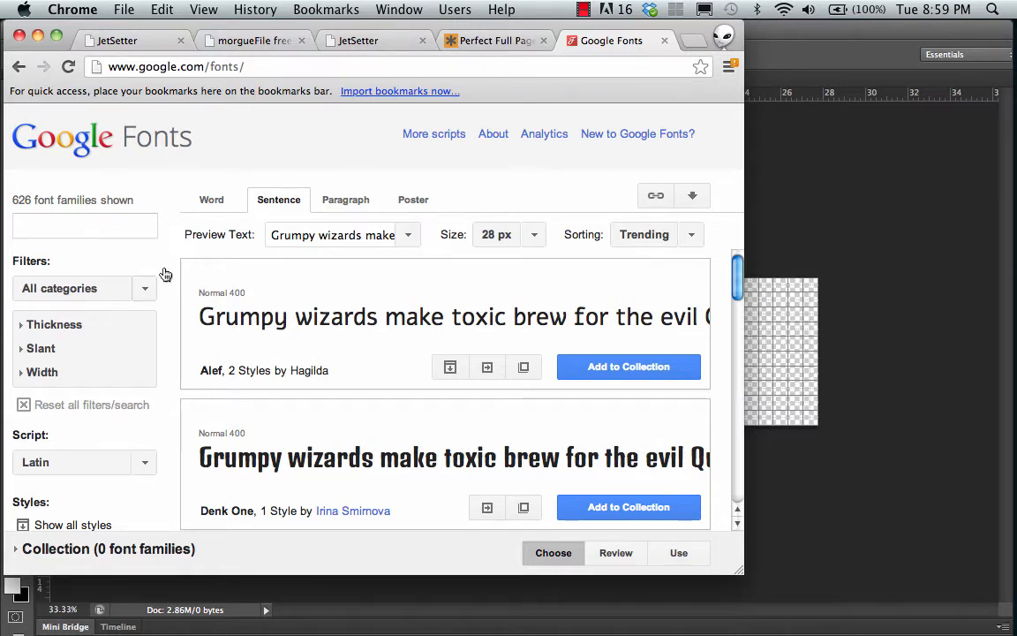
pyautogui.moveTo(137, 293)
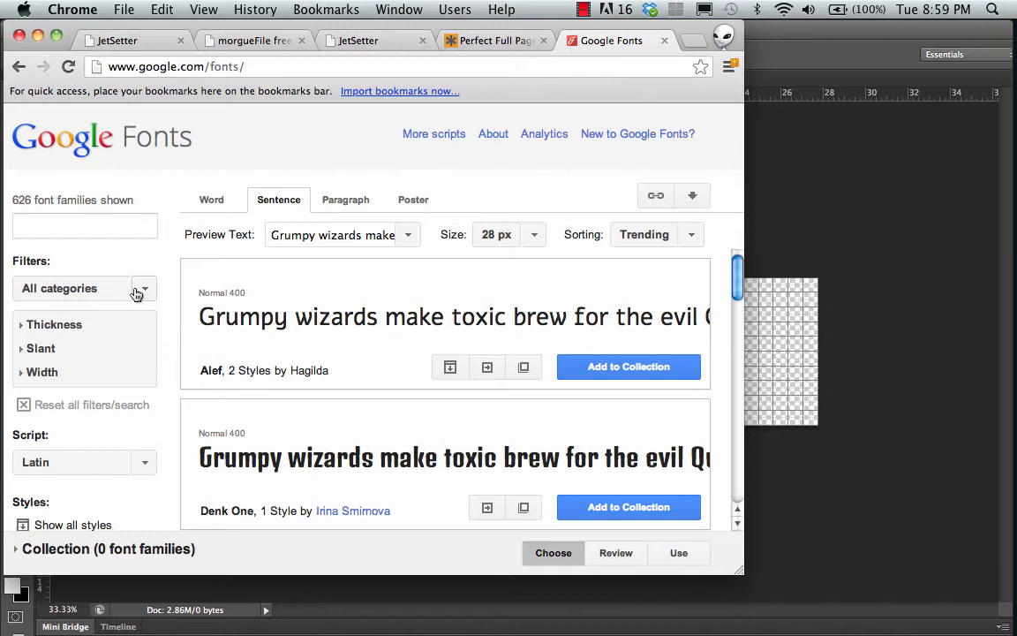
pyautogui.click(145, 288)
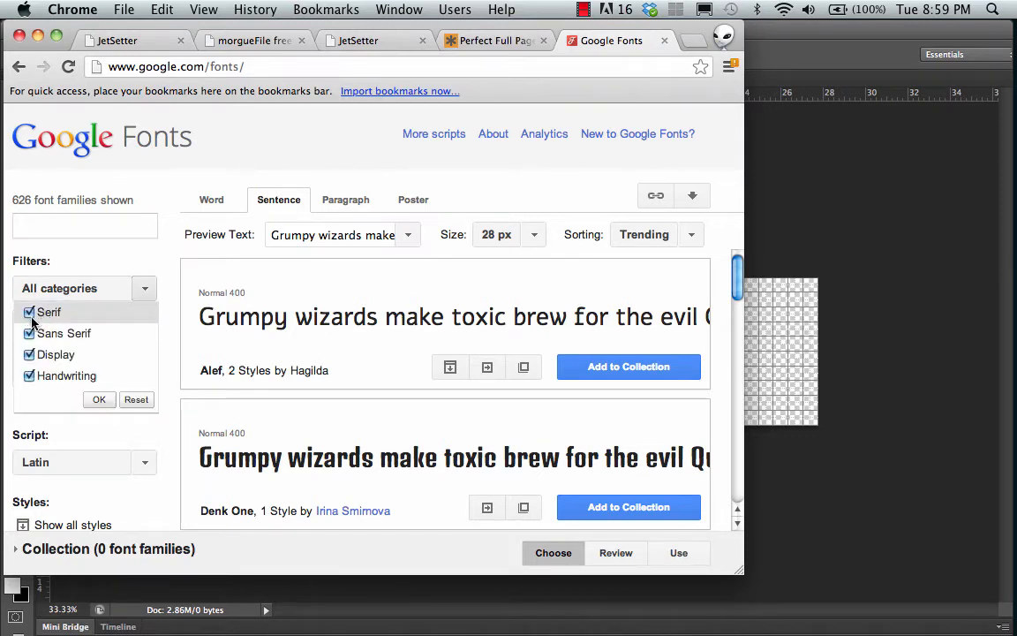
pyautogui.click(28, 311)
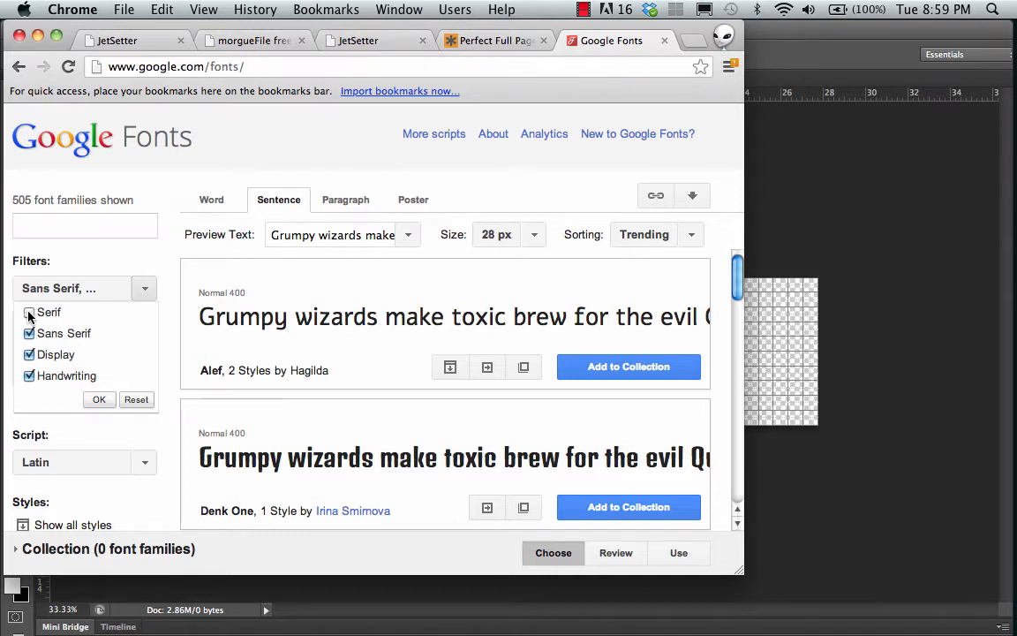
pyautogui.click(29, 311)
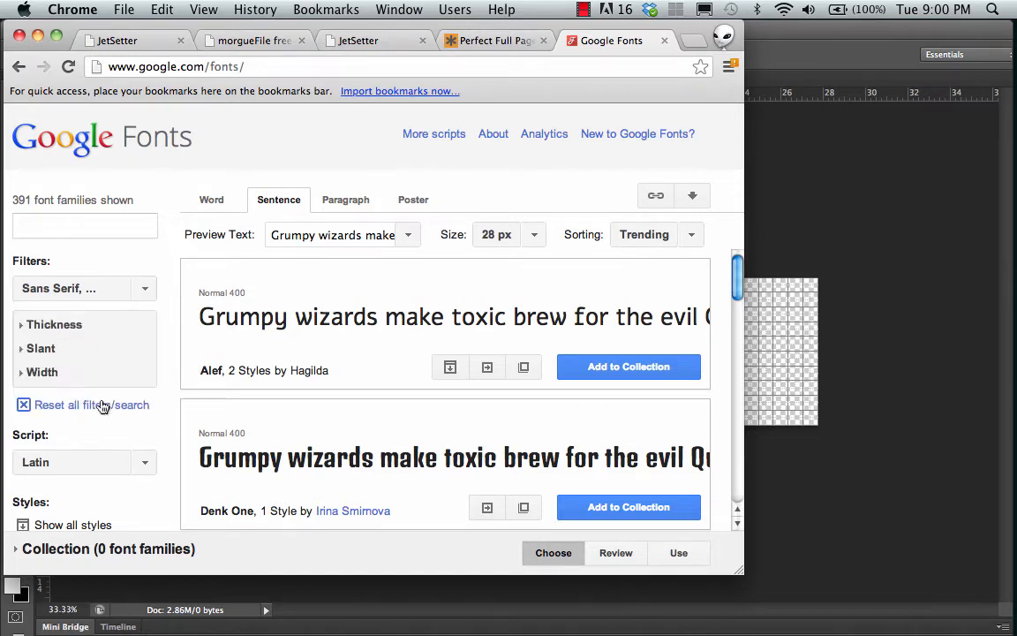
pyautogui.click(53, 325)
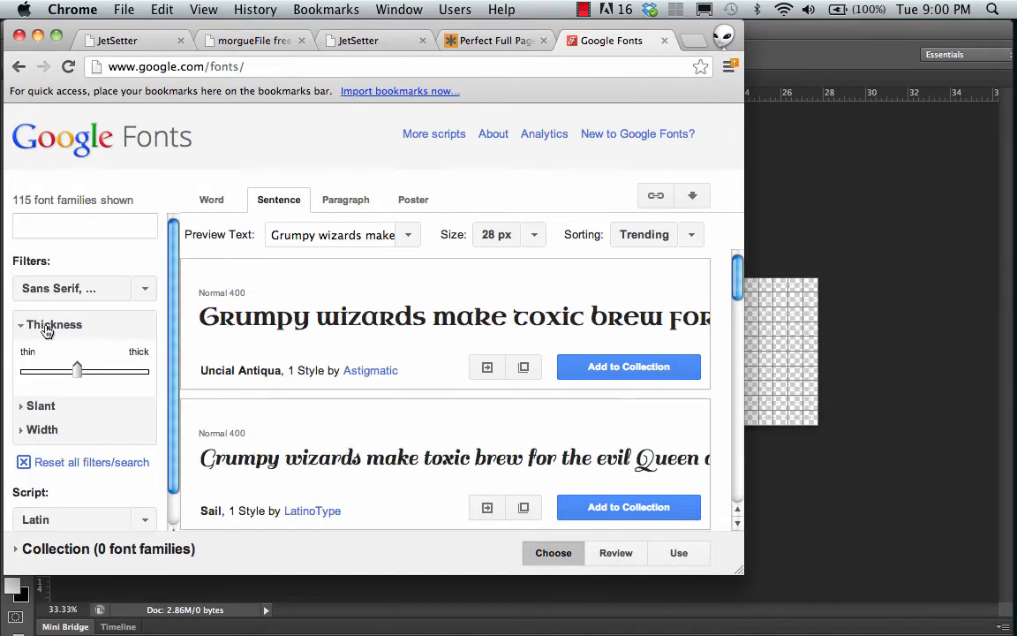
pyautogui.moveTo(78, 371); pyautogui.dragTo(51, 371)
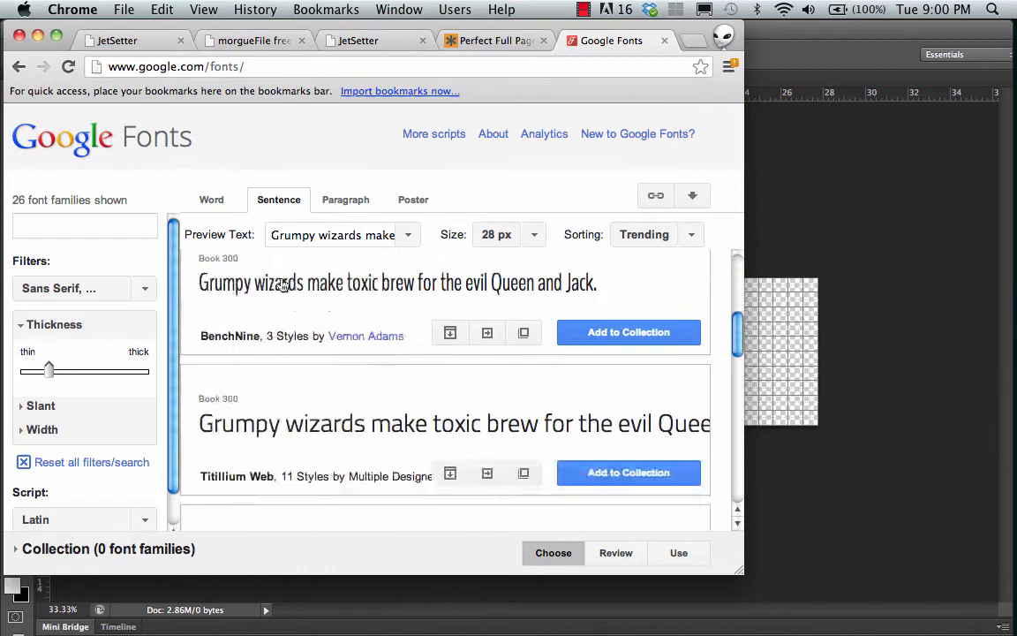
# Find Open Sans in the results and add it to the collection.
pyautogui.scroll(-3)
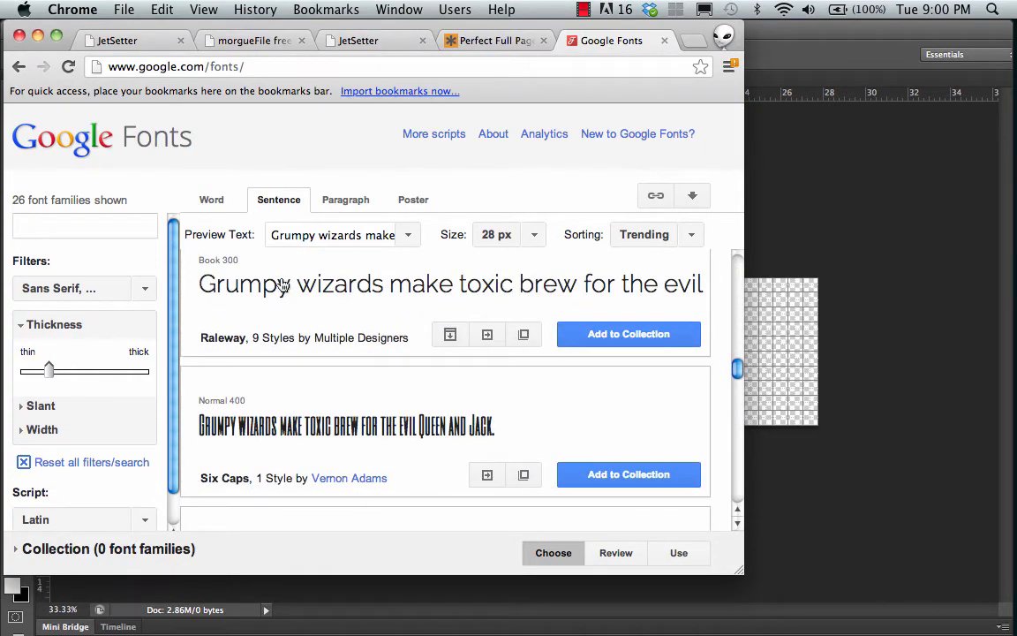
pyautogui.scroll(-3)
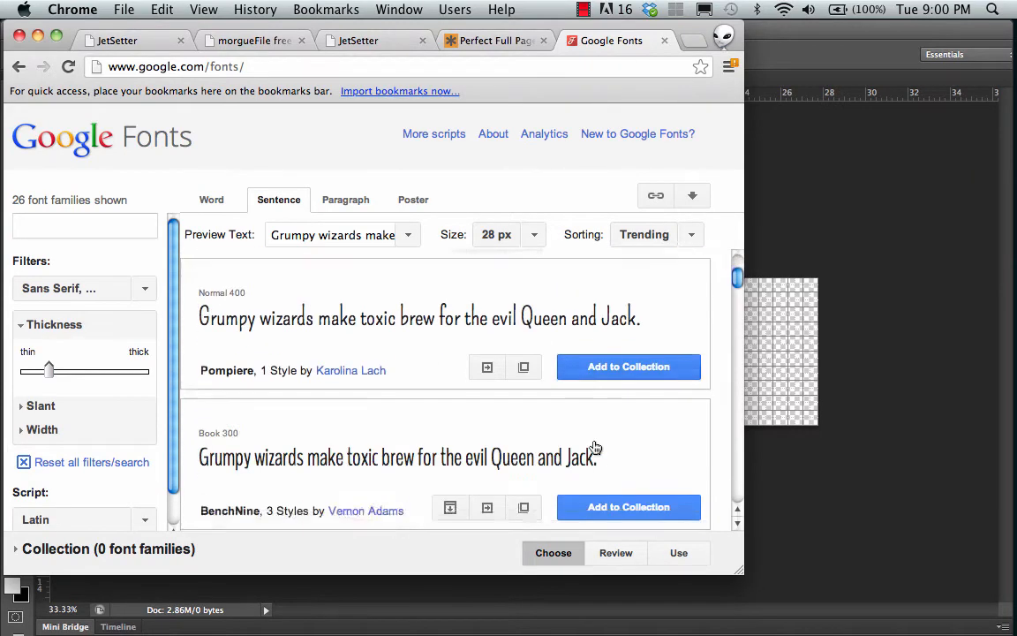
pyautogui.scroll(-3)
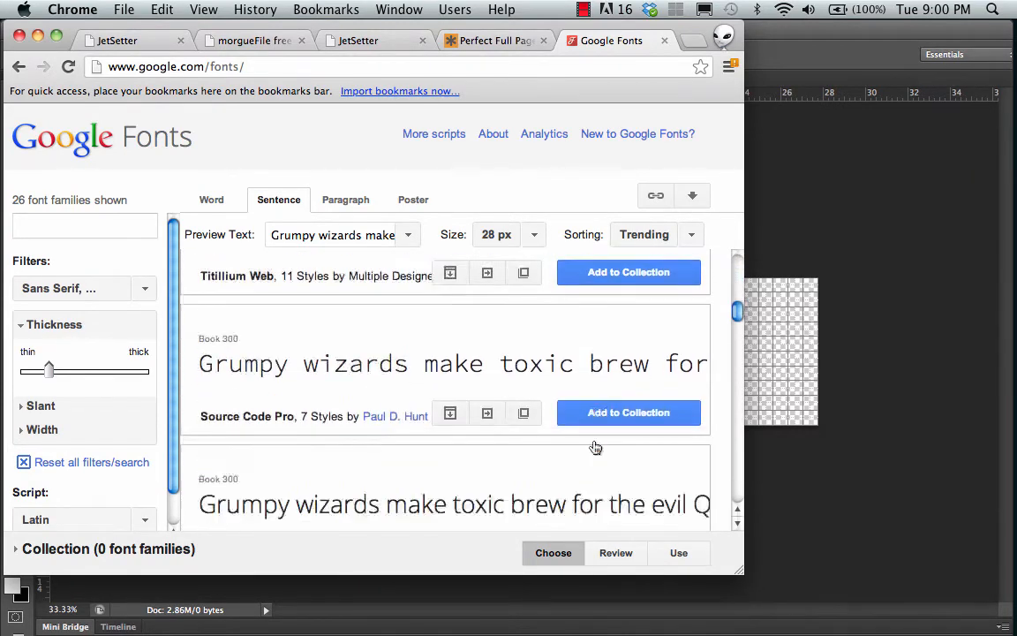
pyautogui.scroll(-3)
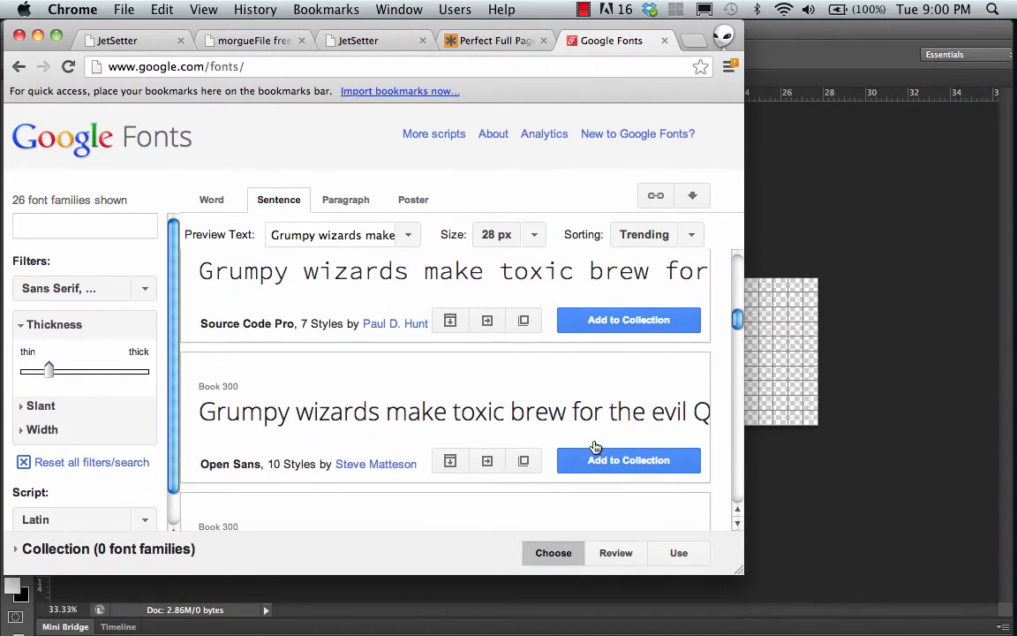
pyautogui.moveTo(641, 496)
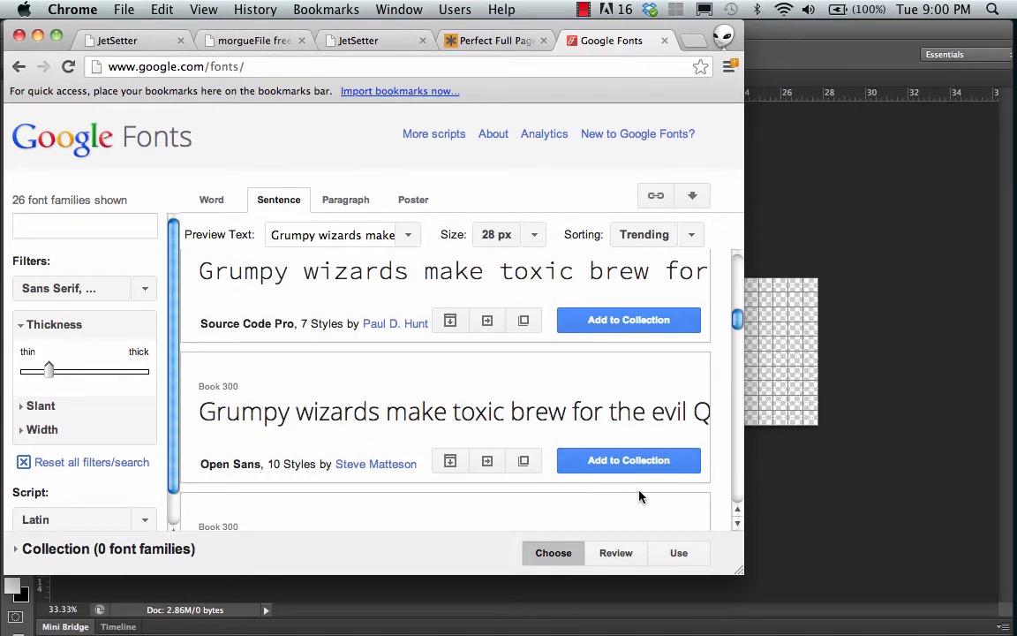
pyautogui.click(629, 459)
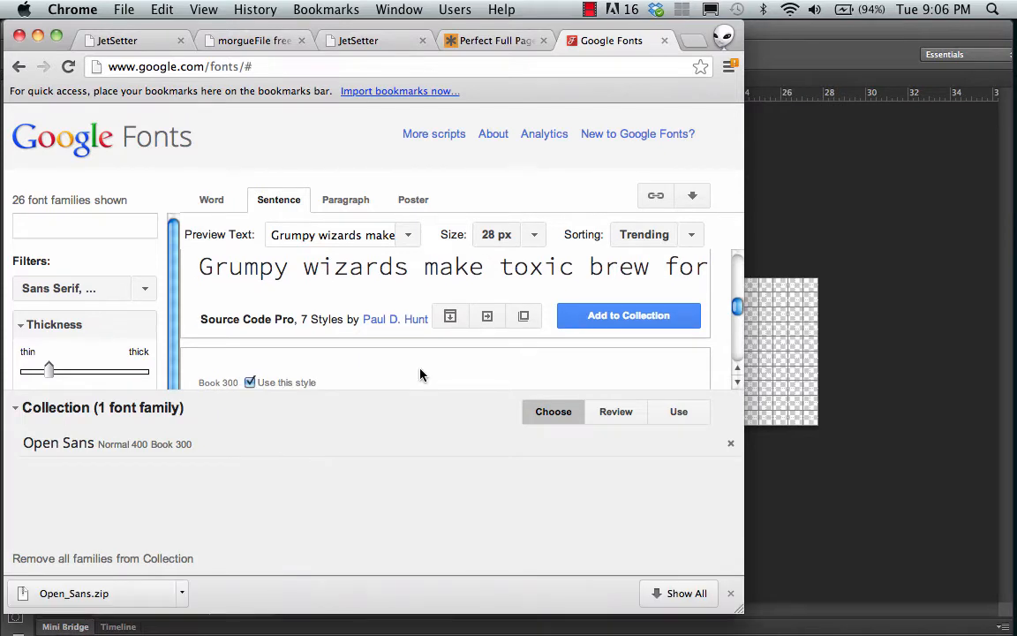
pyautogui.moveTo(301, 398)
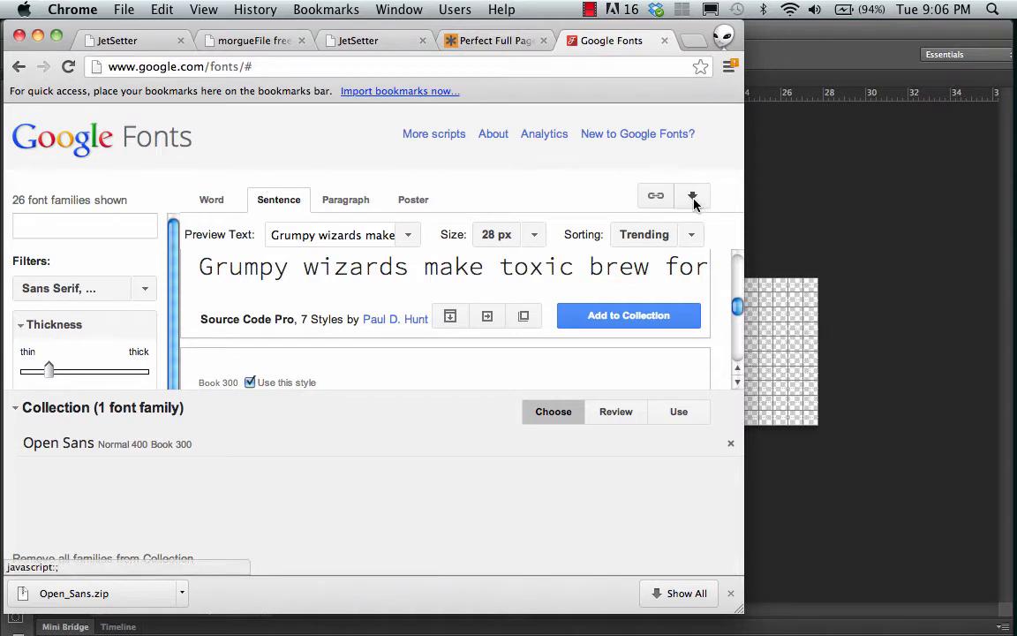
pyautogui.moveTo(692, 194)
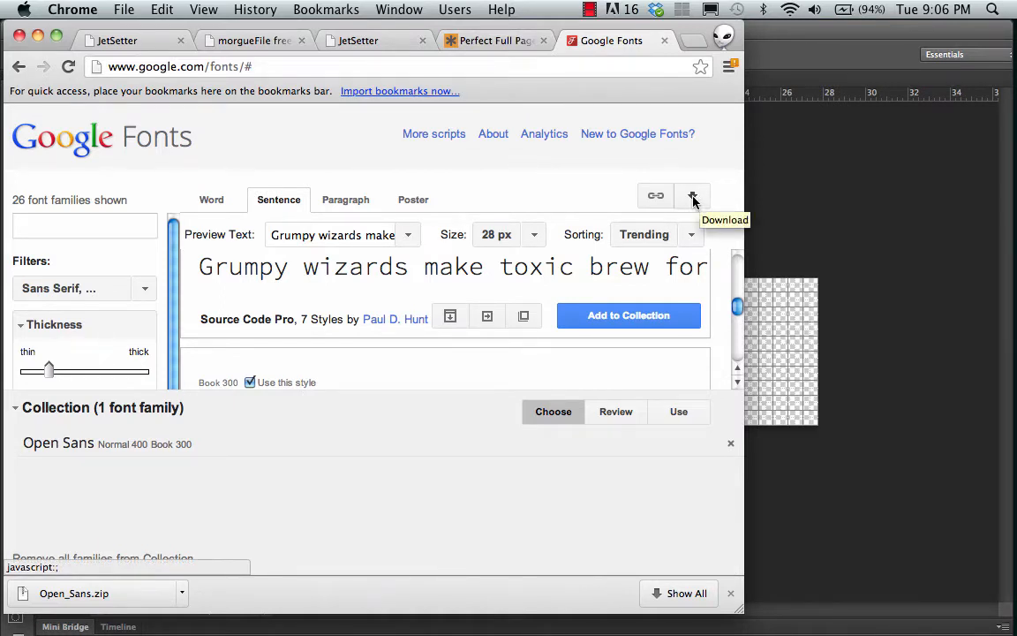
# Download the Open Sans collection as a zip file and close the Download fonts dialog.
pyautogui.click(692, 194)
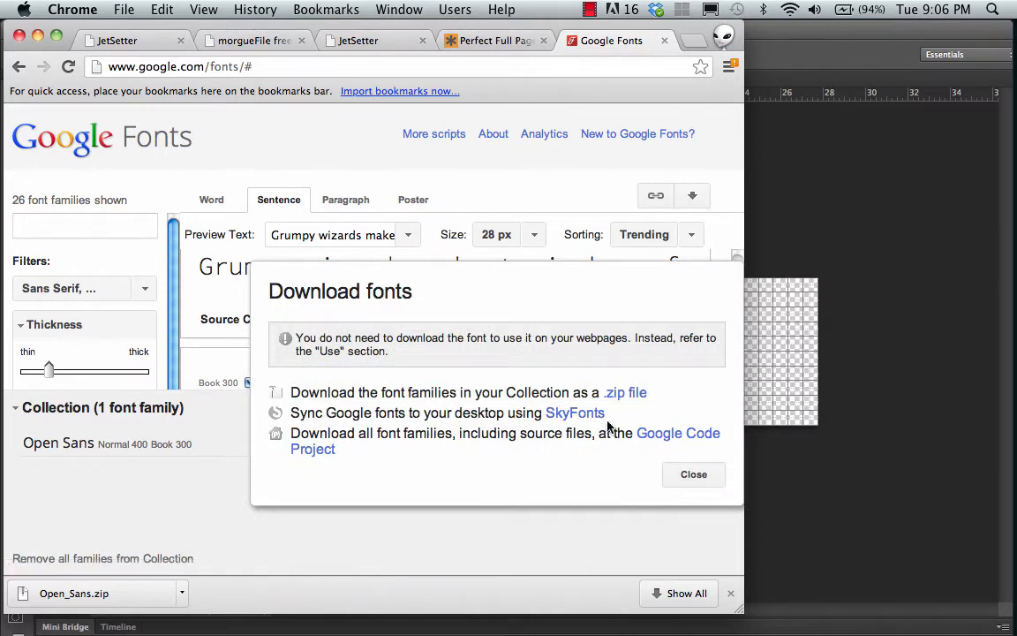
pyautogui.moveTo(452, 409)
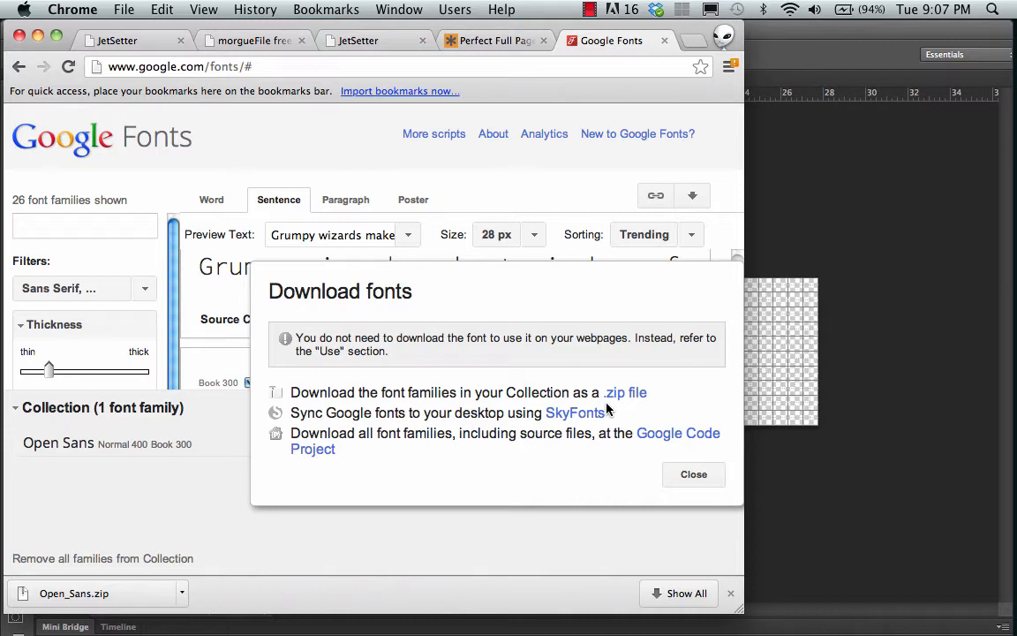
pyautogui.moveTo(449, 180)
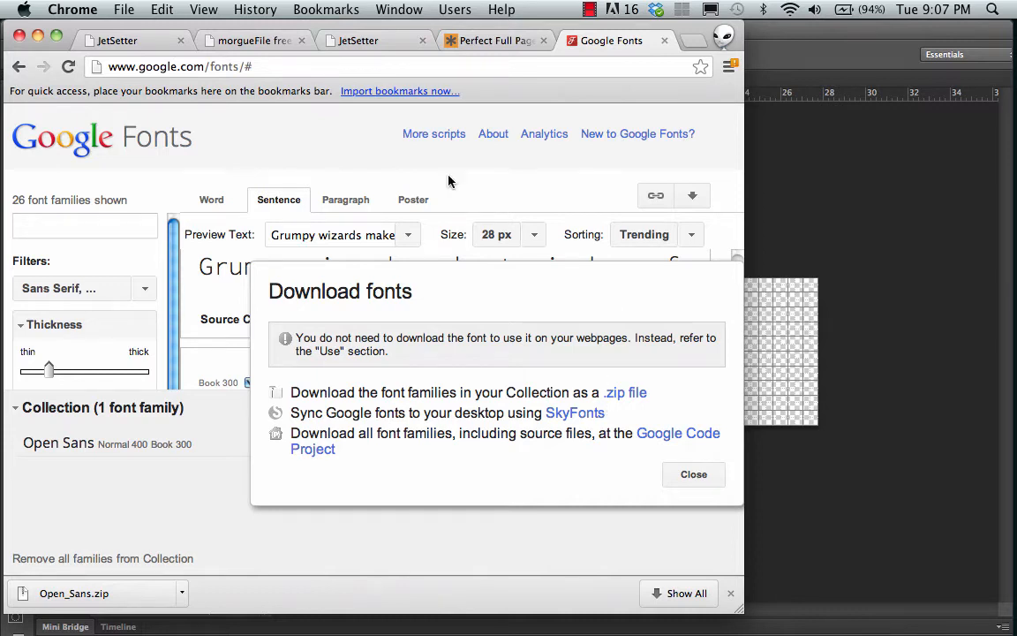
pyautogui.moveTo(539, 395)
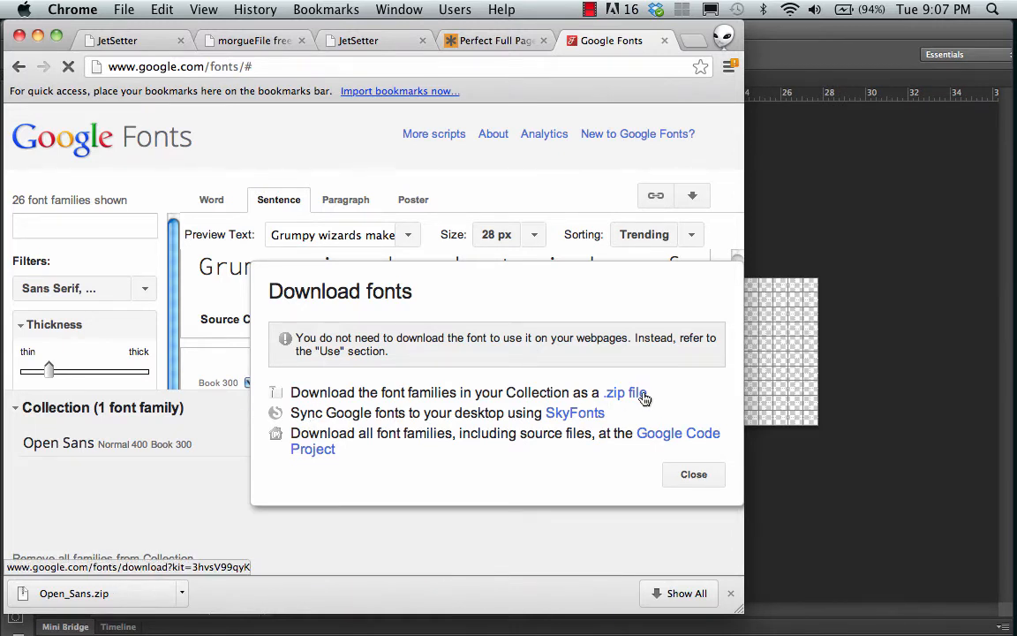
pyautogui.click(626, 392)
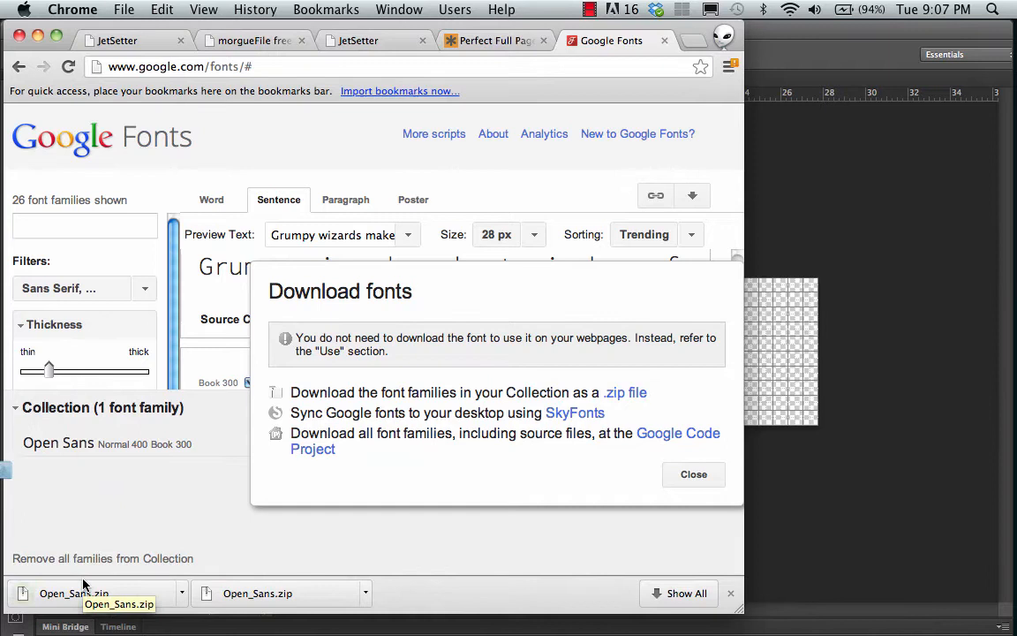
pyautogui.moveTo(64, 569)
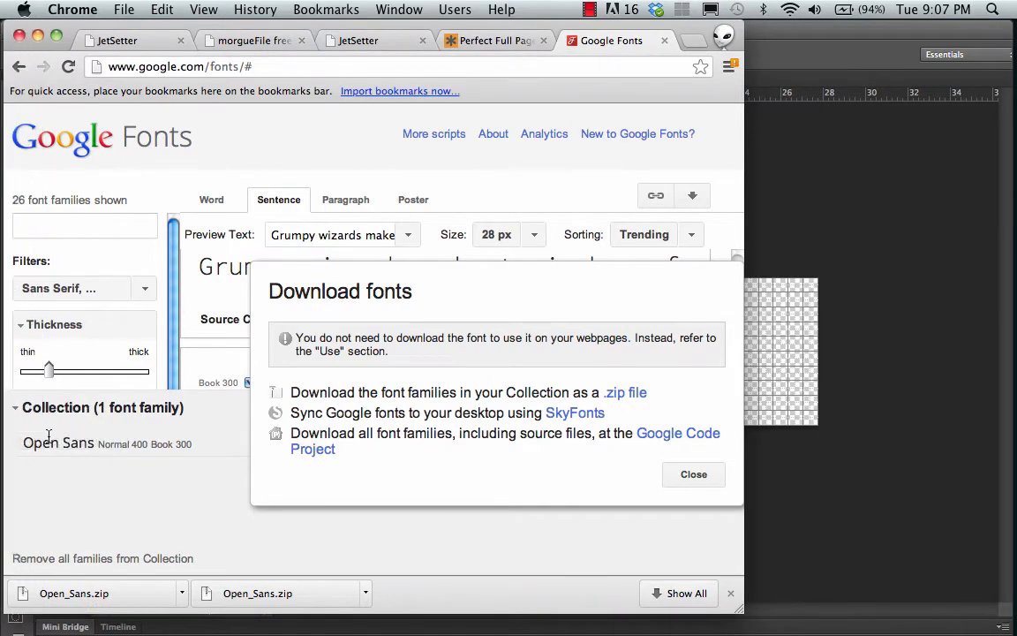
pyautogui.moveTo(92, 473)
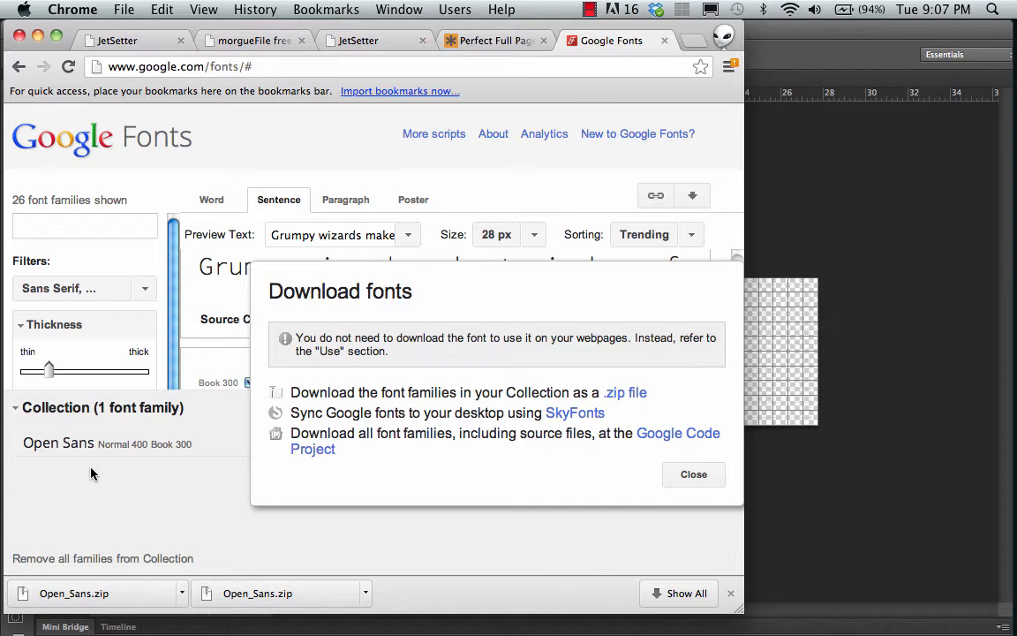
pyautogui.moveTo(434, 371)
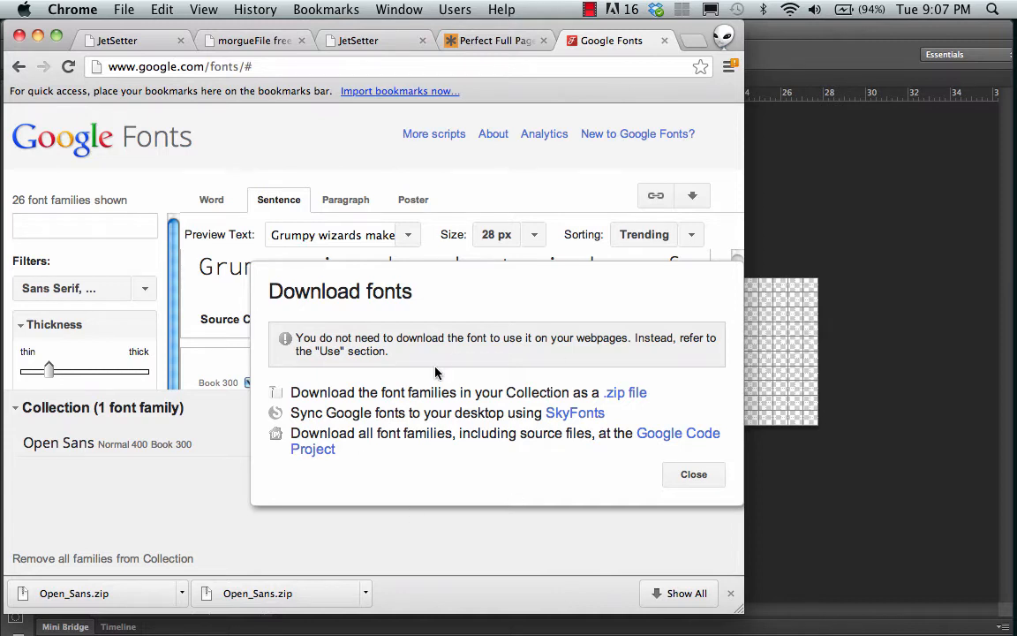
pyautogui.click(692, 473)
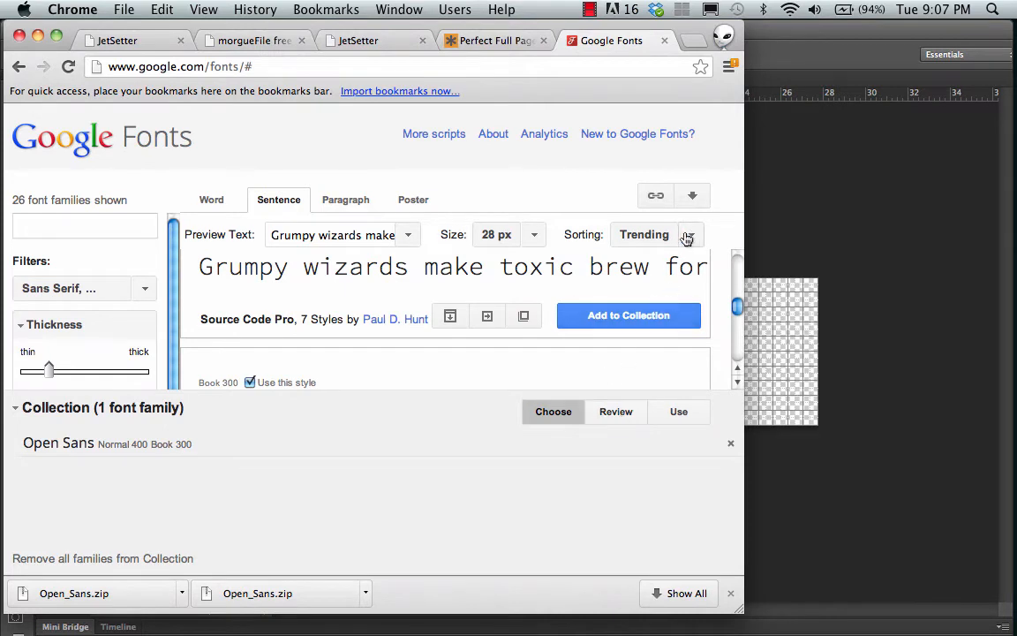
pyautogui.click(692, 194)
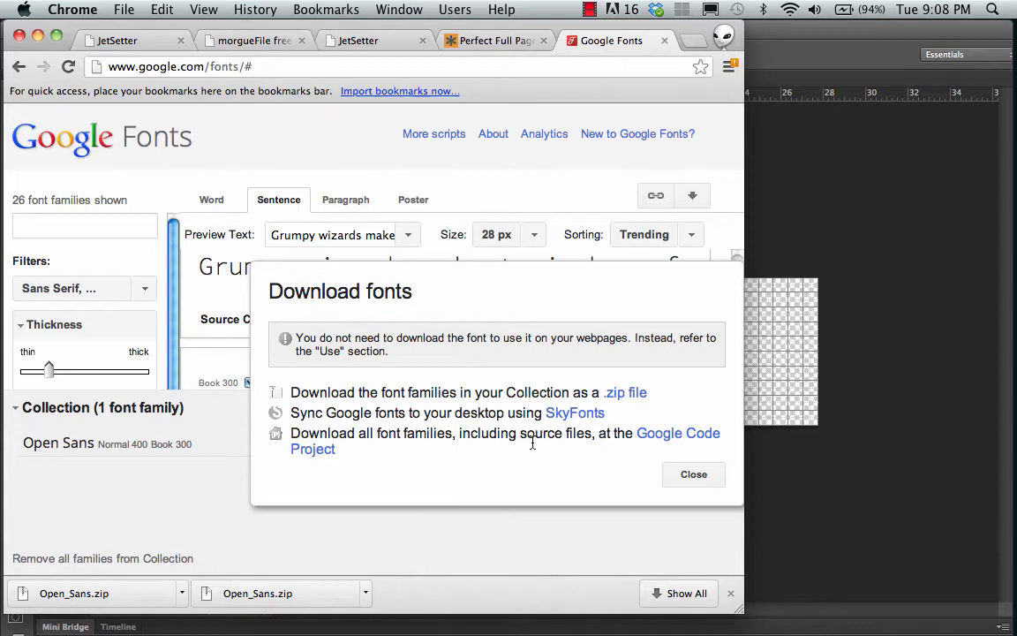
pyautogui.moveTo(662, 433)
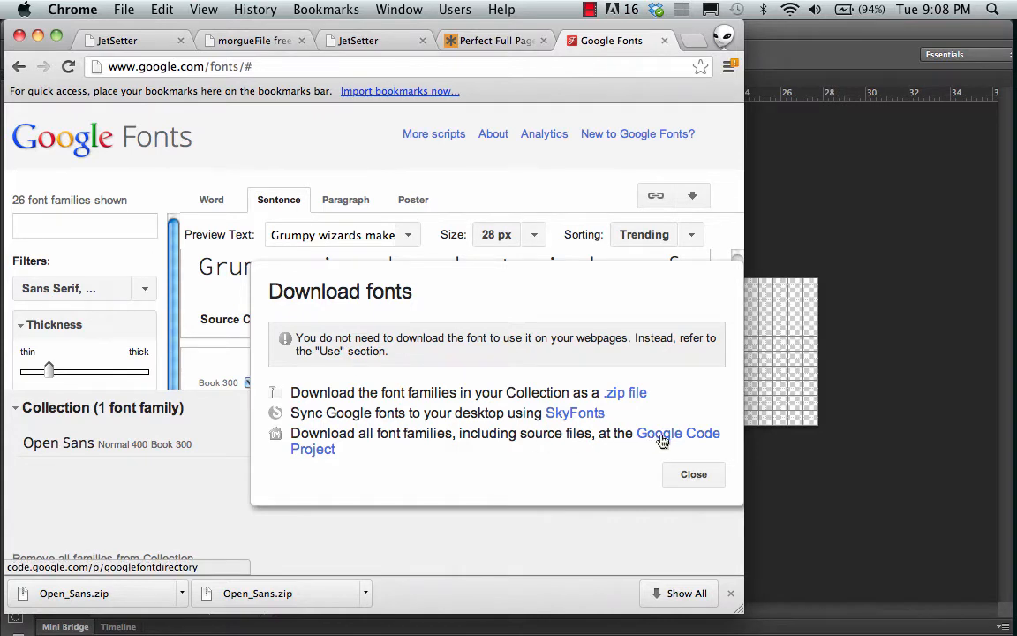
pyautogui.moveTo(311, 458)
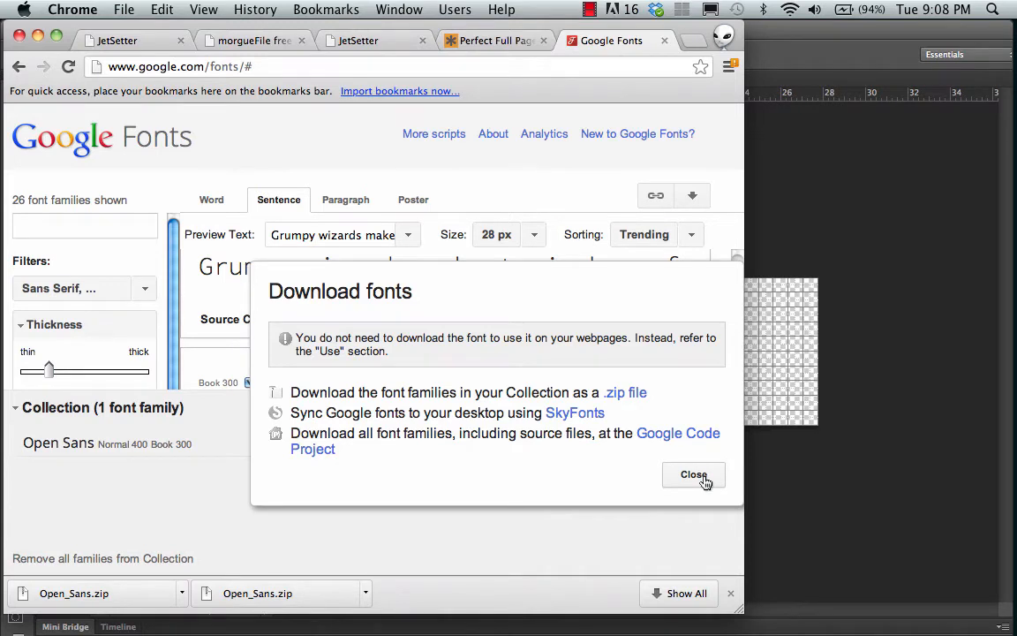
pyautogui.click(693, 473)
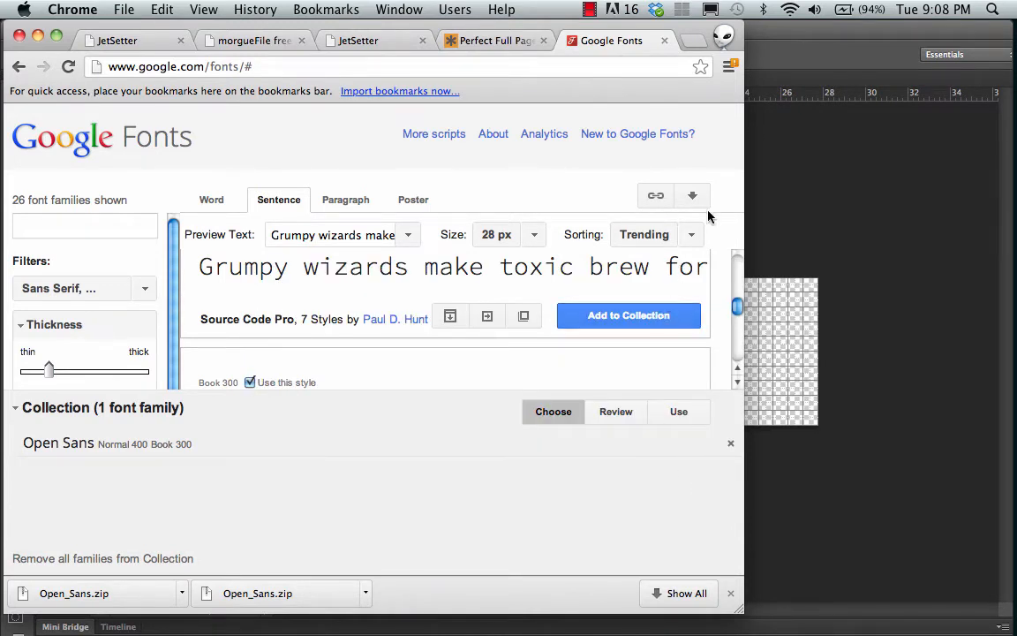
pyautogui.moveTo(593, 498)
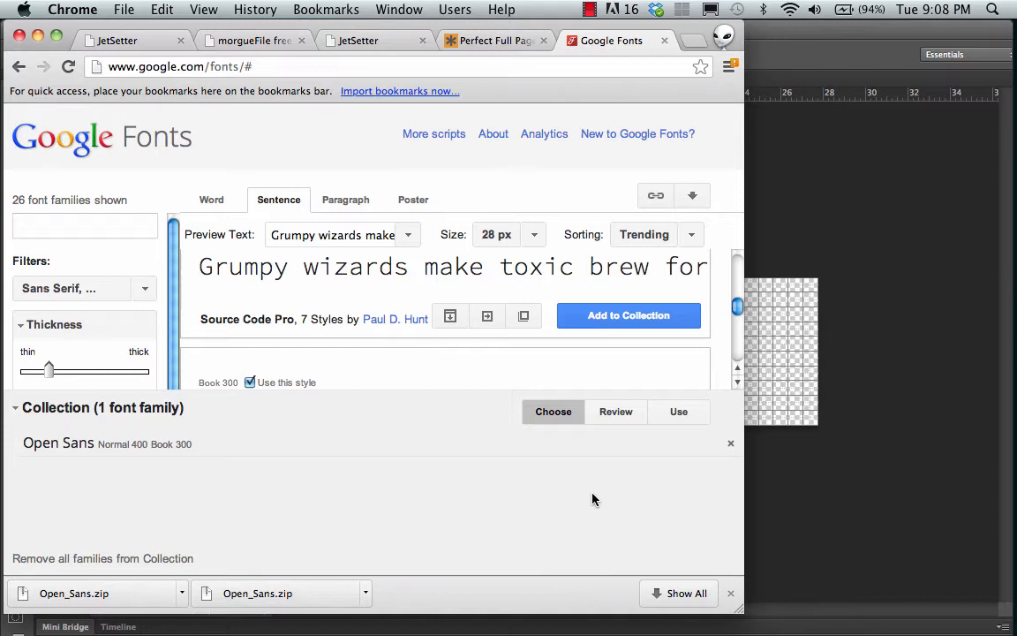
pyautogui.moveTo(643, 503)
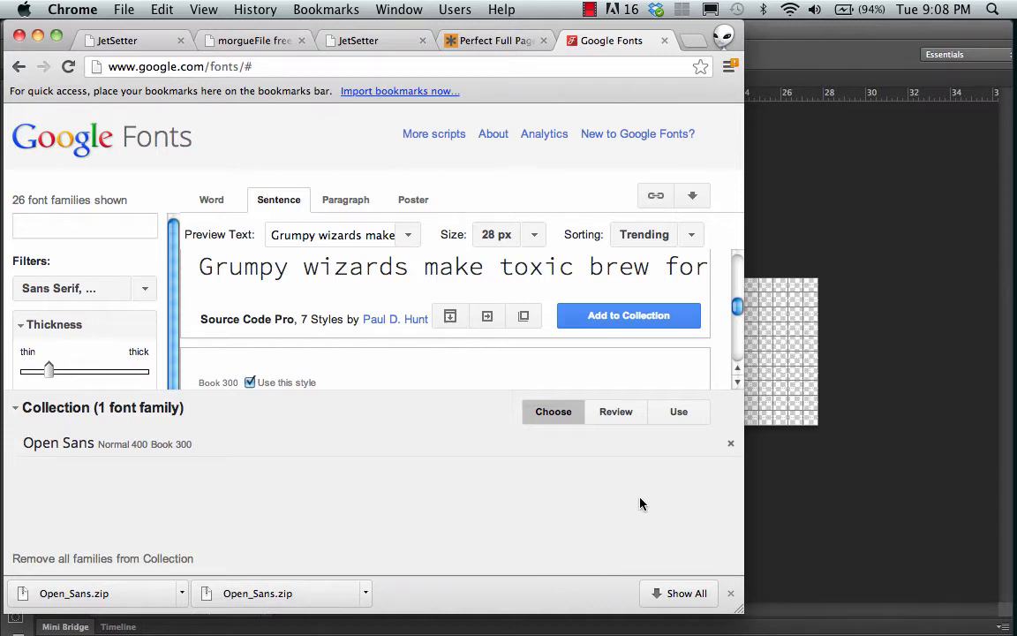
pyautogui.moveTo(382, 459)
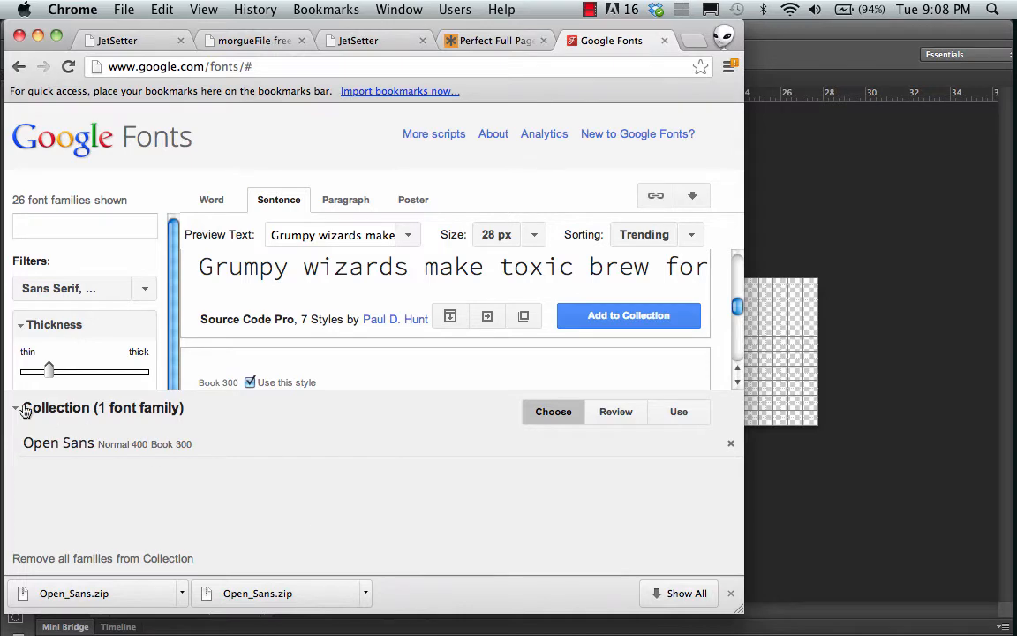
pyautogui.moveTo(678, 412)
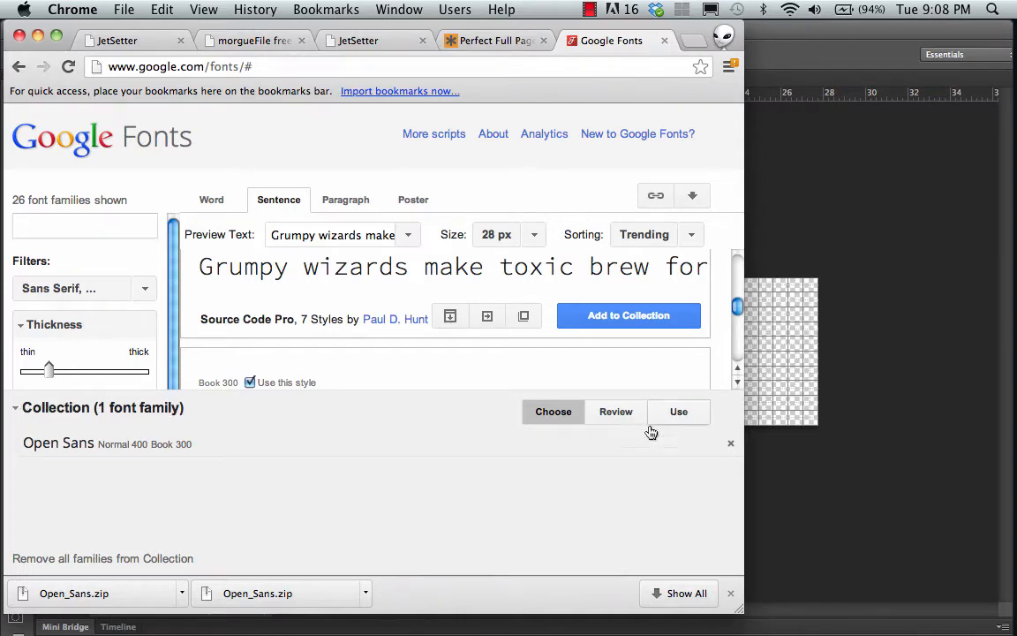
# Go to the Use step and include the Bold 700 style of Open Sans.
pyautogui.click(678, 411)
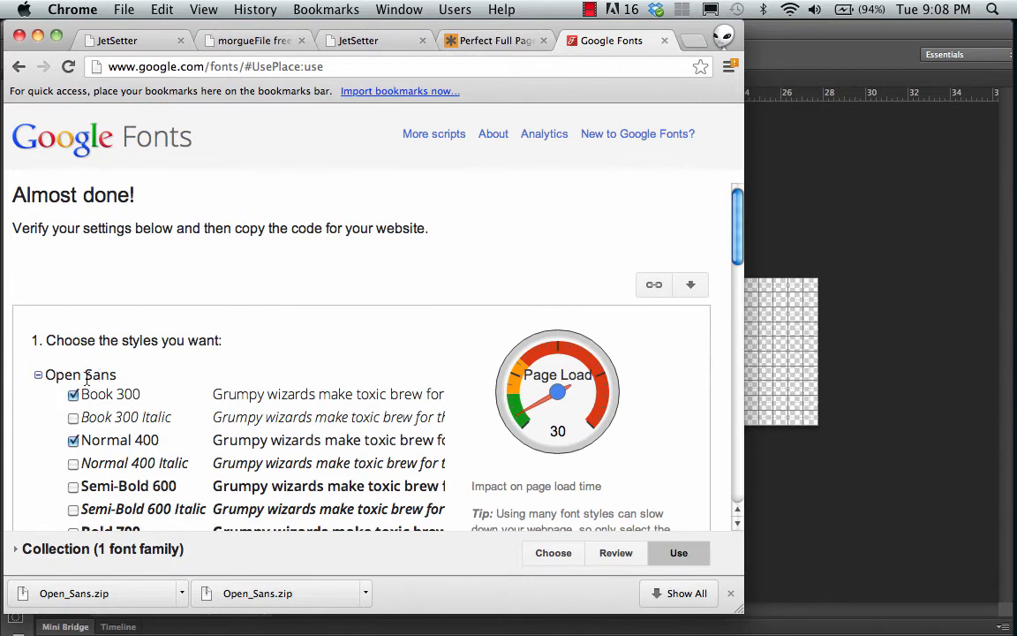
pyautogui.scroll(-3)
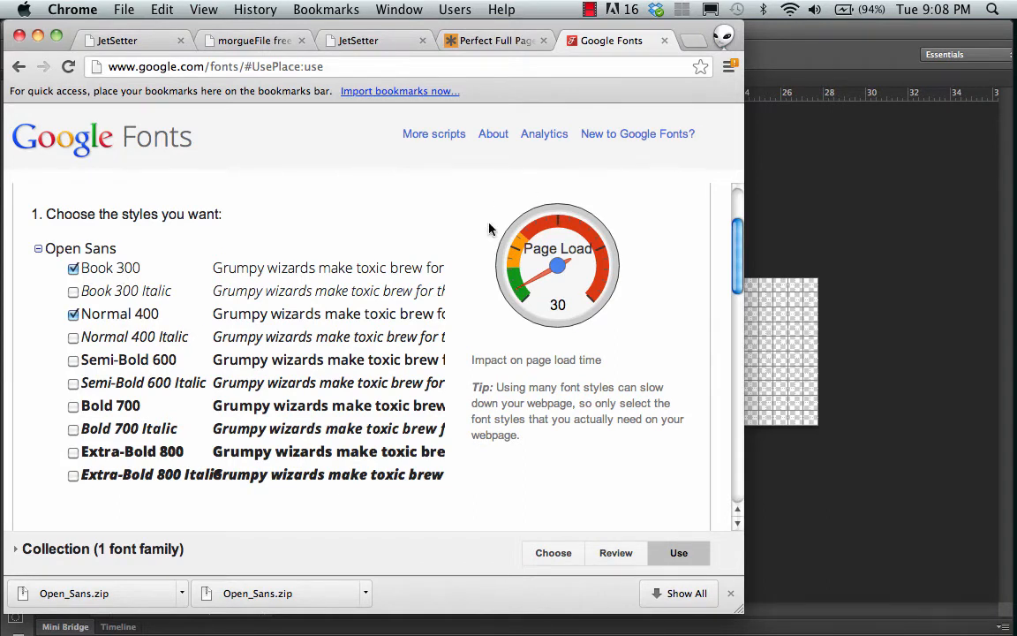
pyautogui.moveTo(615, 256)
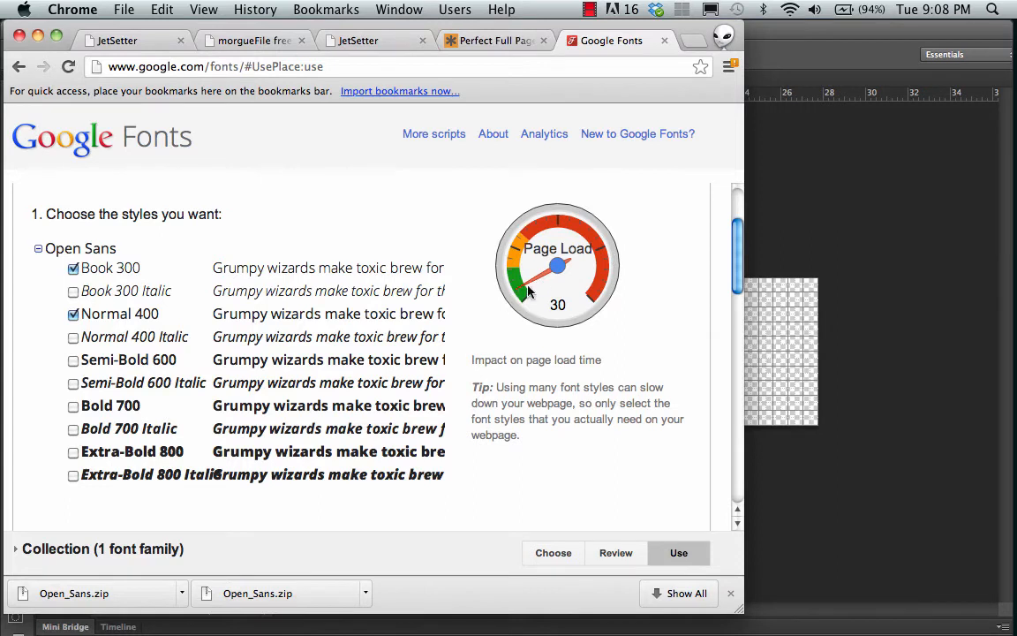
pyautogui.moveTo(60, 244)
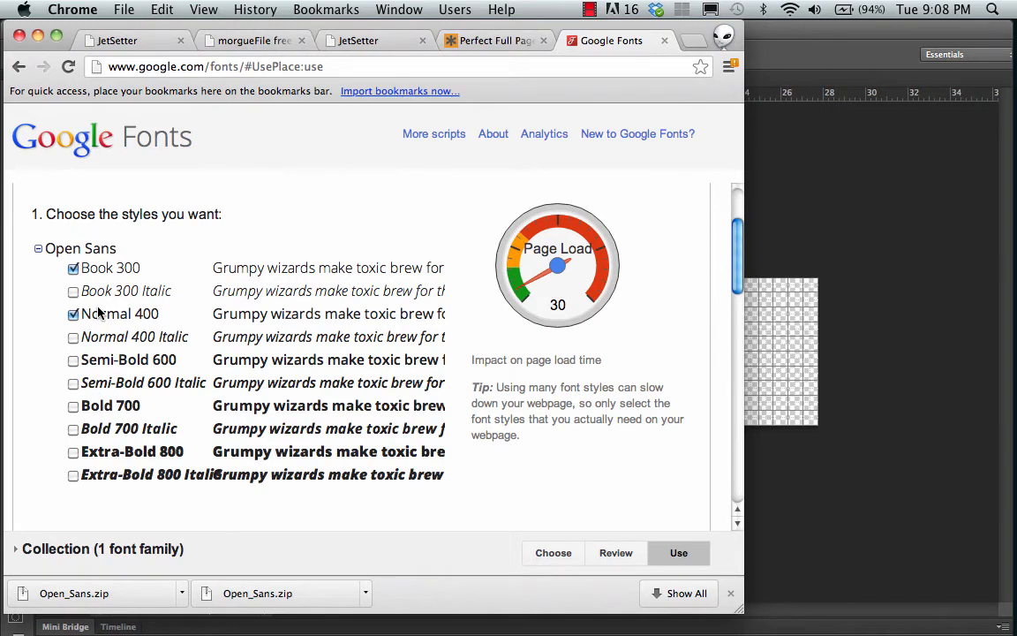
pyautogui.moveTo(185, 364)
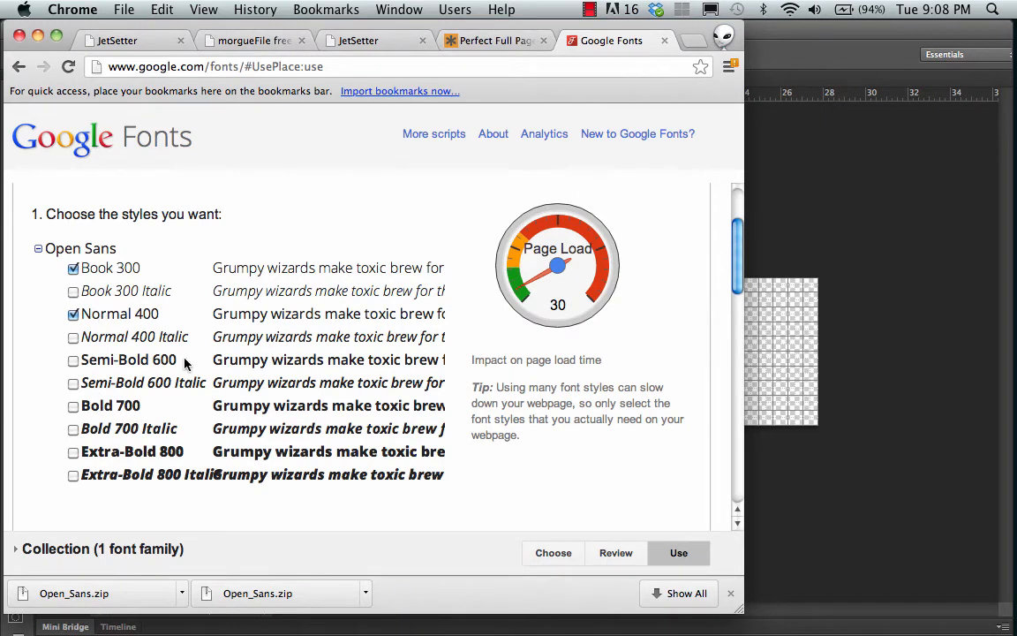
pyautogui.click(75, 404)
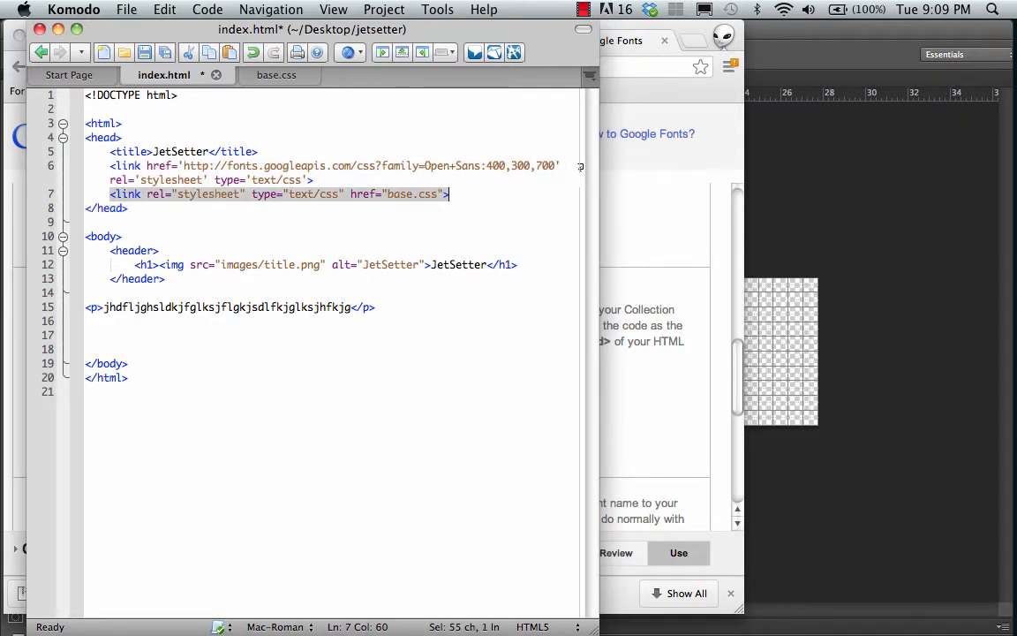
pyautogui.click(611, 39)
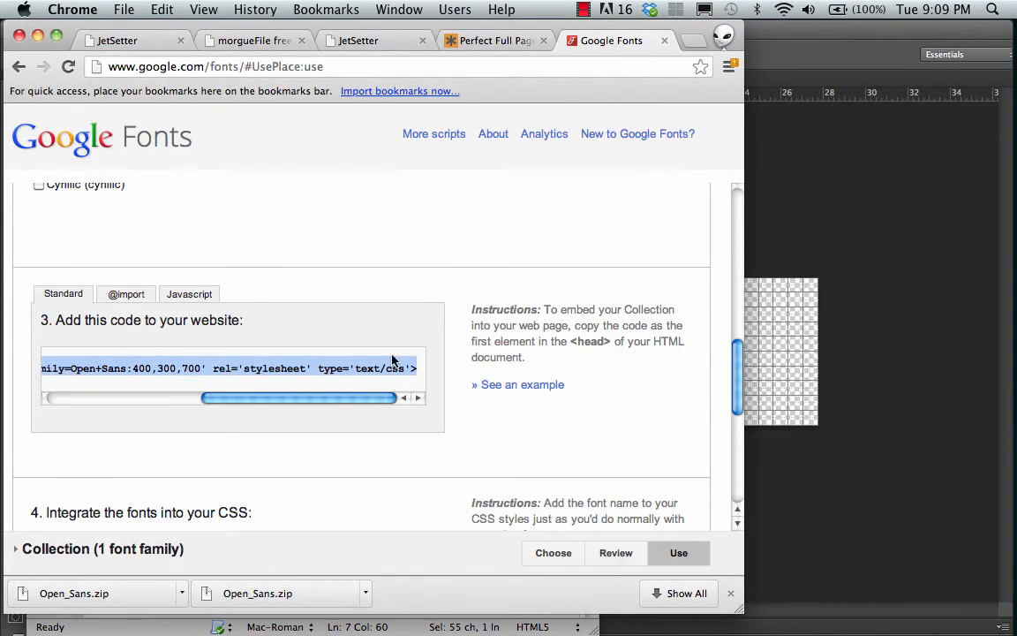
pyautogui.scroll(-3)
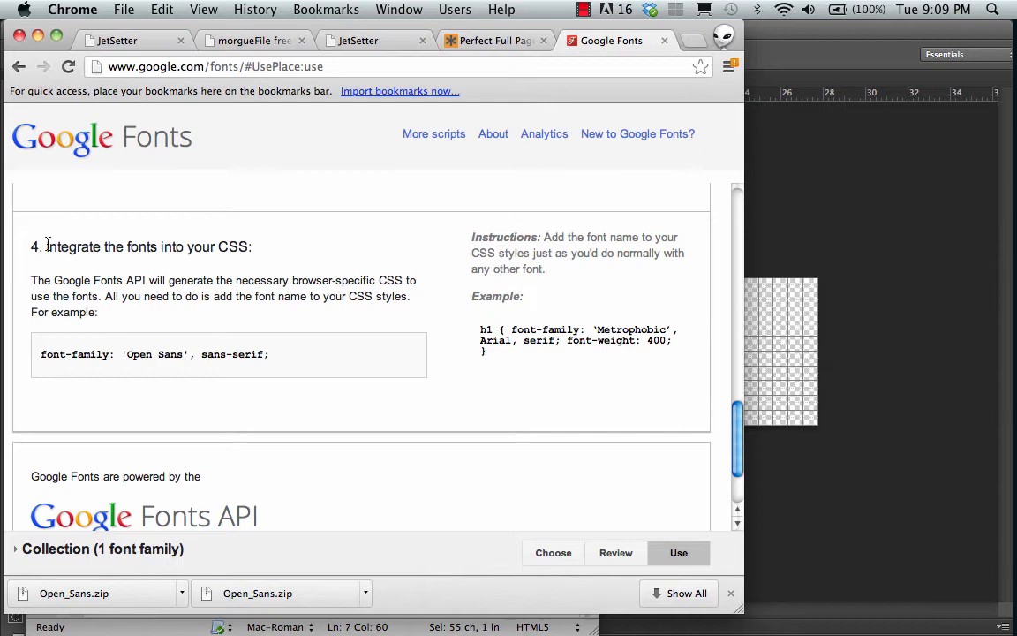
pyautogui.moveTo(187, 354); pyautogui.dragTo(269, 353)
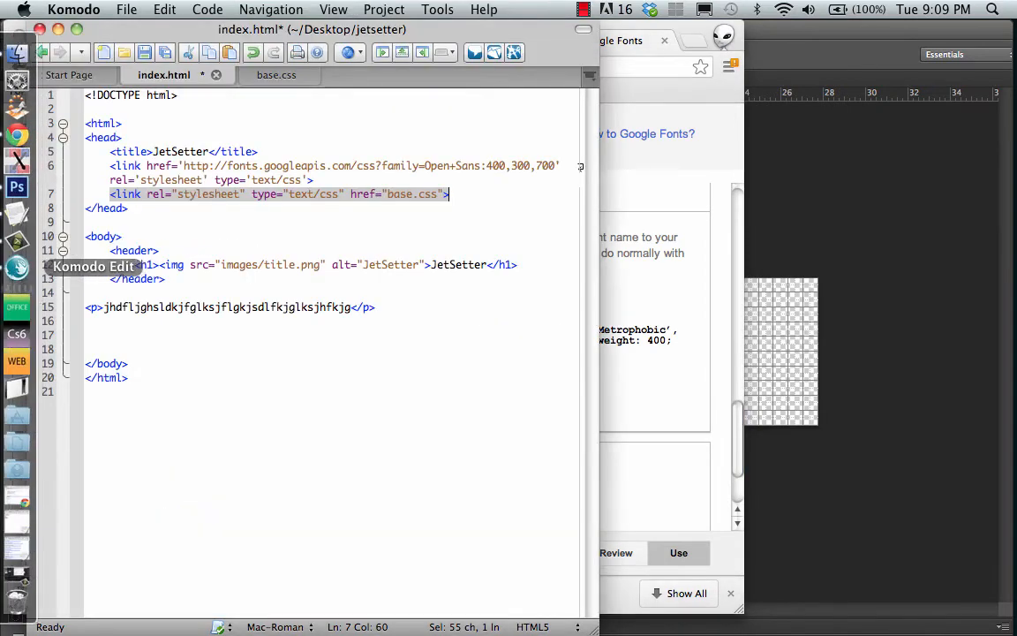
pyautogui.moveTo(276, 74)
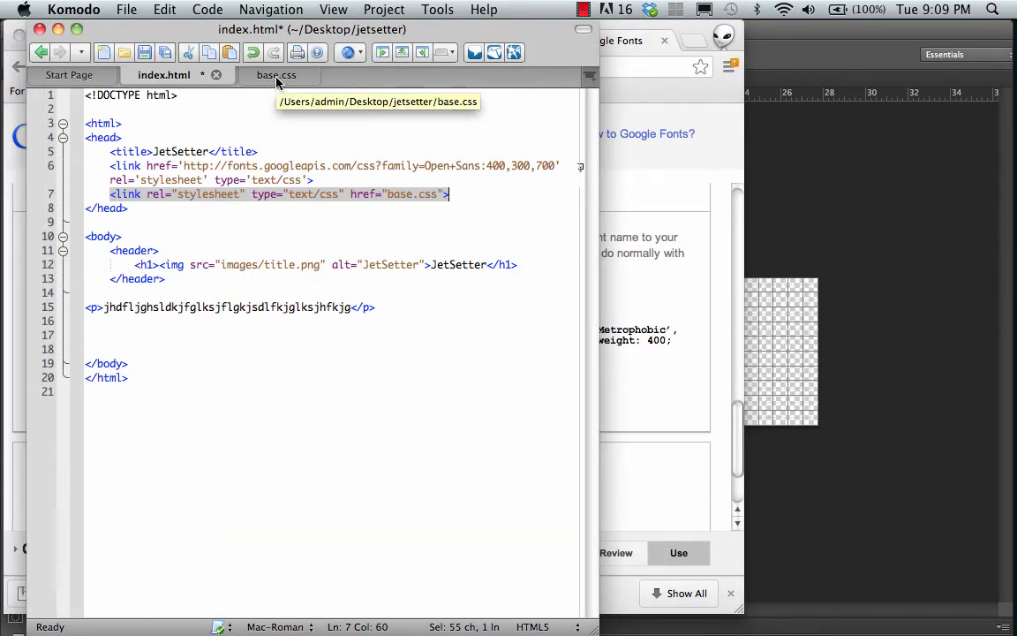
# Add font-family: 'Open Sans', sans-serif; to the body rule in base.css.
pyautogui.click(276, 74)
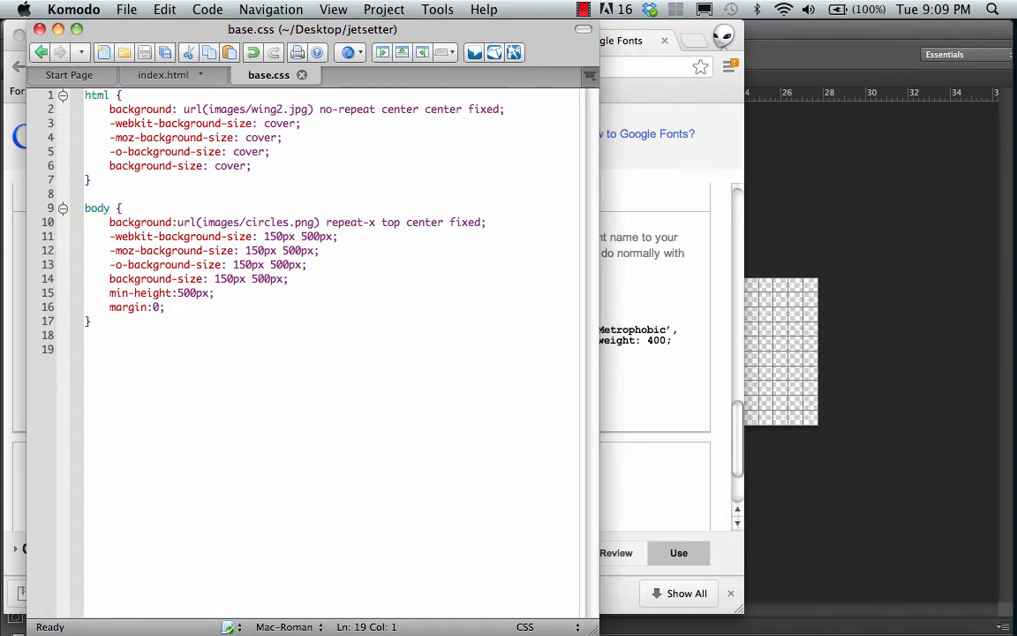
pyautogui.click(162, 307)
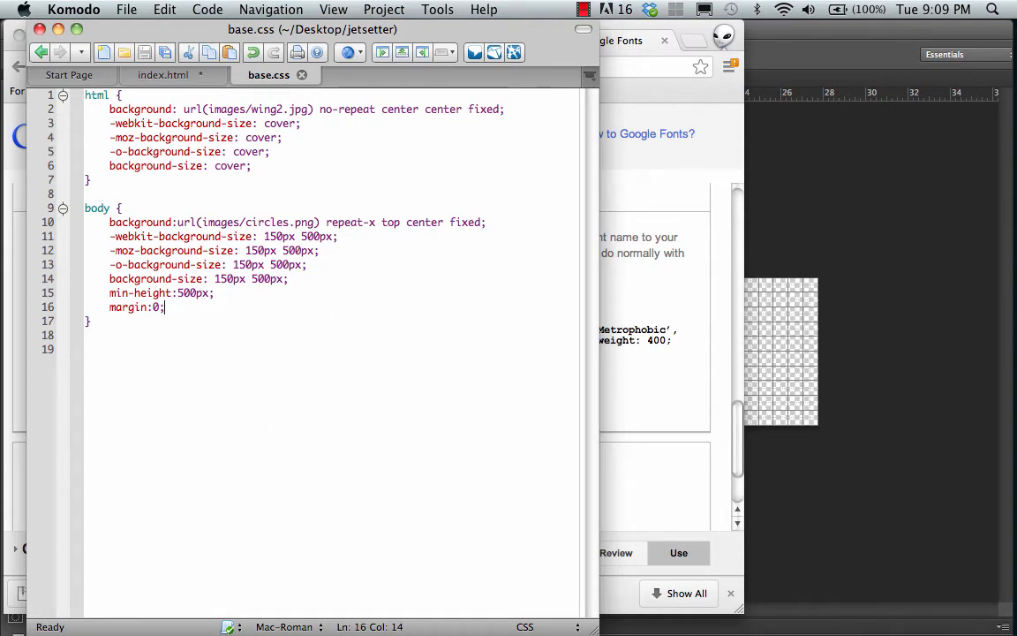
pyautogui.write("font-family: 'Open Sans', sans-serif;")
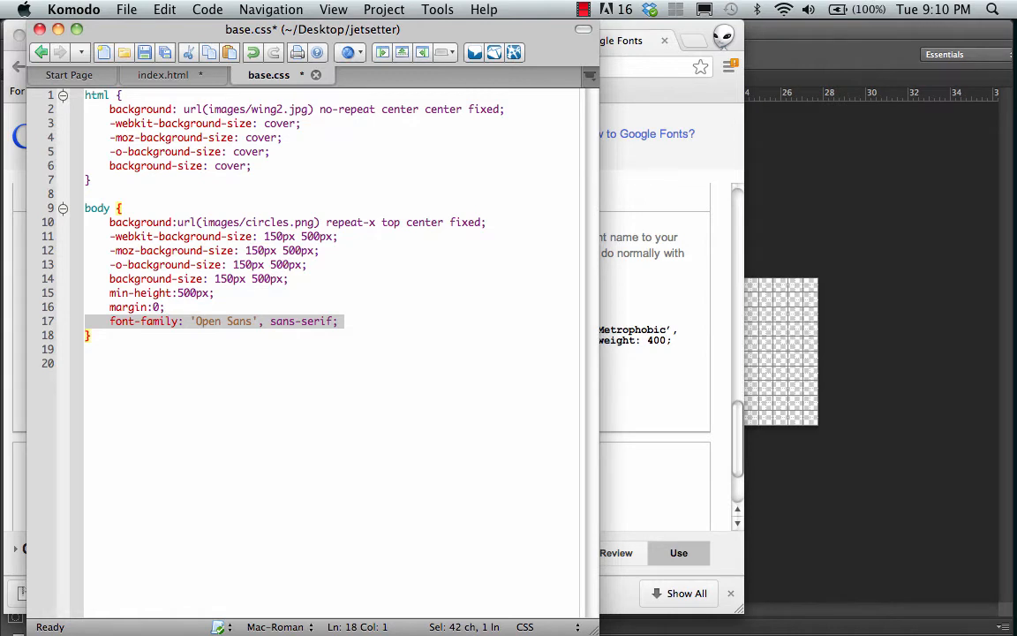
pyautogui.moveTo(251, 325)
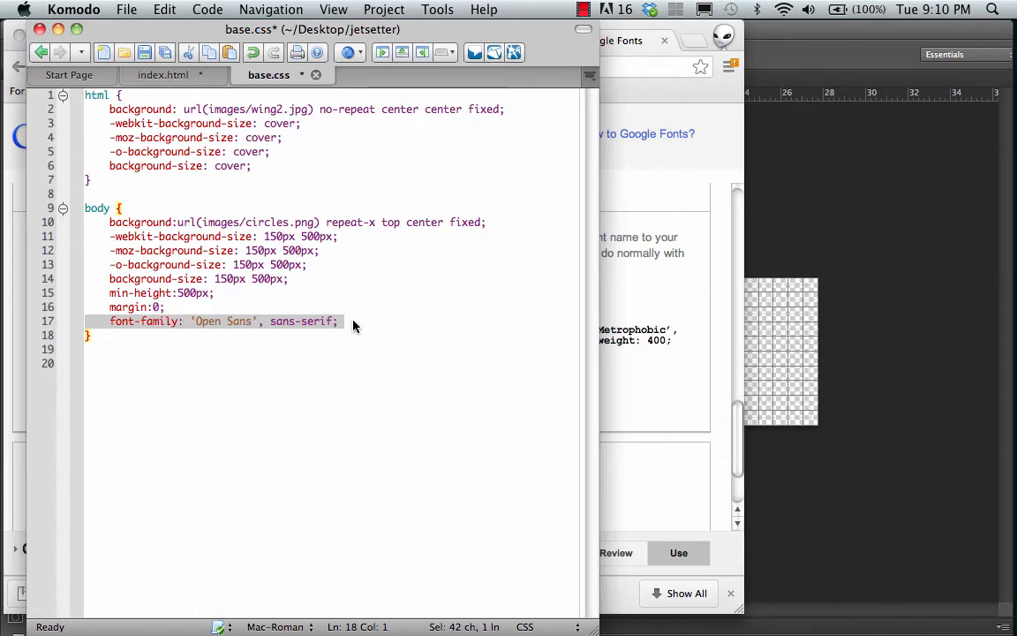
pyautogui.click(336, 322)
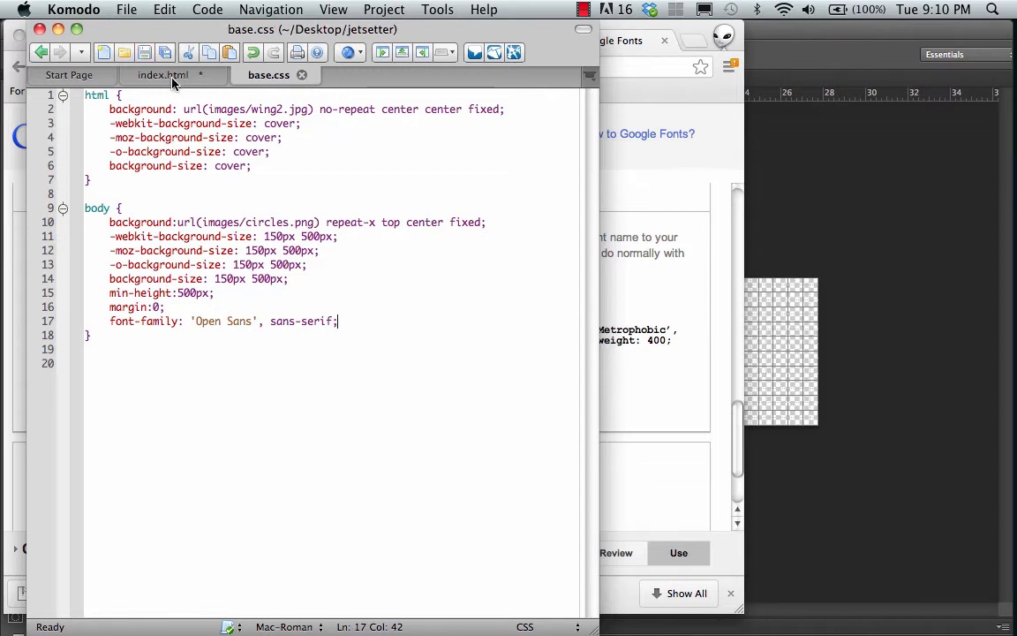
pyautogui.click(162, 74)
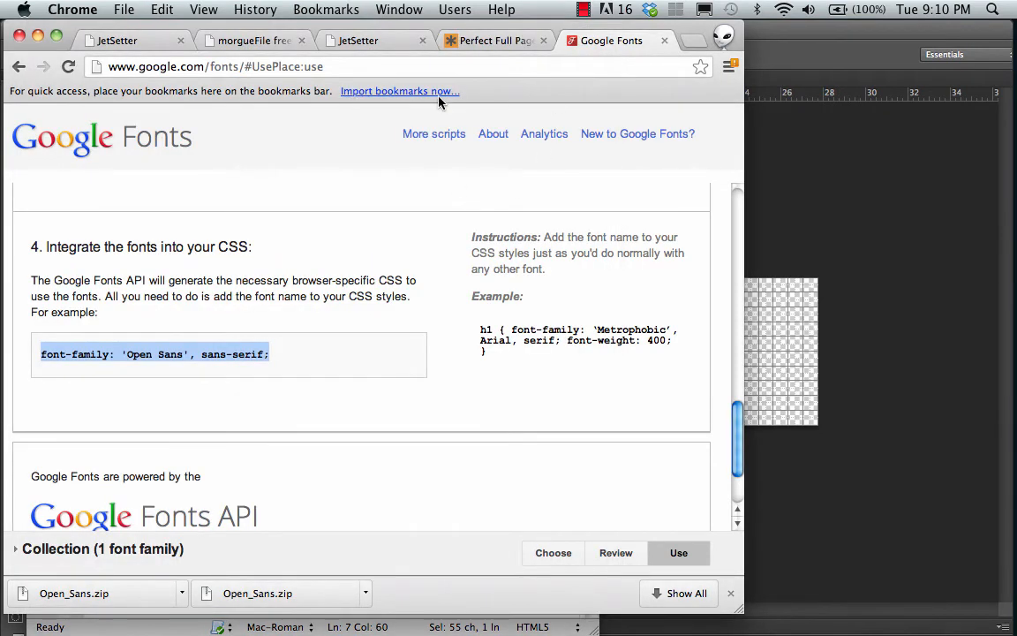
pyautogui.moveTo(632, 106)
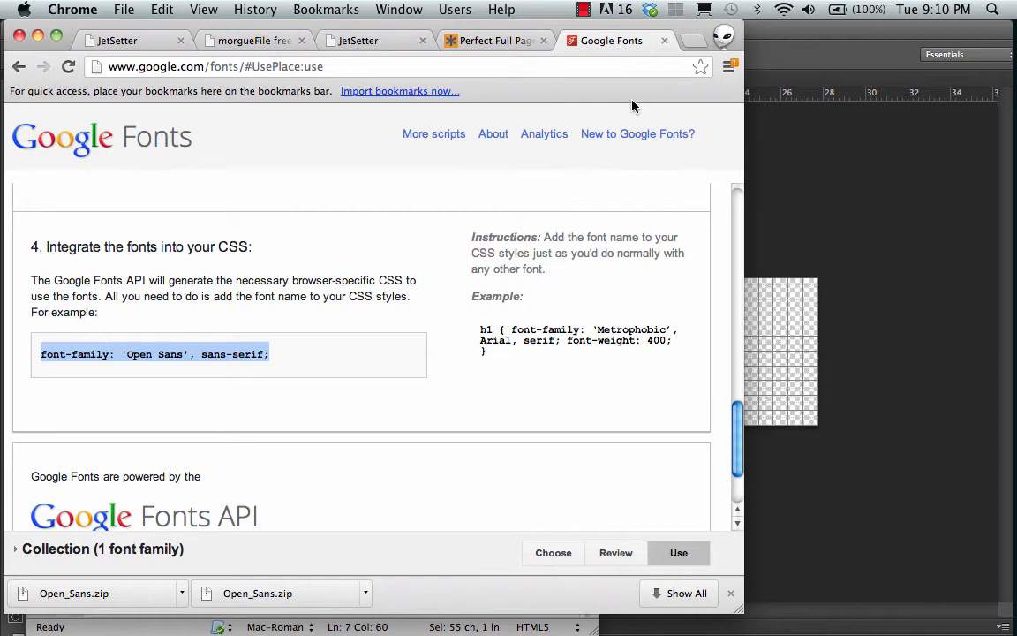
# Reload the local JetSetter page in Chrome so it renders in Open Sans.
pyautogui.click(356, 39)
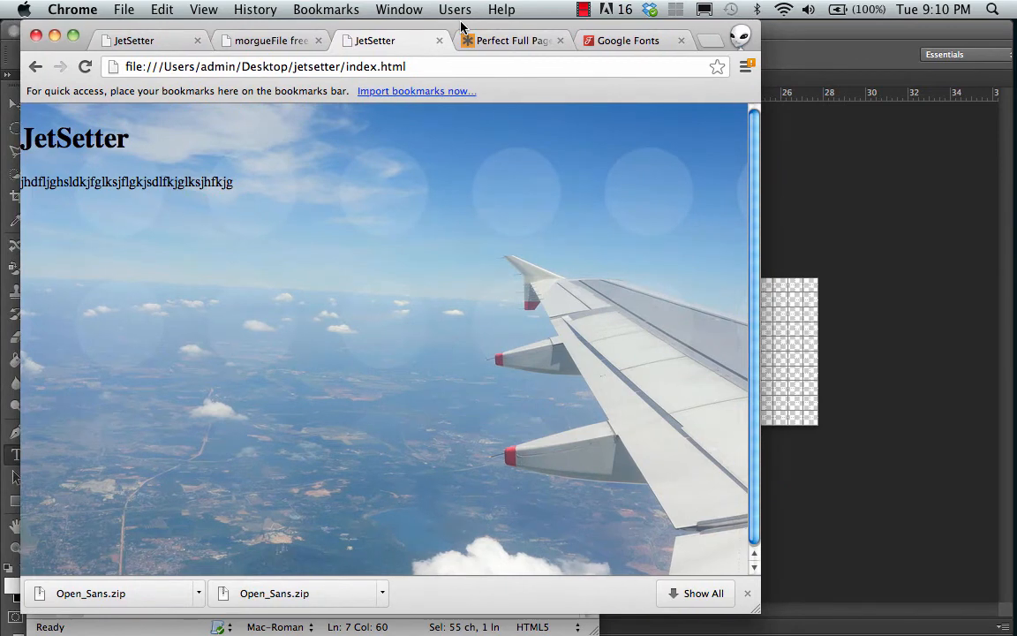
pyautogui.click(84, 67)
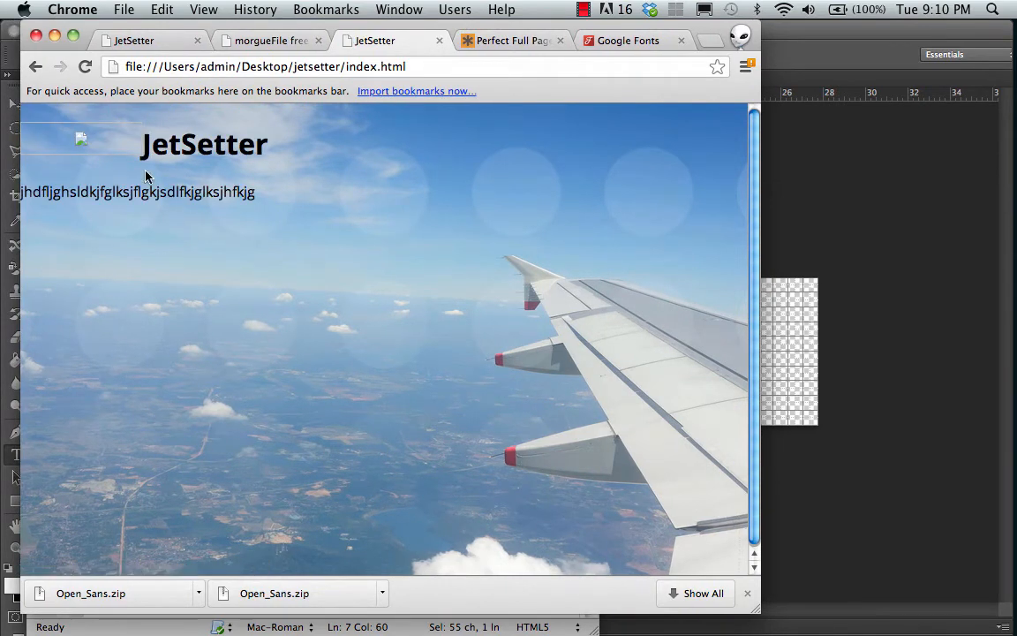
pyautogui.moveTo(257, 194)
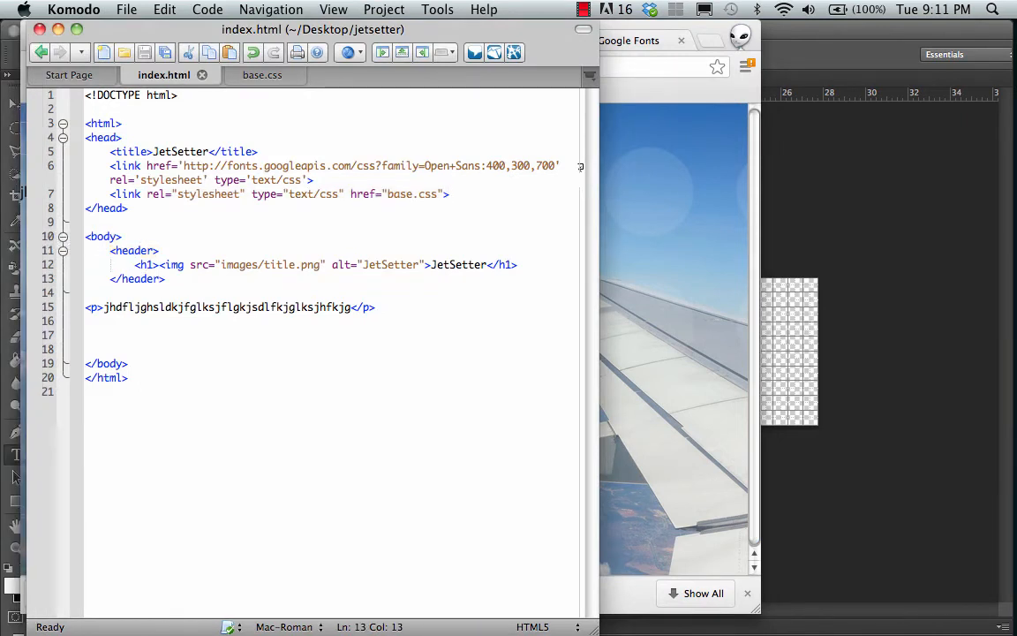
# Select the images/title.png header path, then return to the Photoshop title canvas typeface list.
pyautogui.moveTo(223, 265); pyautogui.dragTo(325, 265)
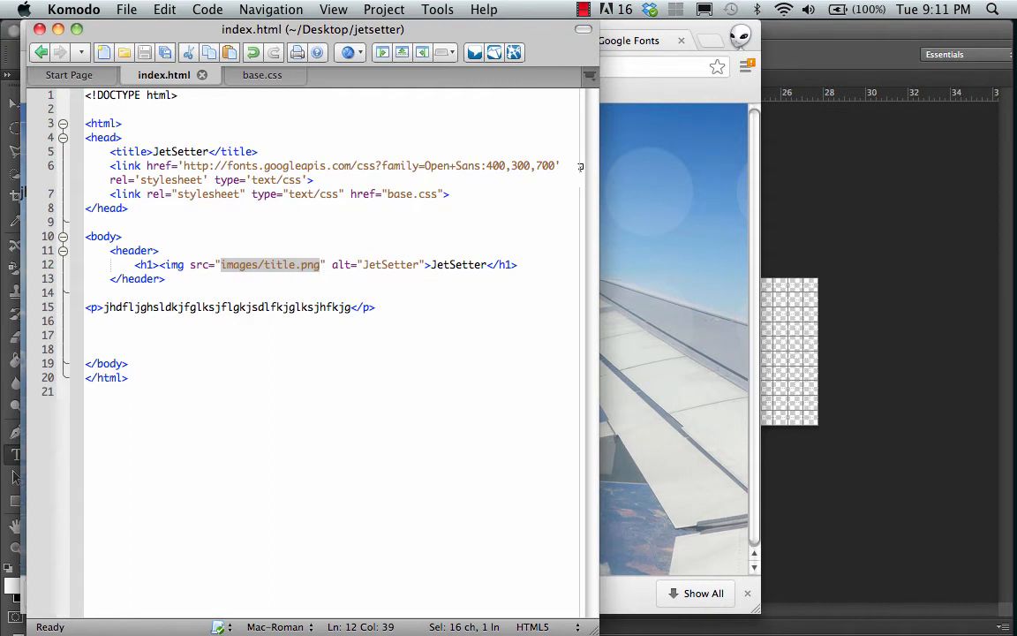
pyautogui.moveTo(286, 272)
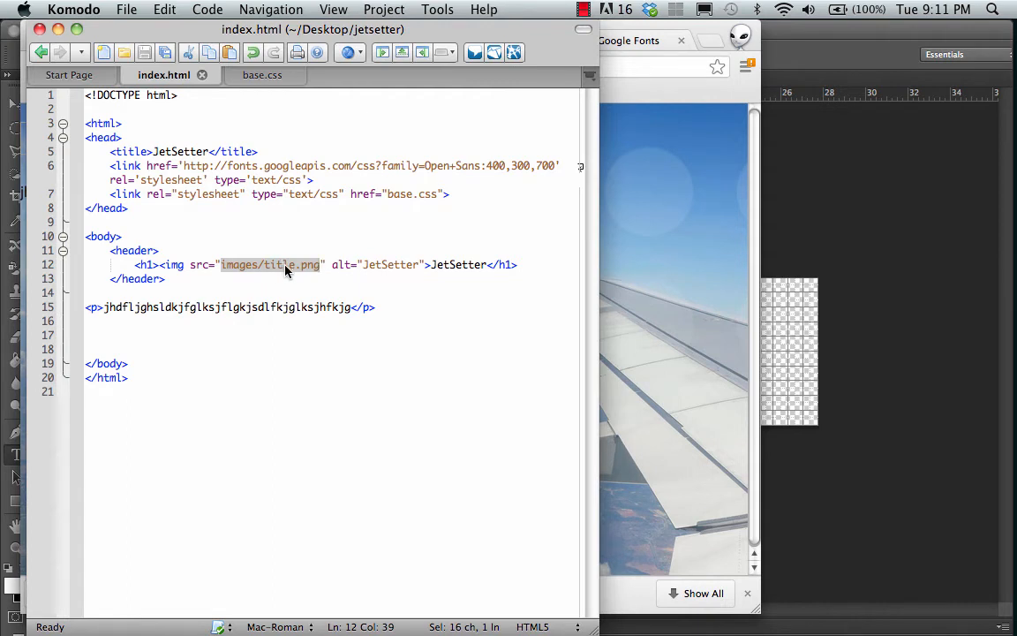
pyautogui.moveTo(848, 113)
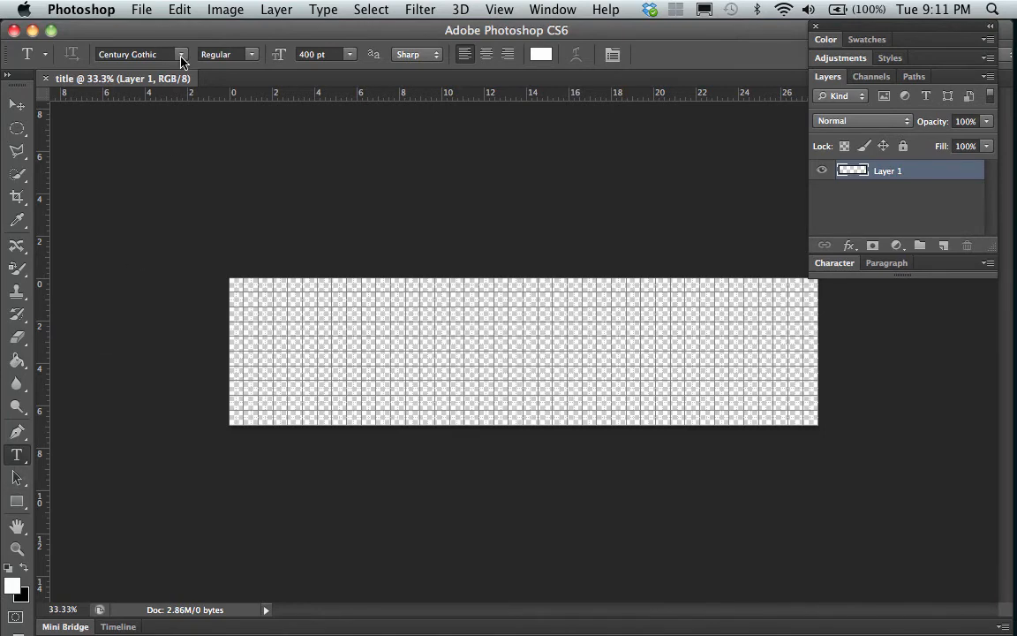
pyautogui.click(180, 53)
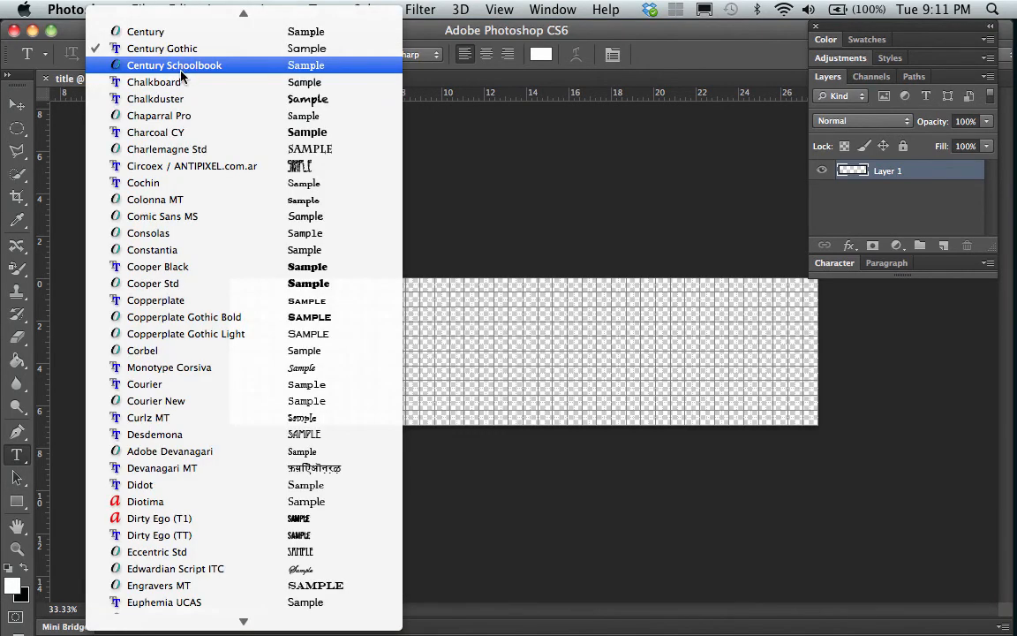
# Keep Century Gothic as the typeface and set its style to Bold.
pyautogui.click(163, 50)
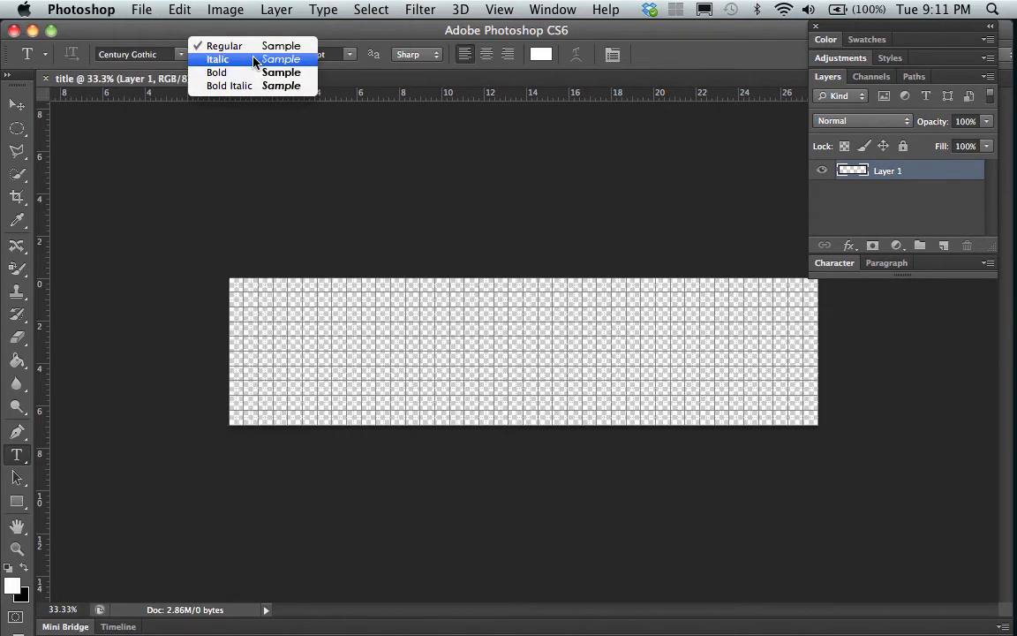
pyautogui.click(215, 73)
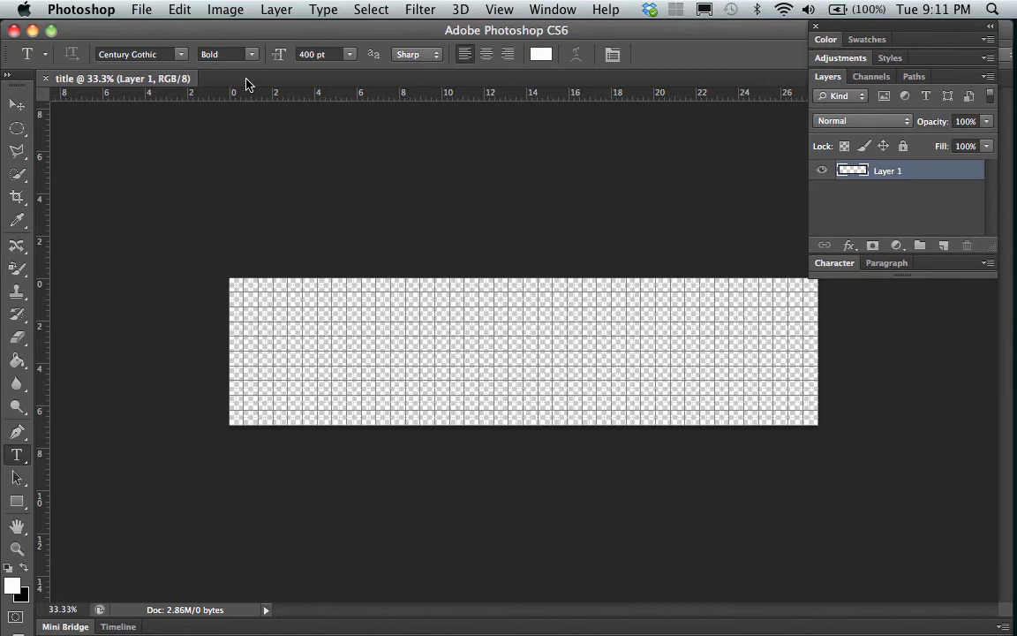
pyautogui.moveTo(326, 70)
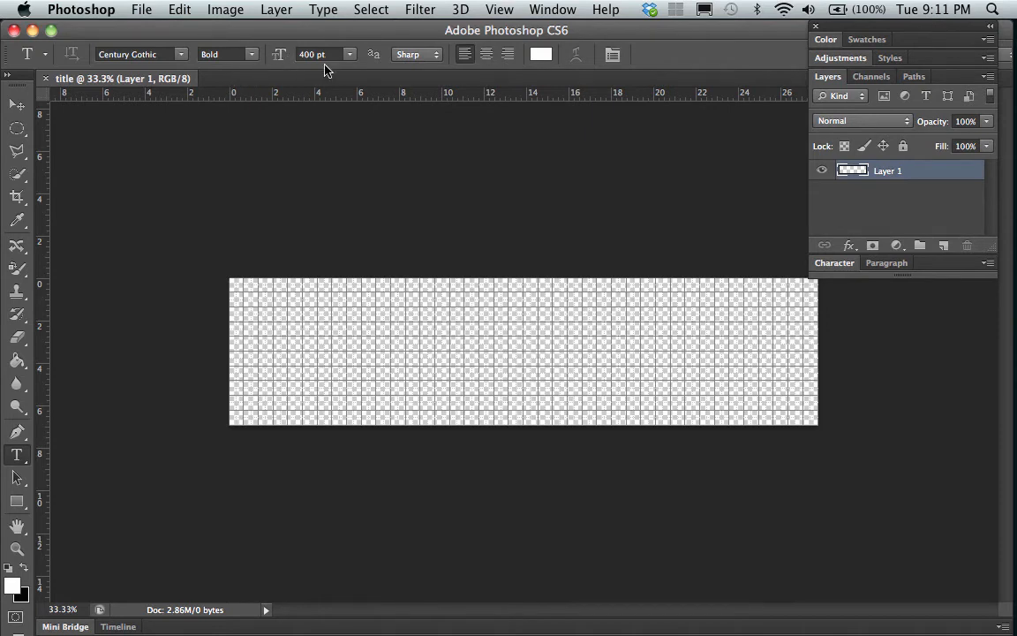
pyautogui.moveTo(311, 64)
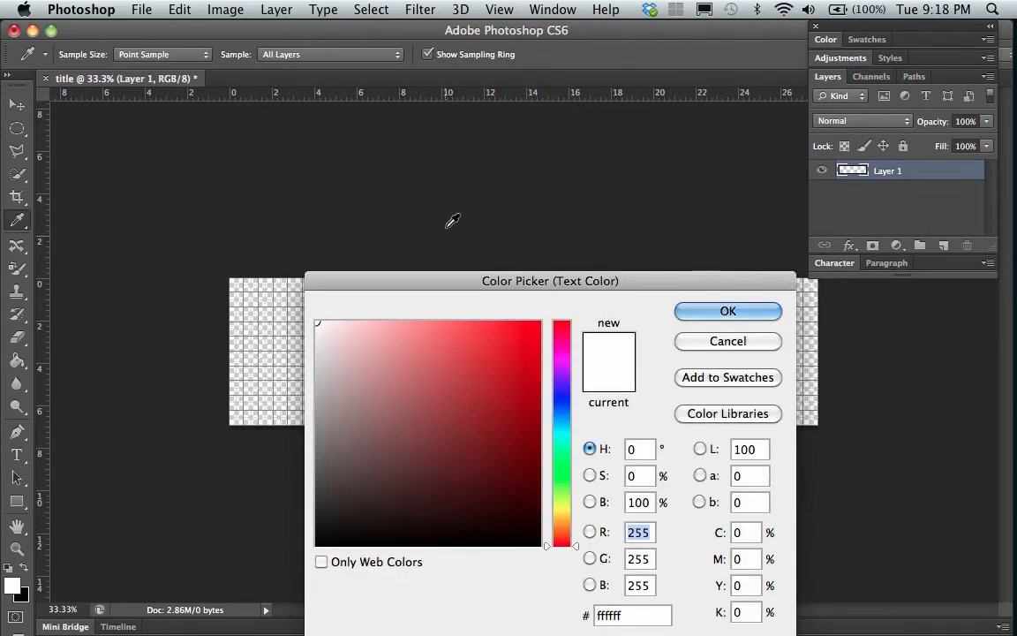
# Set the text colour to orange, hex e08f01, in the Color Picker.
pyautogui.moveTo(551, 280); pyautogui.dragTo(441, 91)
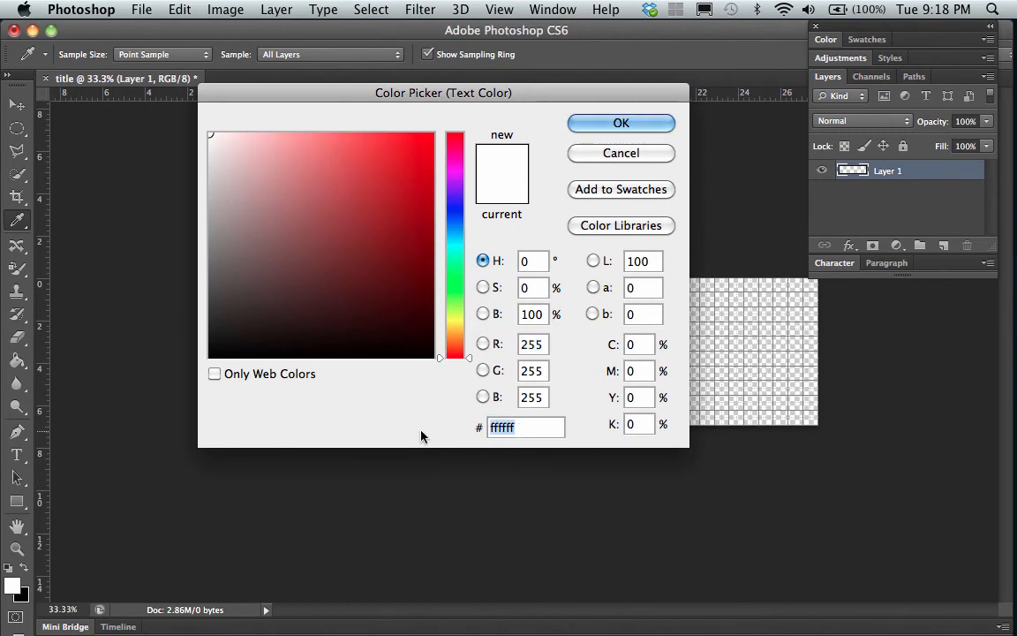
pyautogui.write('e08f01')
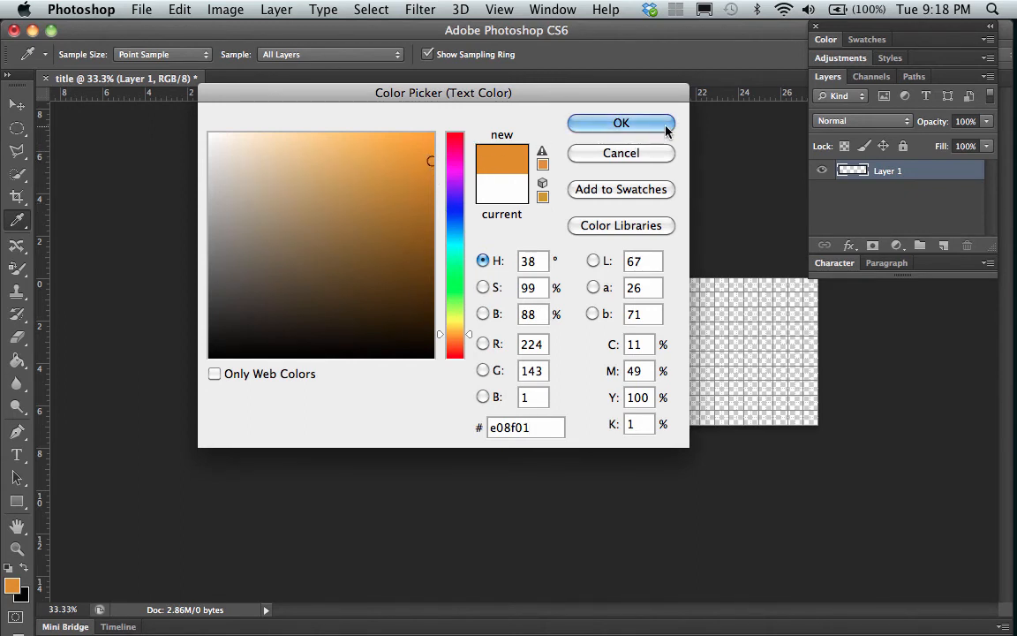
pyautogui.click(622, 124)
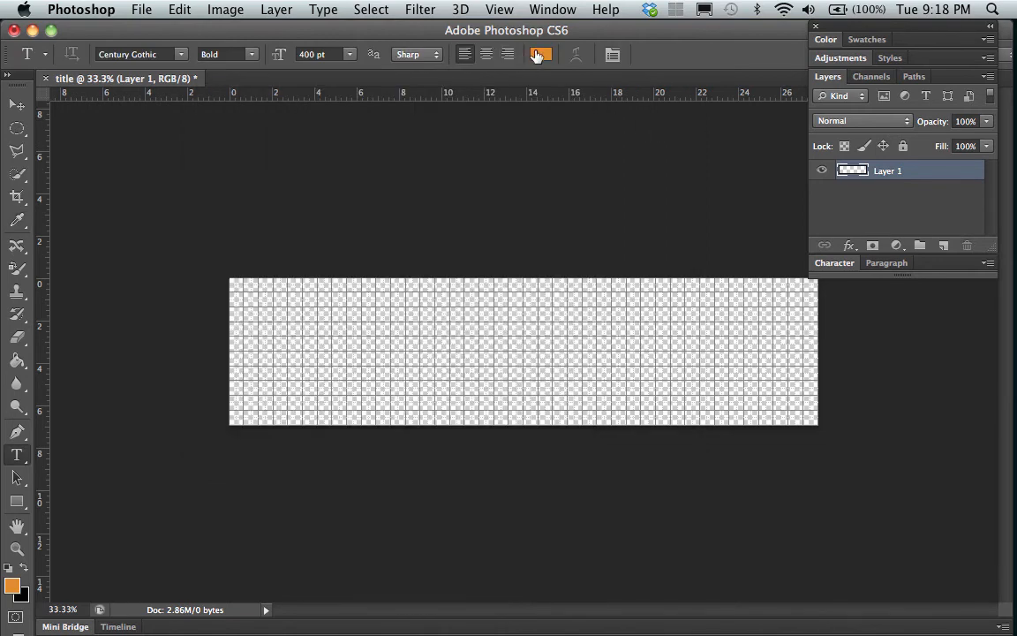
pyautogui.moveTo(540, 55)
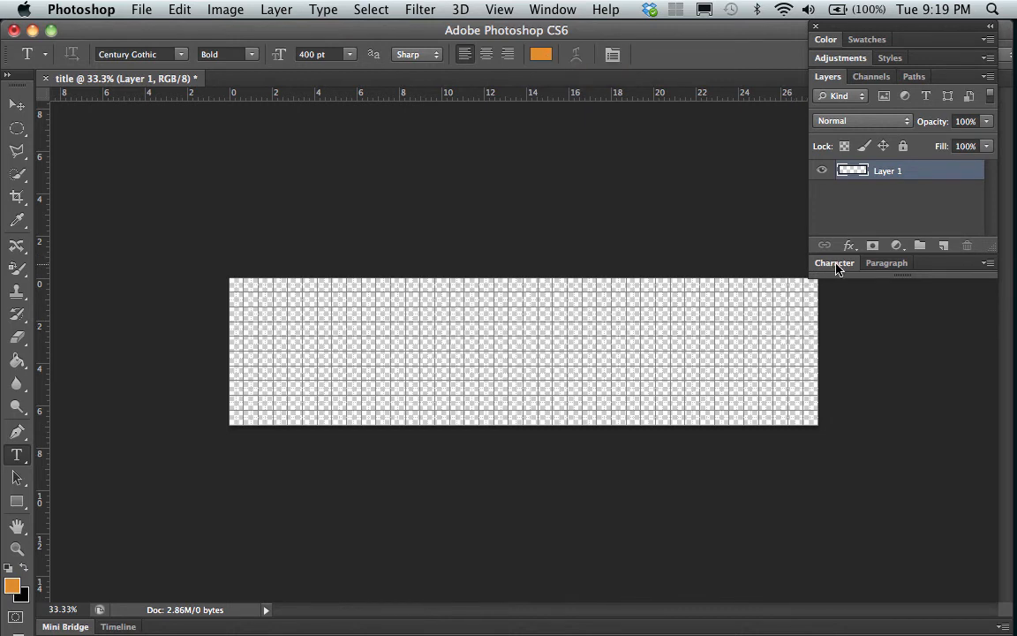
# Expand the Character settings and reset tracking to 0.
pyautogui.click(833, 261)
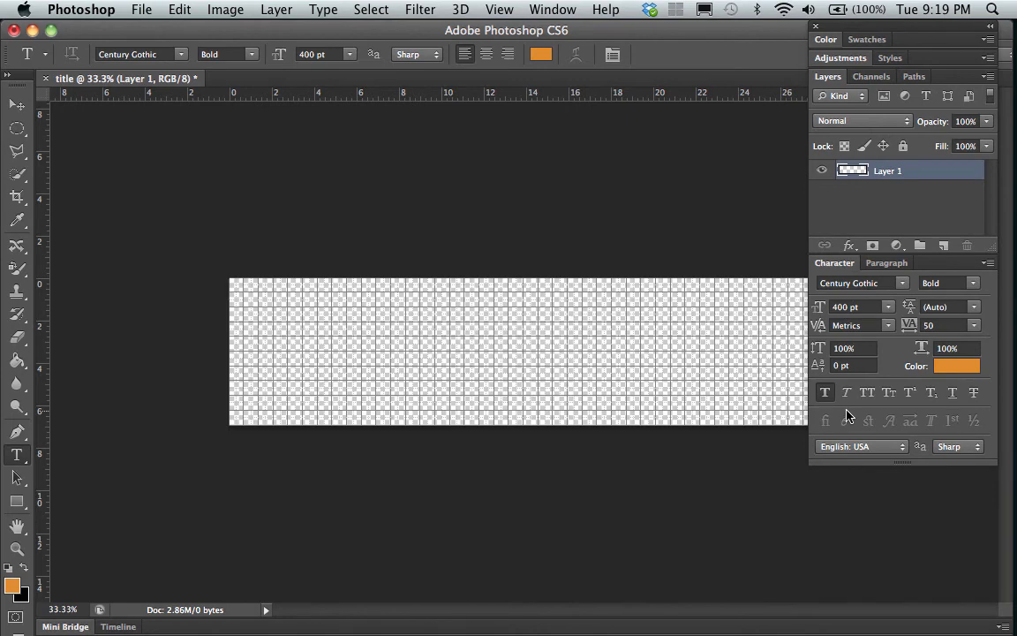
pyautogui.click(553, 10)
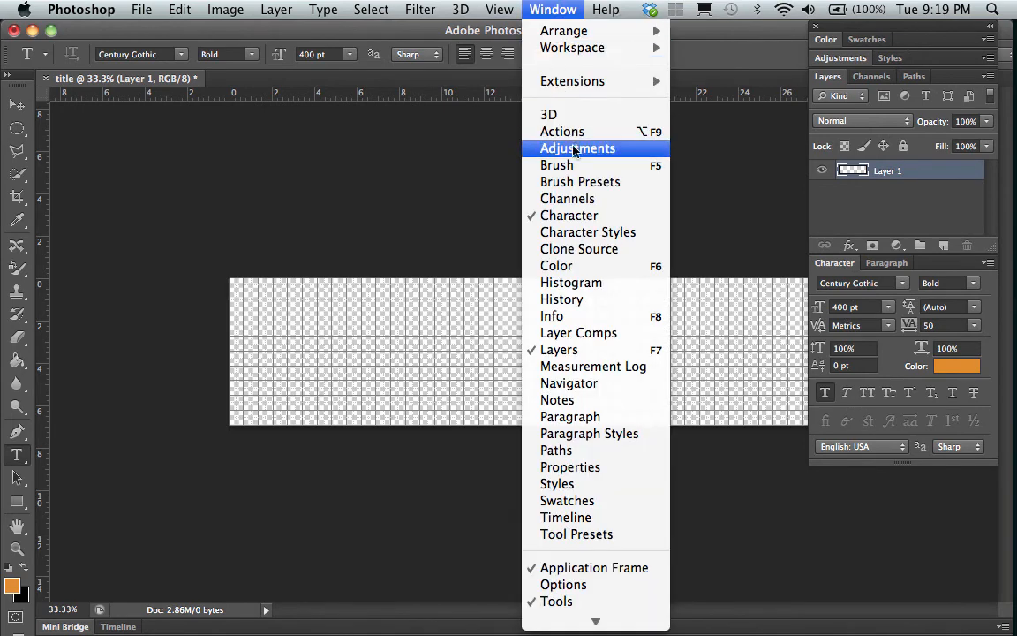
pyautogui.moveTo(837, 265)
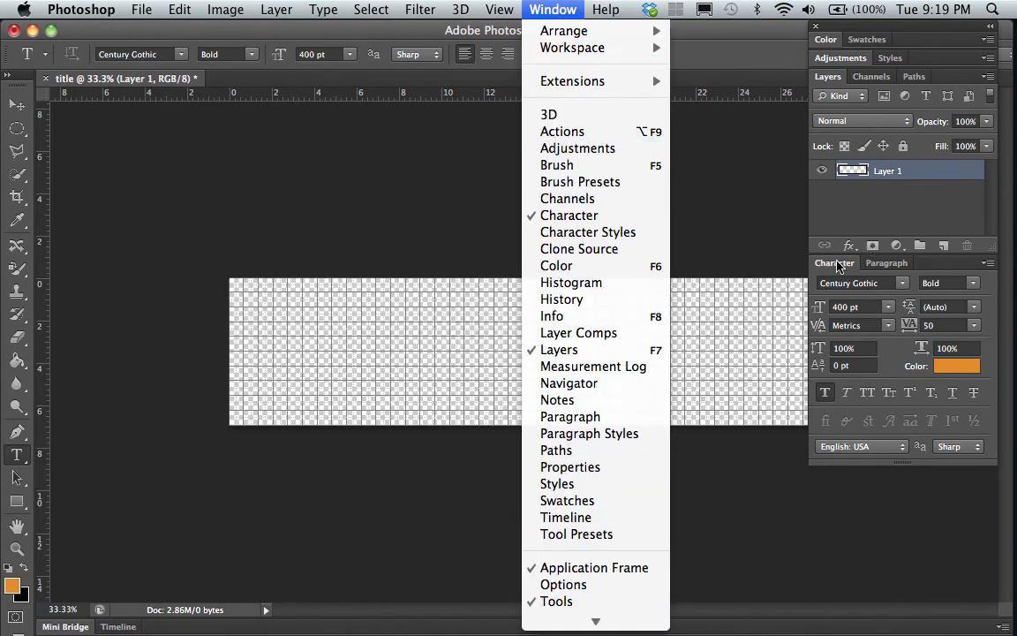
pyautogui.click(553, 10)
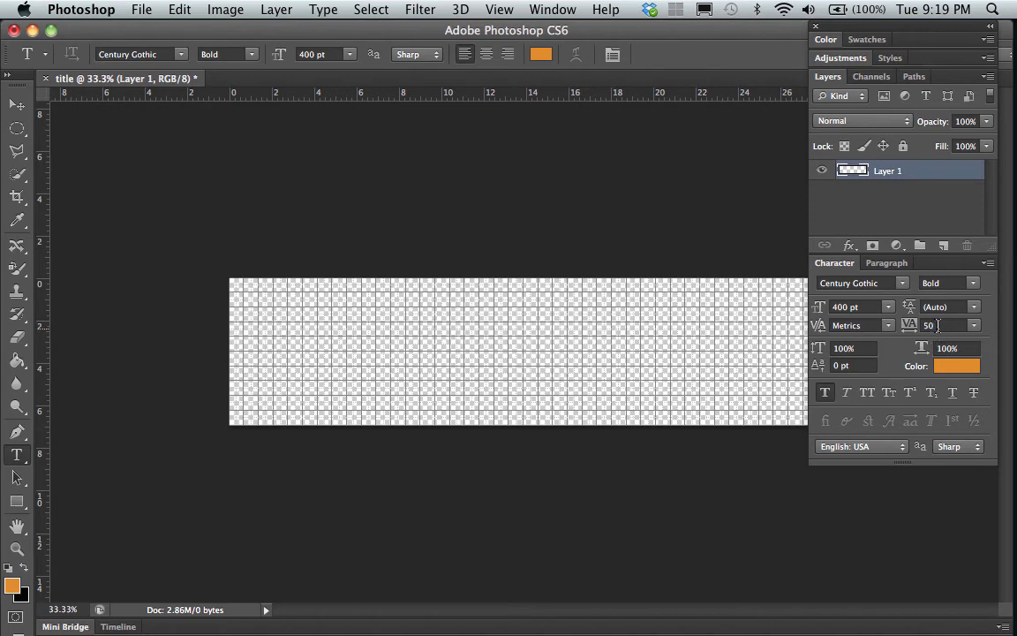
pyautogui.click(945, 325)
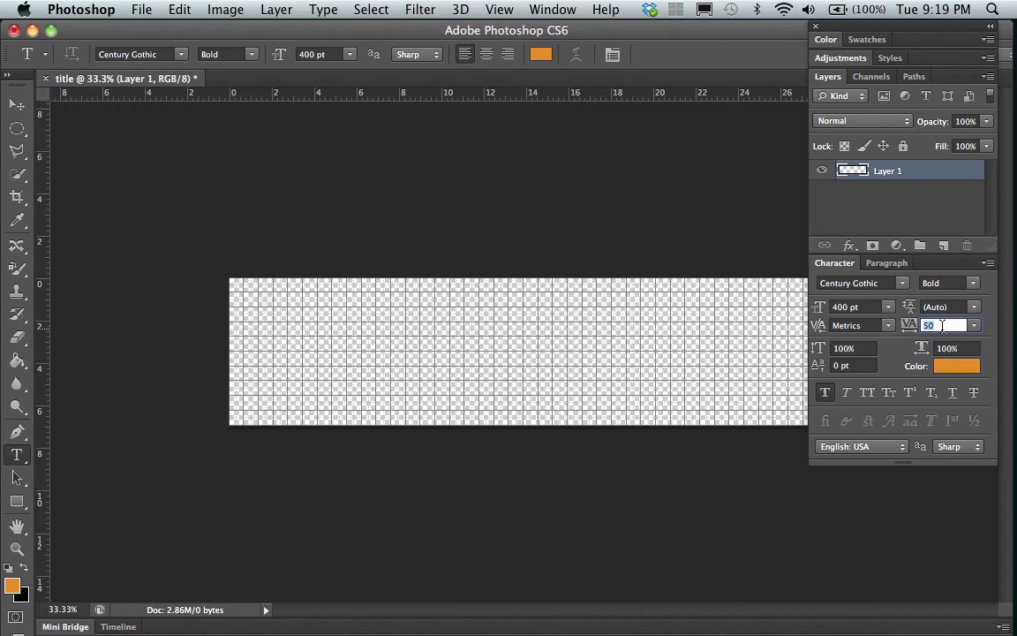
pyautogui.write('0')
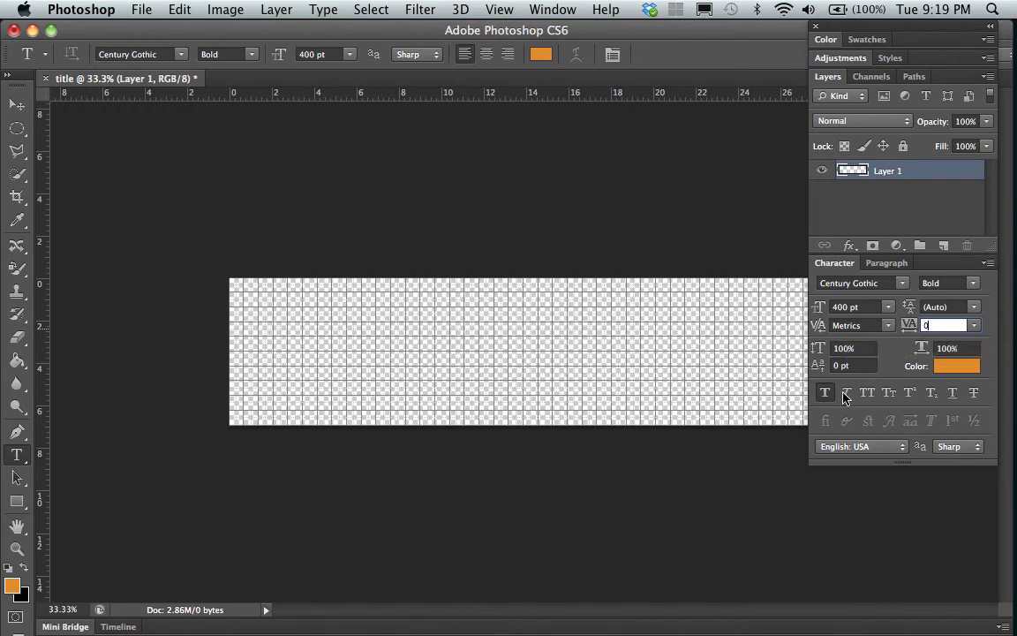
pyautogui.click(825, 392)
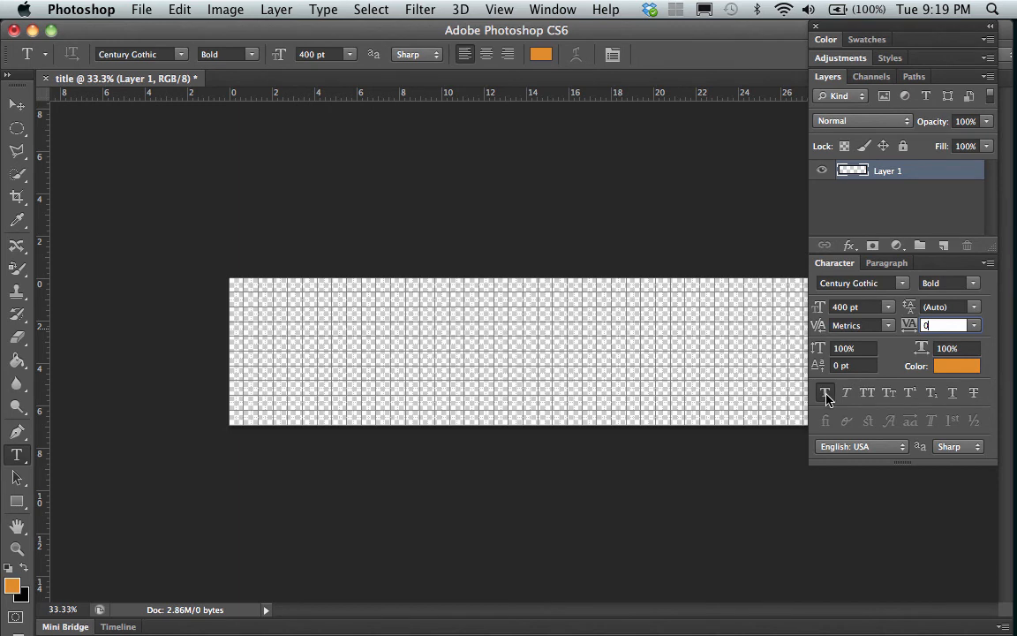
pyautogui.moveTo(824, 392)
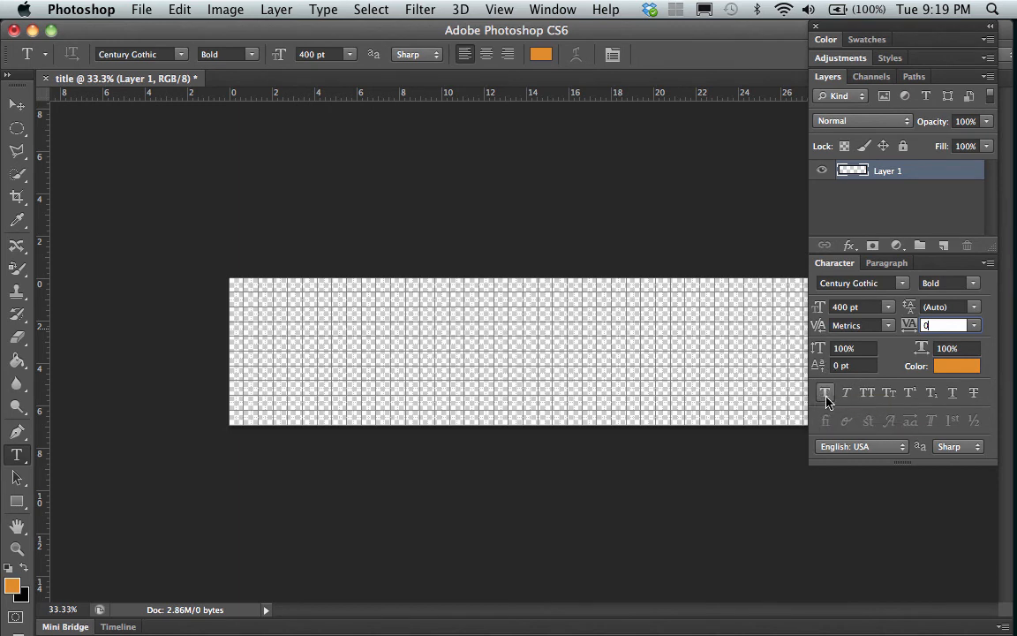
pyautogui.moveTo(827, 392)
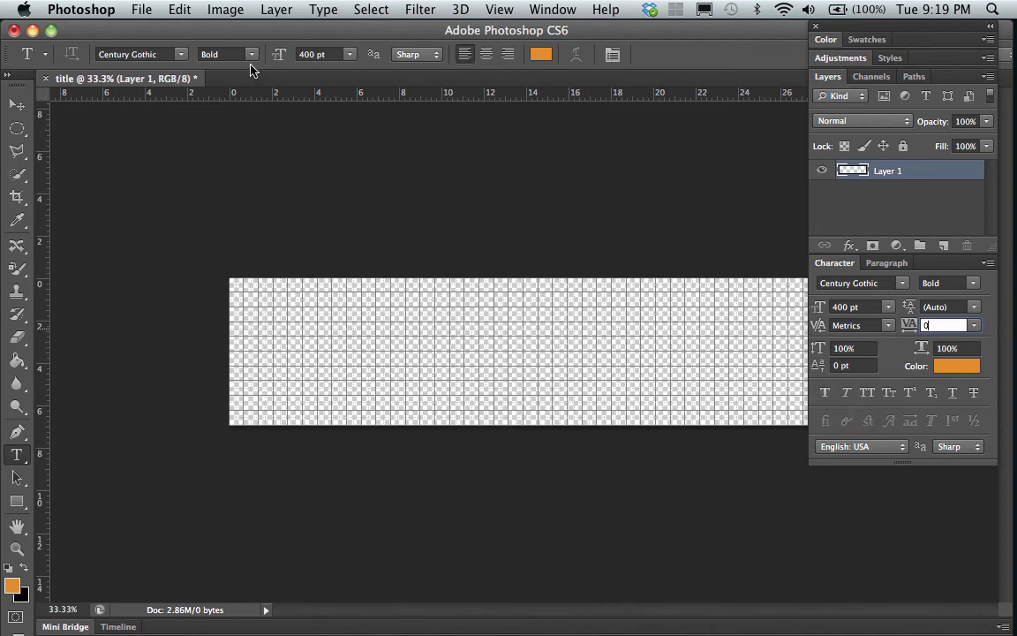
# Keep Bold as the Century Gothic font style.
pyautogui.click(228, 53)
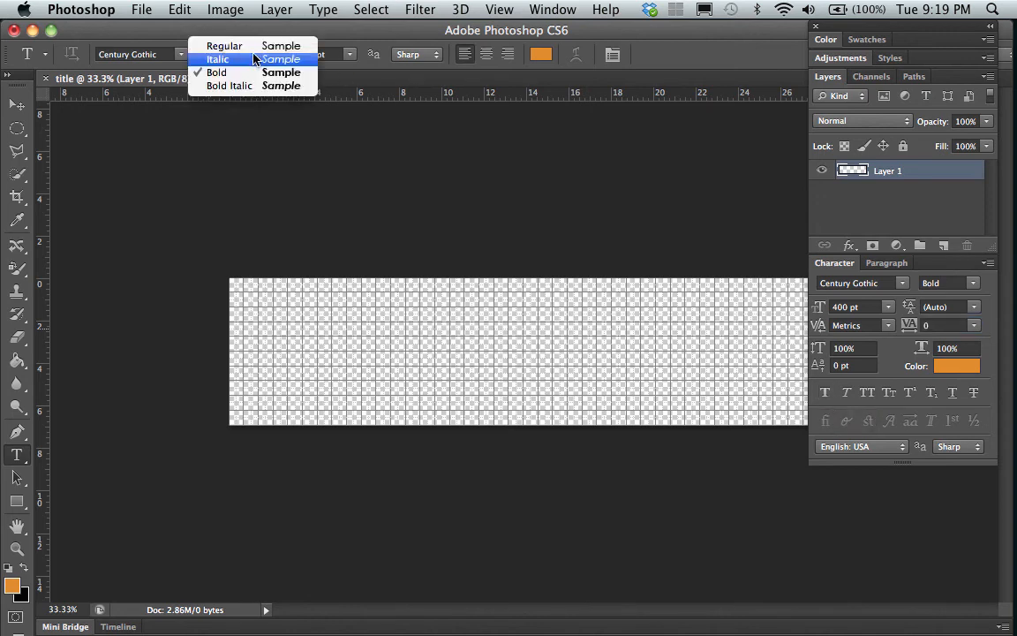
pyautogui.moveTo(222, 46)
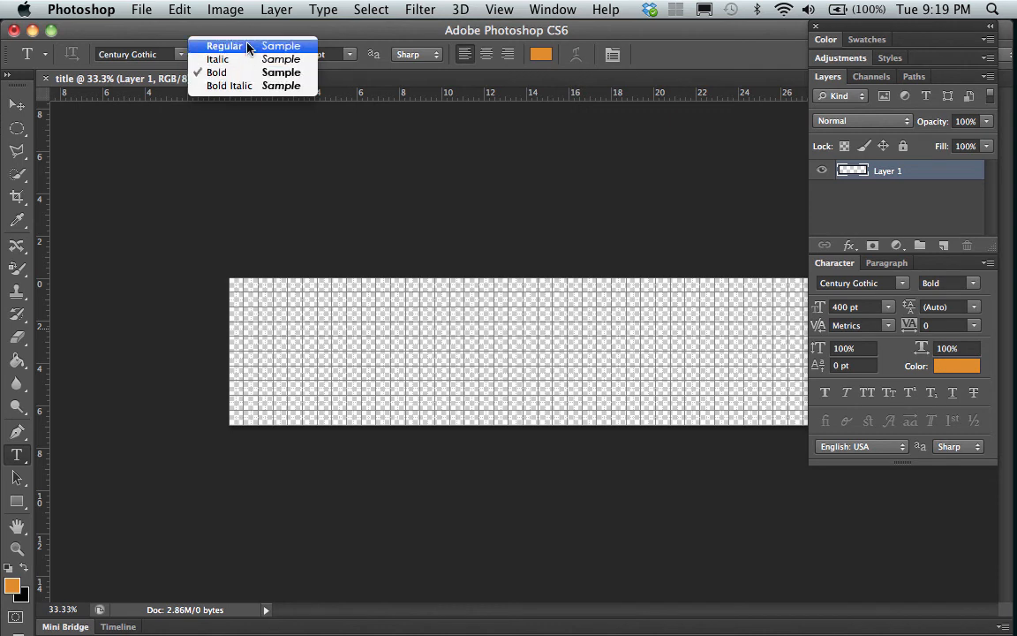
pyautogui.click(216, 72)
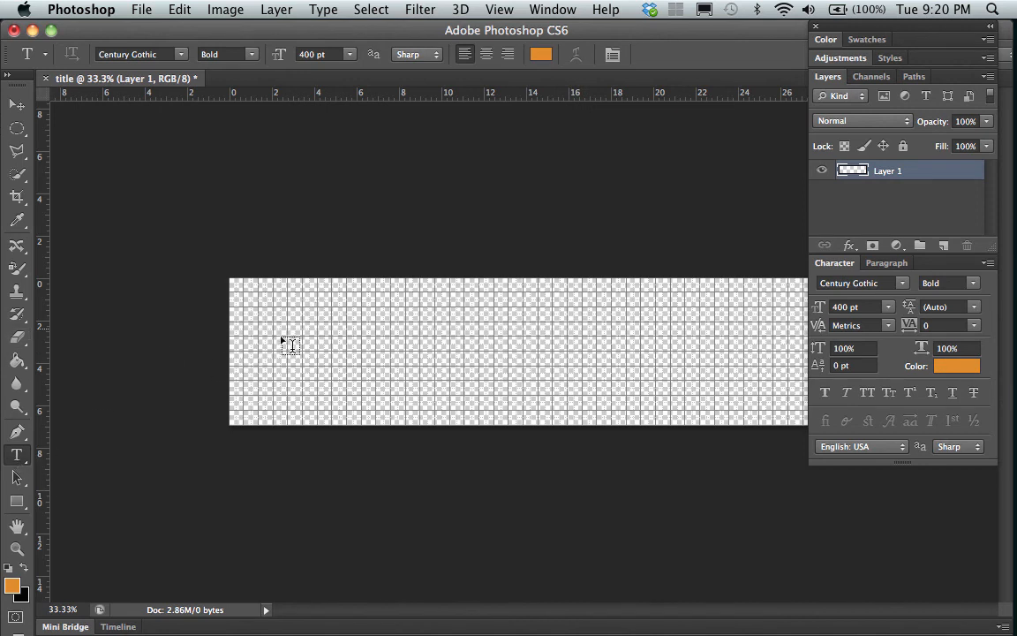
# Type the orange JetSetter title on the left of the banner canvas.
pyautogui.click(254, 350)
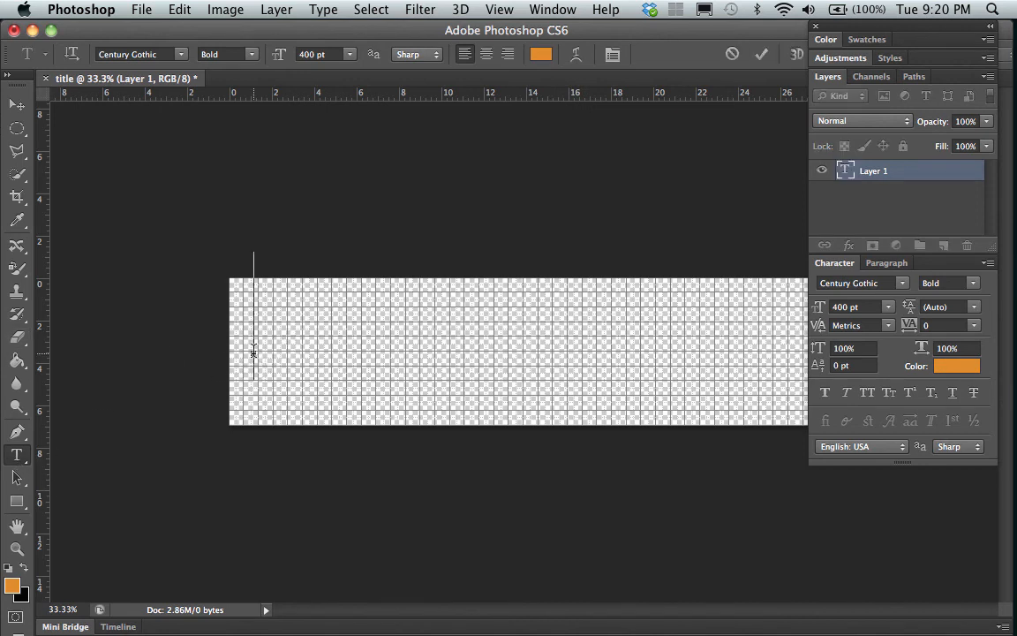
pyautogui.write('JetSetter')
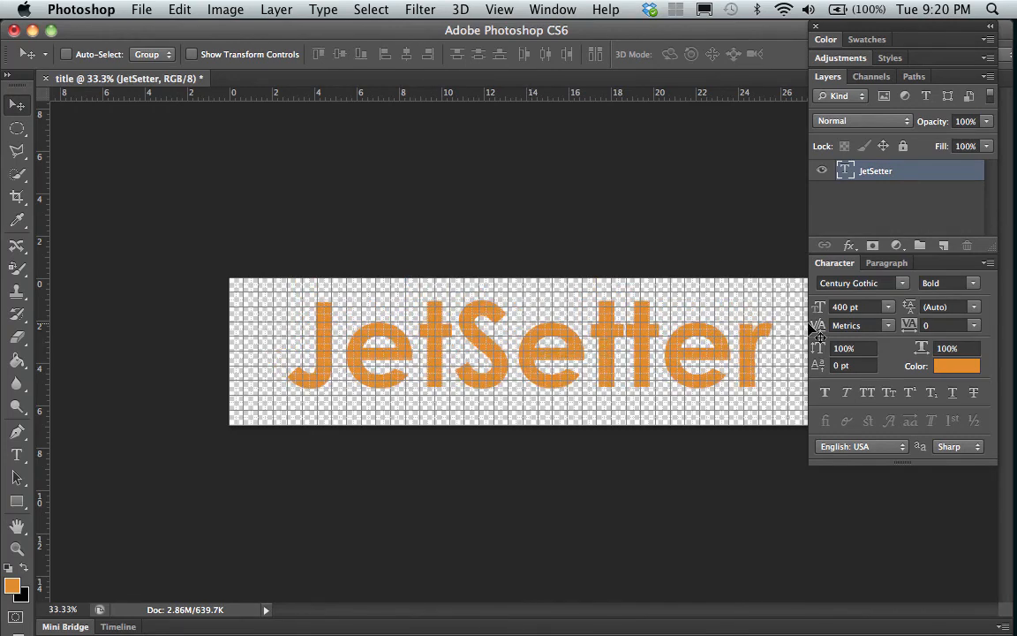
# Set JetSetter's tracking to 50 in a floating Character panel and move the title left to fit.
pyautogui.moveTo(834, 261); pyautogui.dragTo(67, 350)
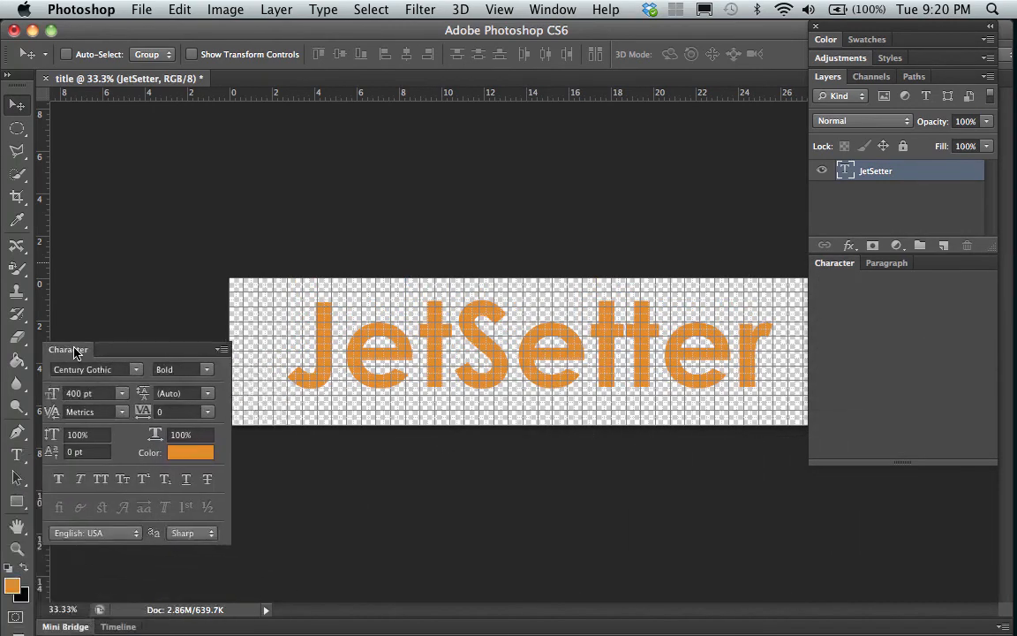
pyautogui.click(886, 261)
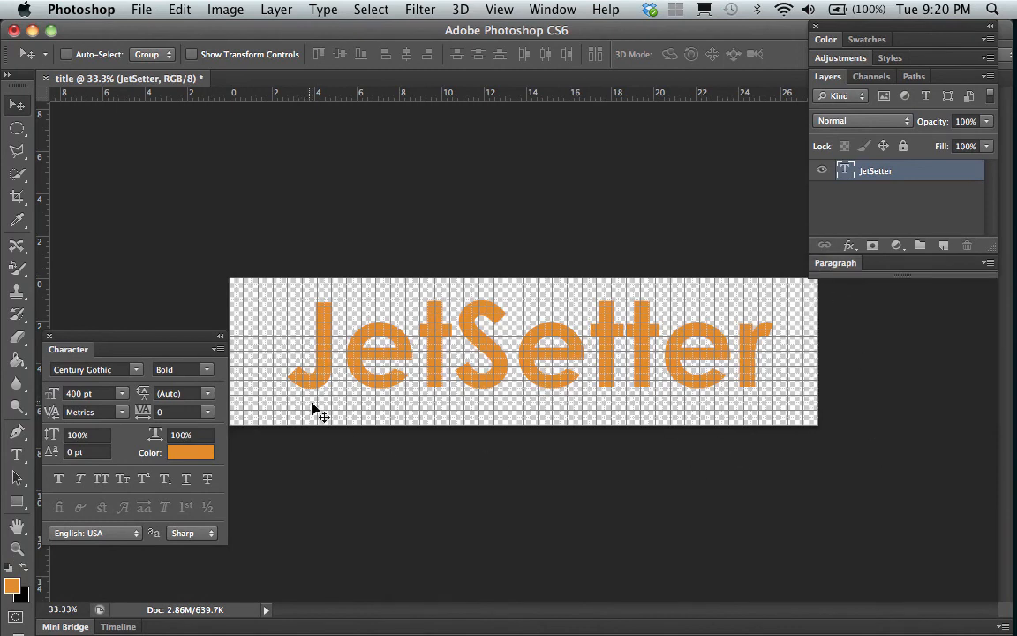
pyautogui.moveTo(508, 369)
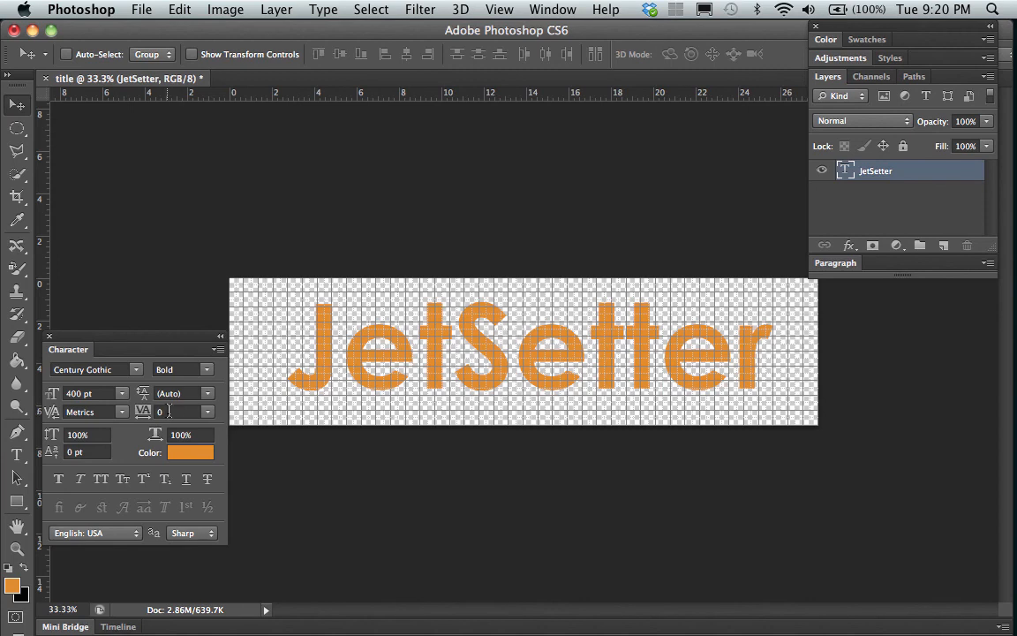
pyautogui.write('50')
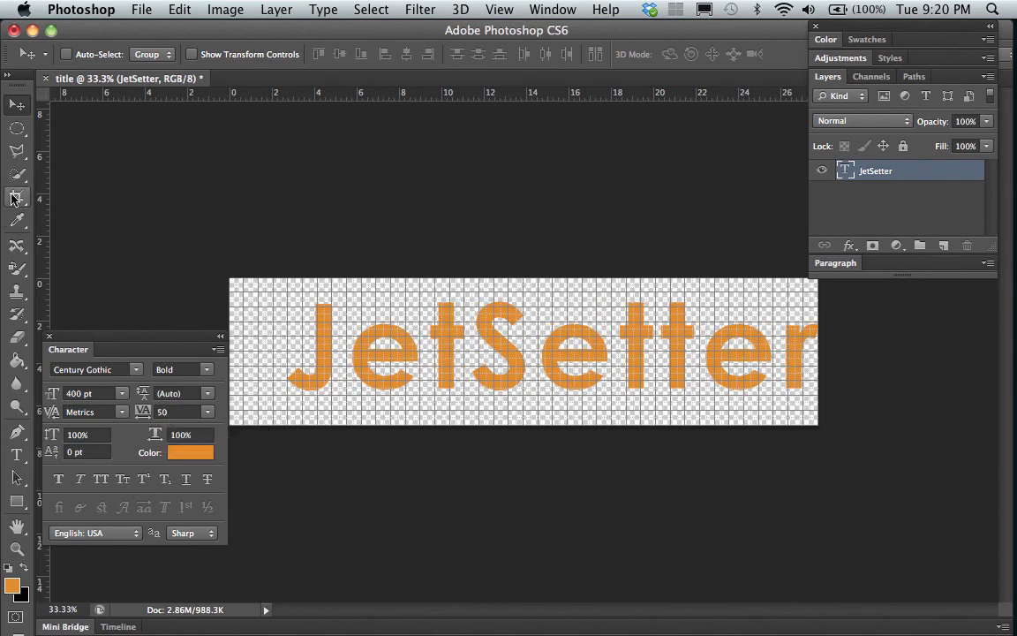
pyautogui.moveTo(520, 369)
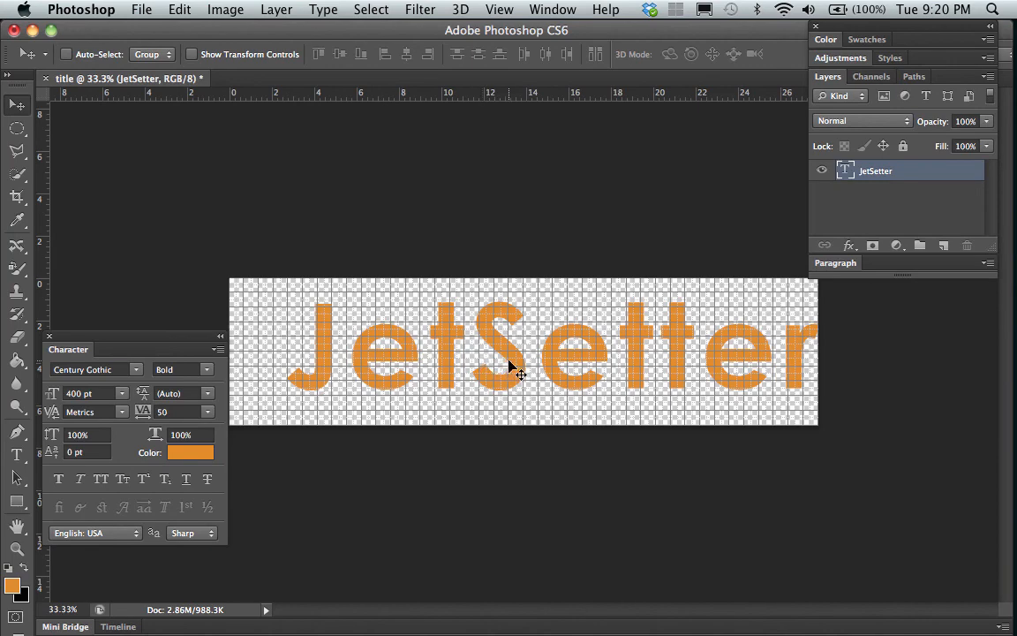
pyautogui.moveTo(520, 365); pyautogui.dragTo(493, 369)
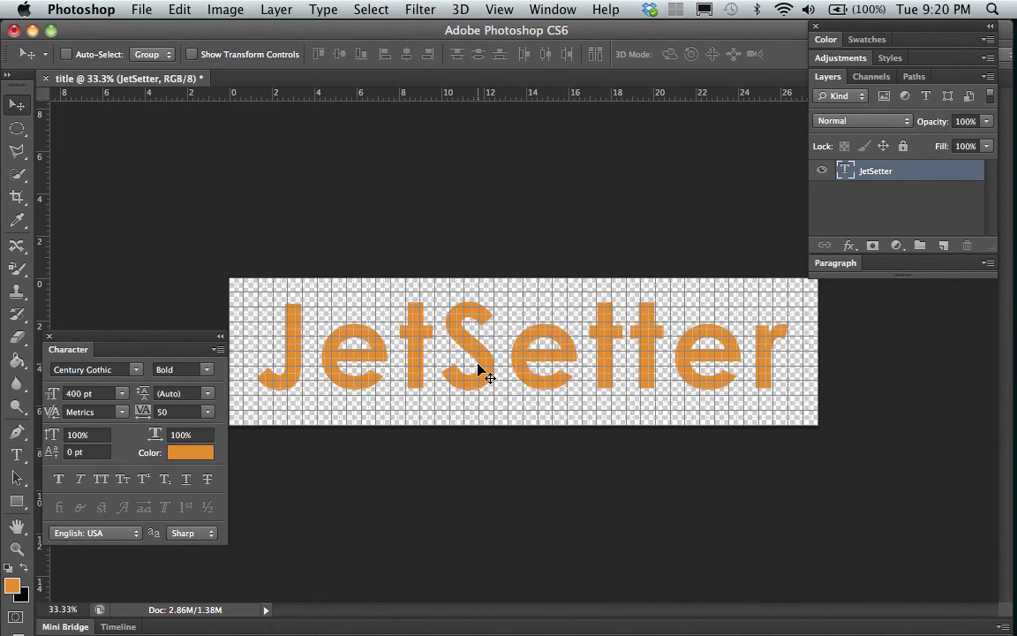
pyautogui.moveTo(432, 432)
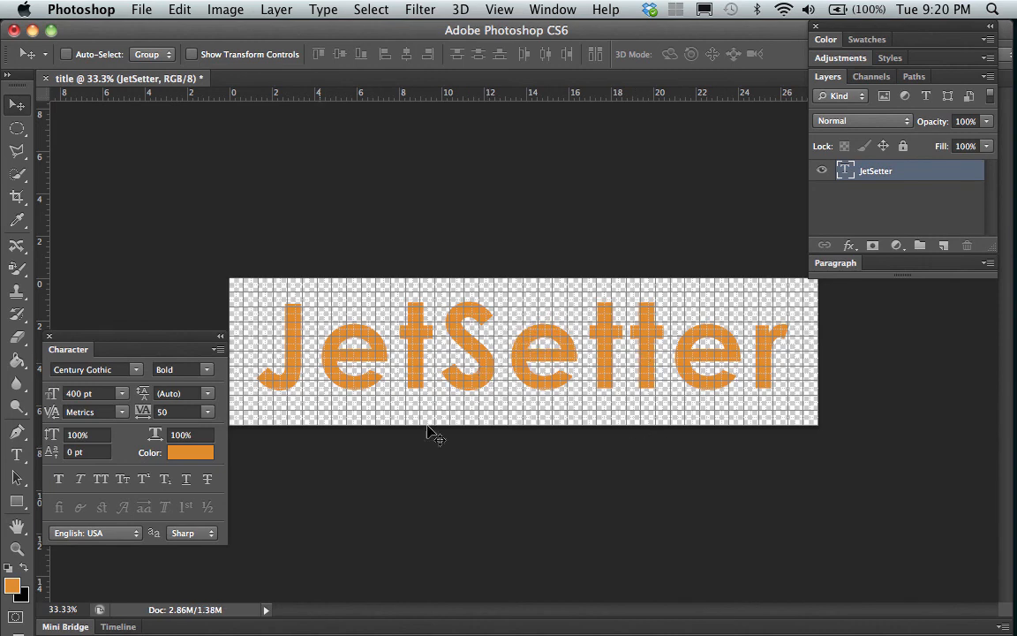
pyautogui.moveTo(491, 362)
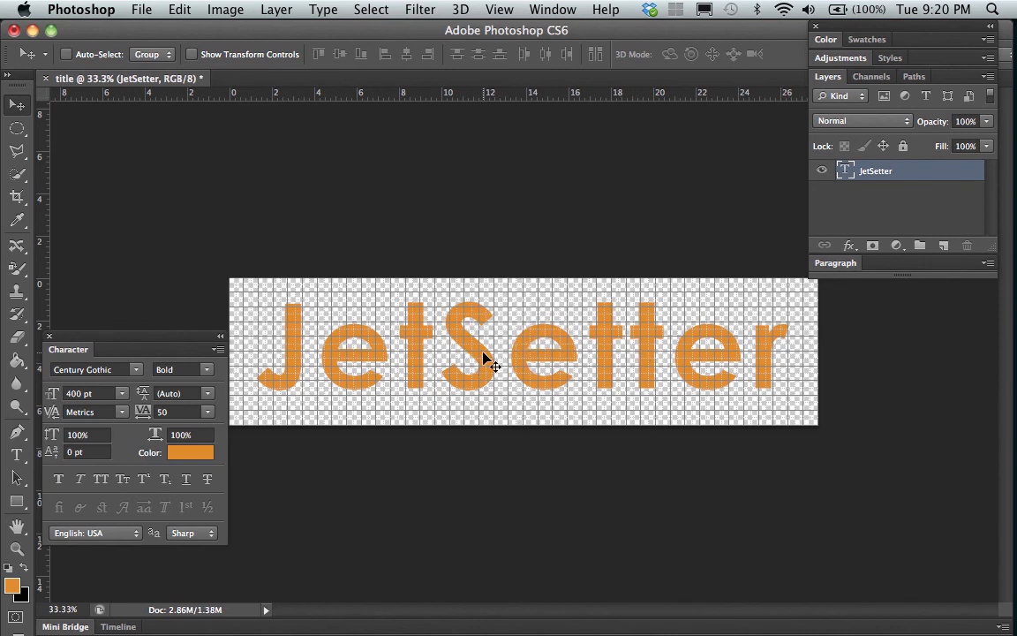
pyautogui.moveTo(530, 360)
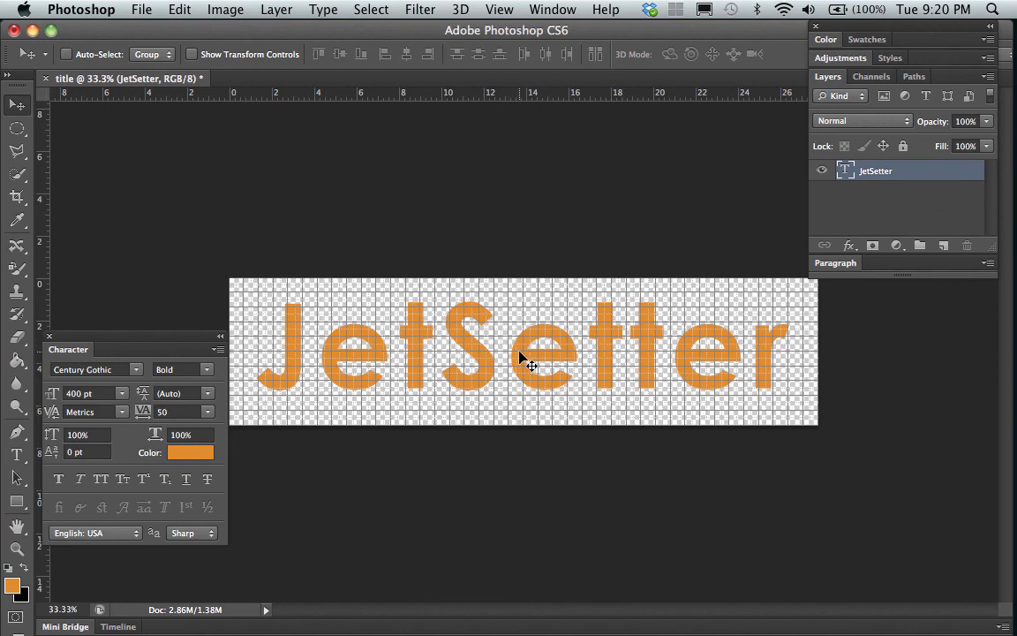
pyautogui.moveTo(53, 385)
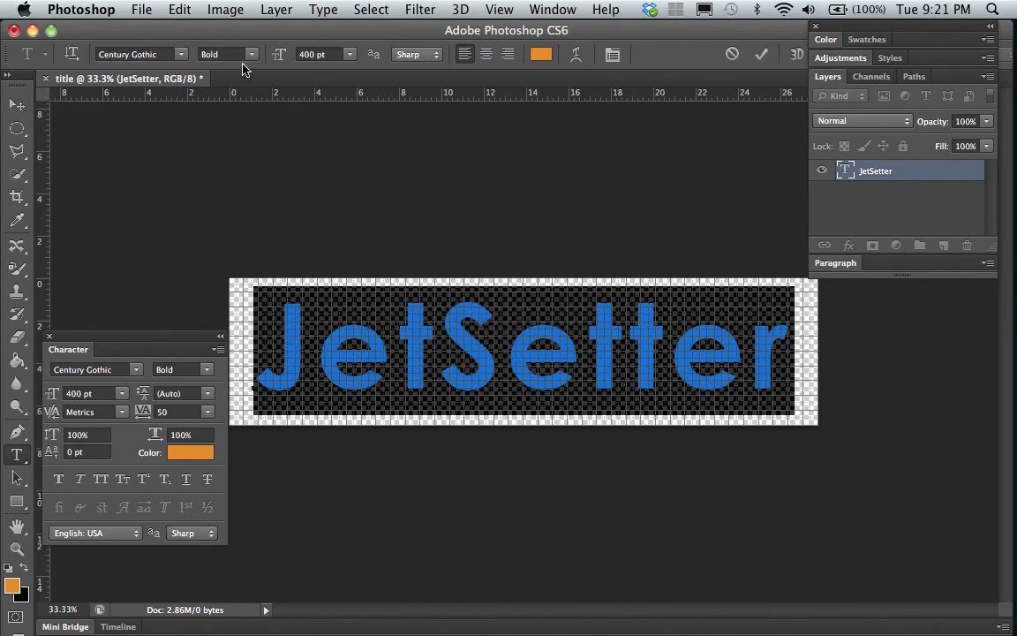
pyautogui.click(251, 53)
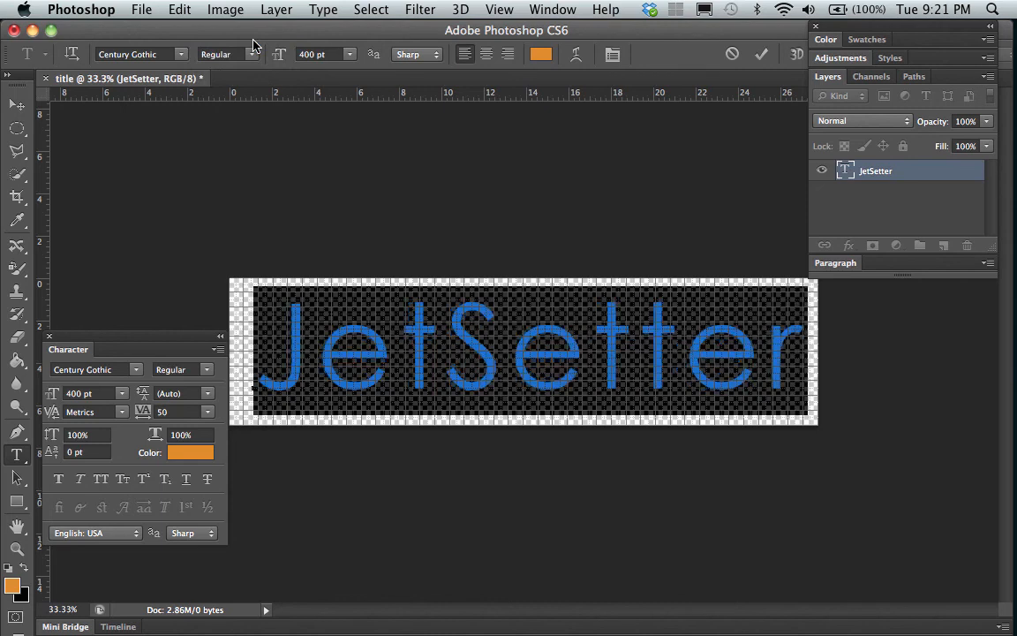
pyautogui.moveTo(876, 104)
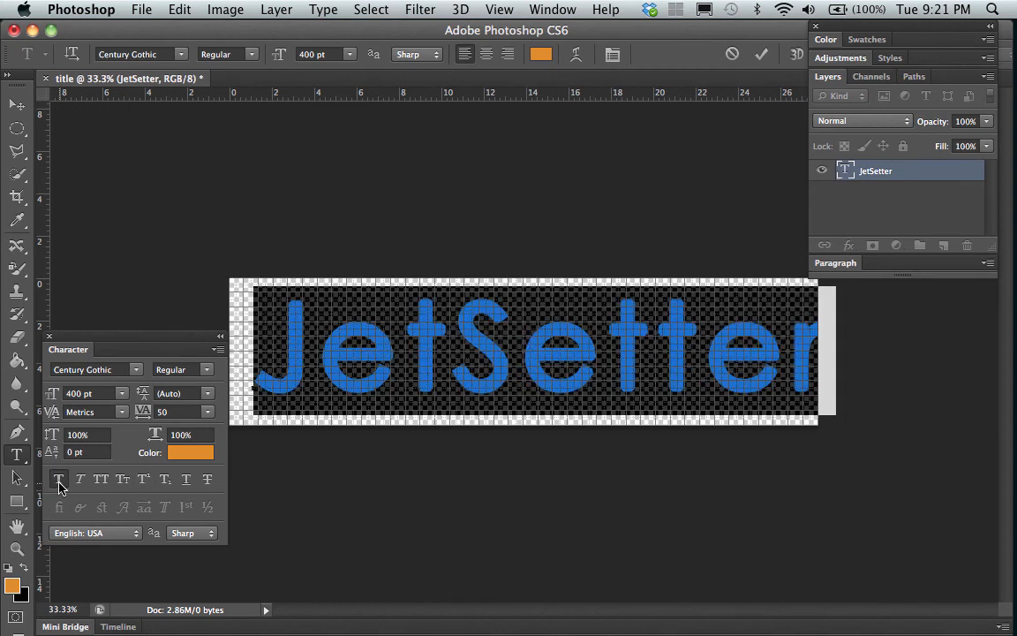
pyautogui.moveTo(60, 479)
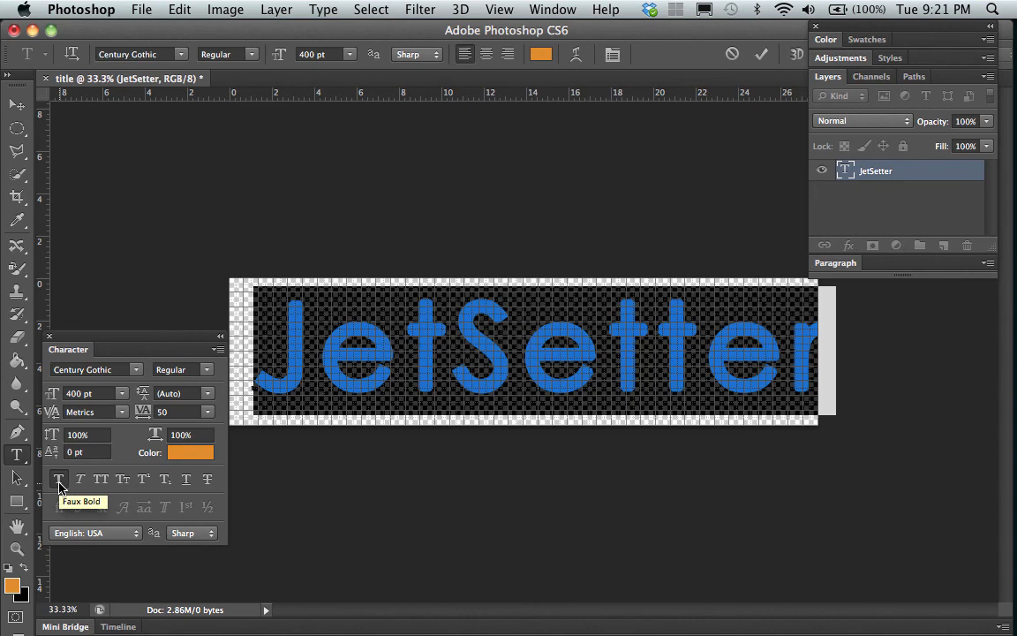
pyautogui.moveTo(420, 434)
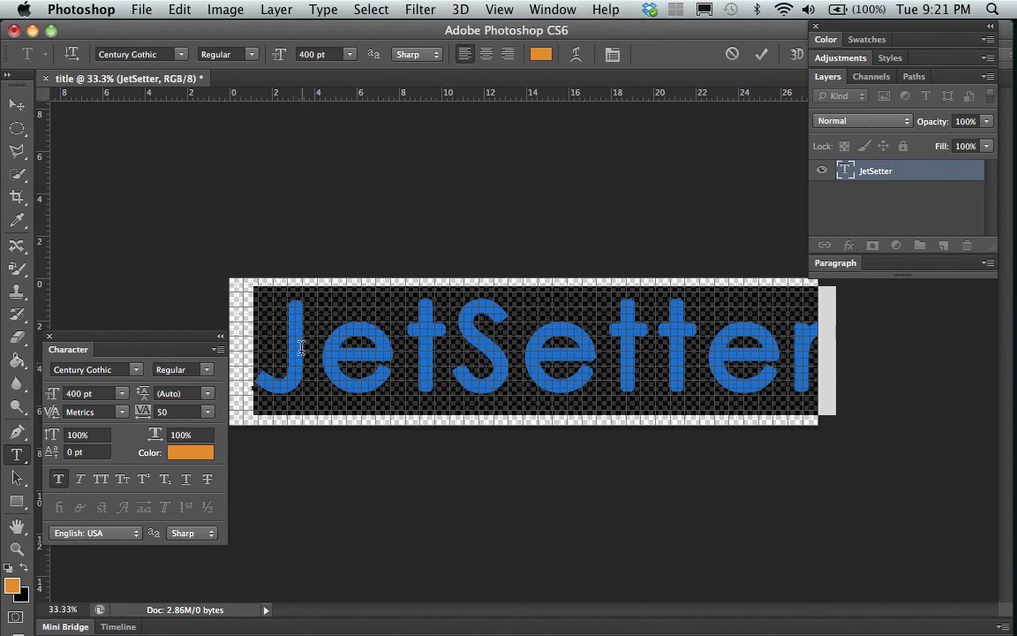
pyautogui.moveTo(332, 360)
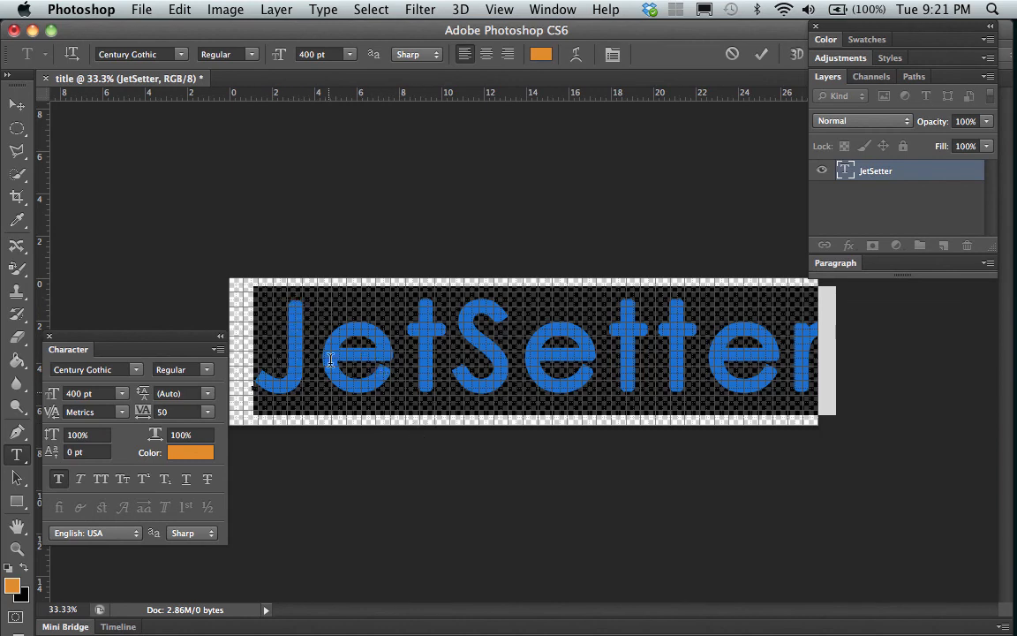
pyautogui.click(59, 479)
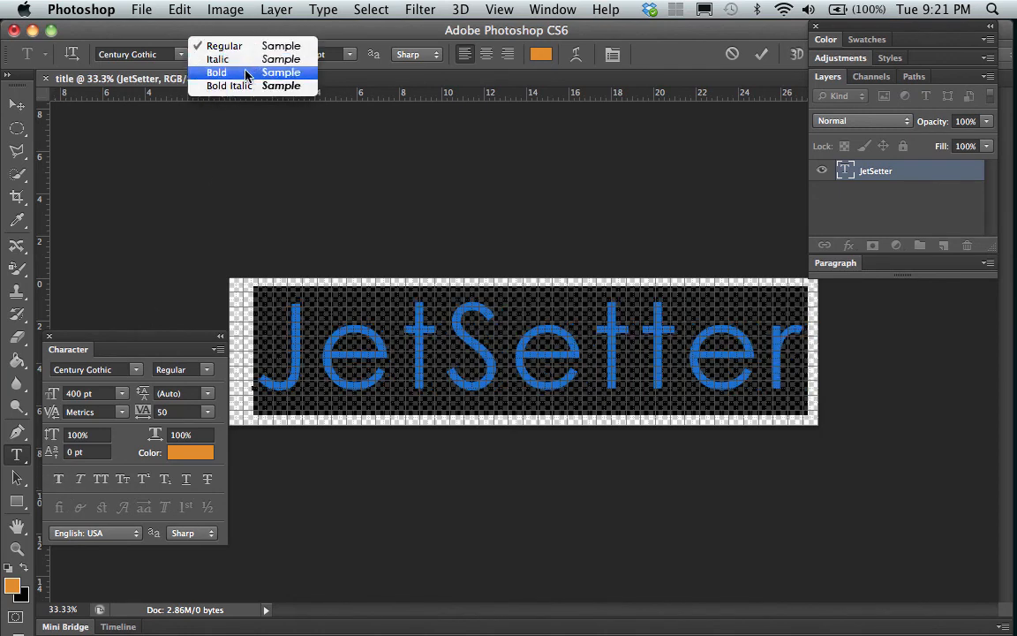
pyautogui.click(217, 72)
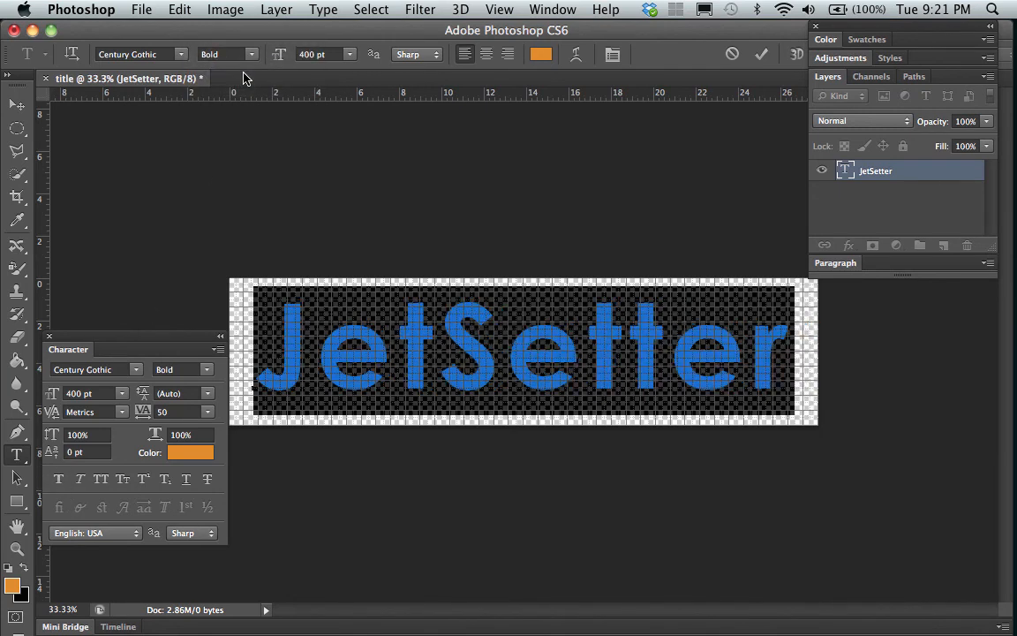